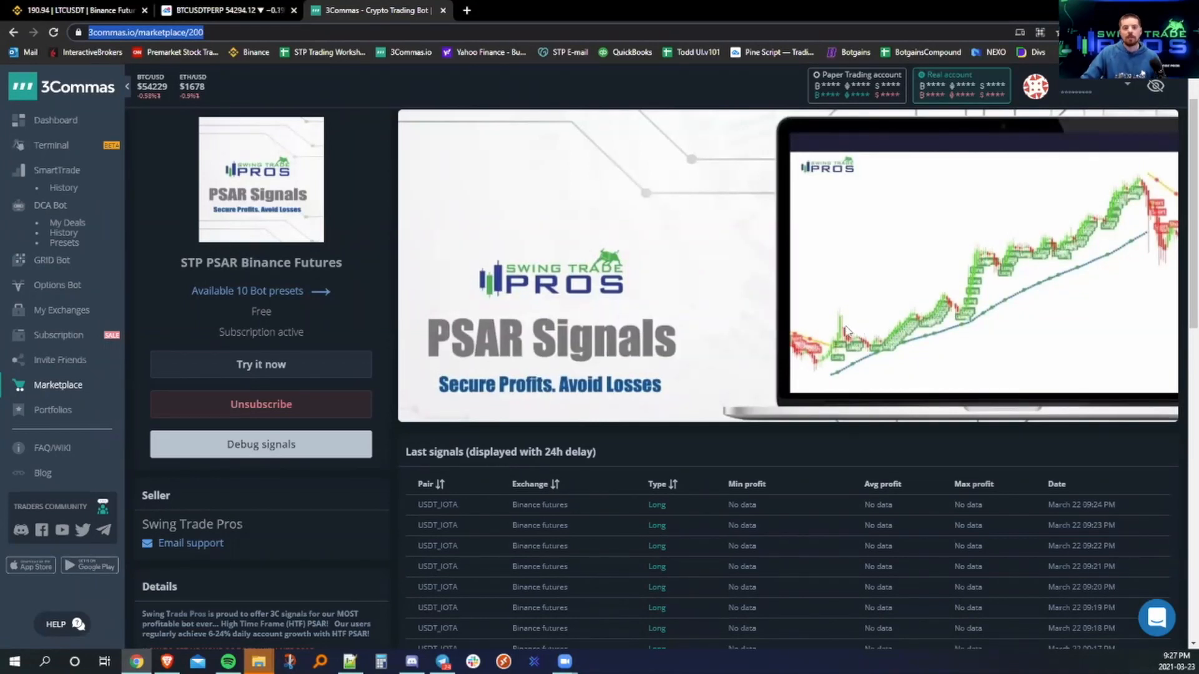
mouse_move(716, 364)
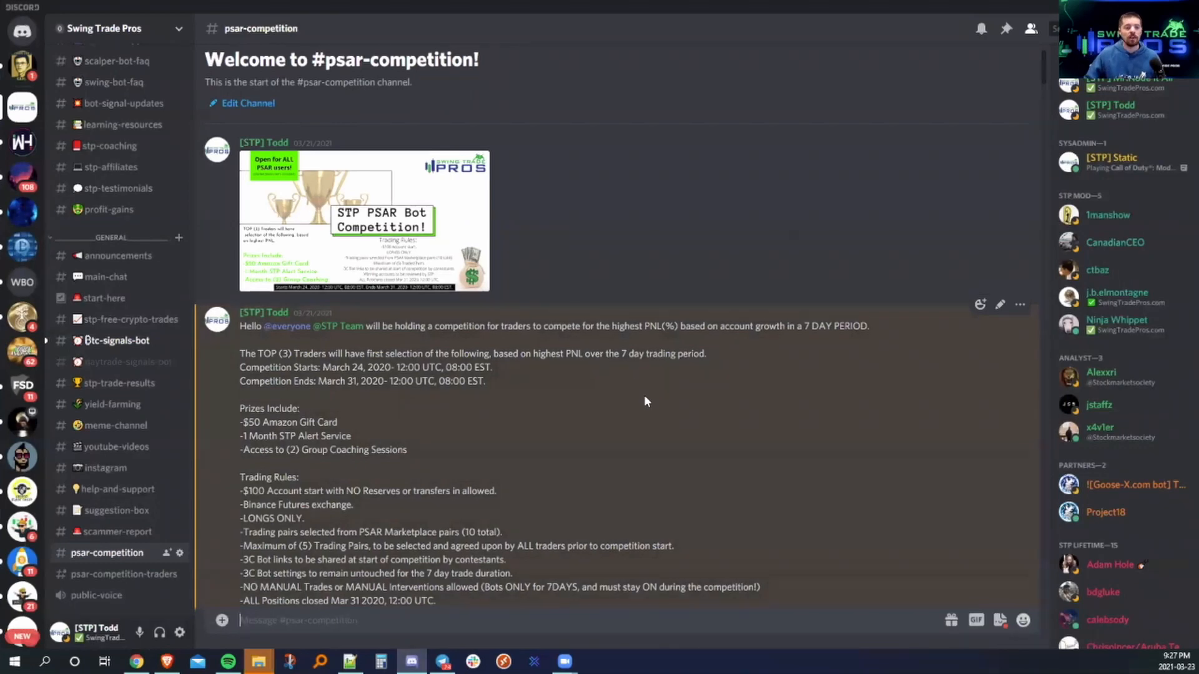
Enlarge the STP PSAR Bot Competition poster to full size.
click(363, 222)
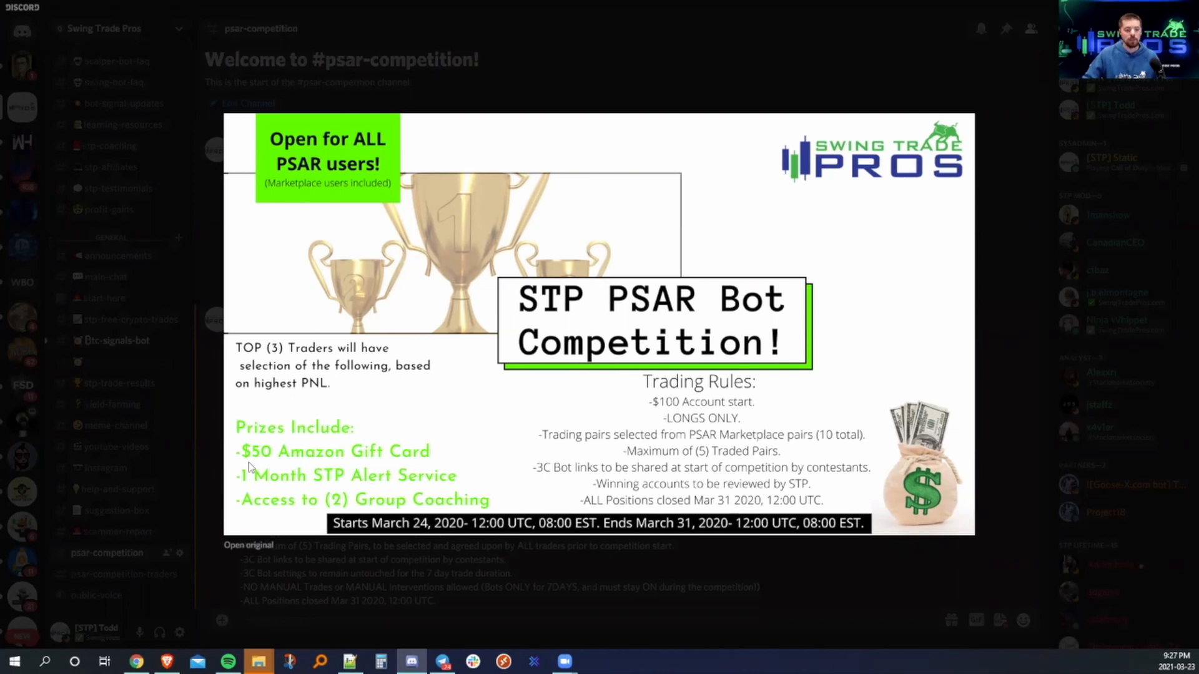
mouse_move(373, 459)
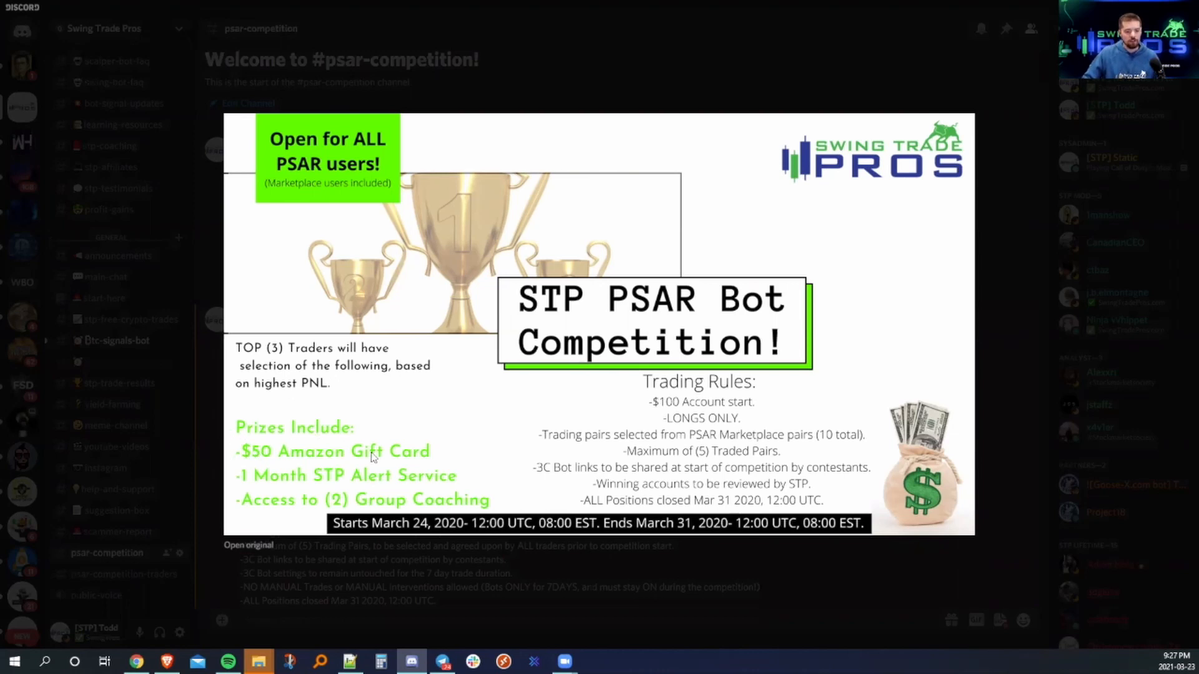
mouse_move(412, 477)
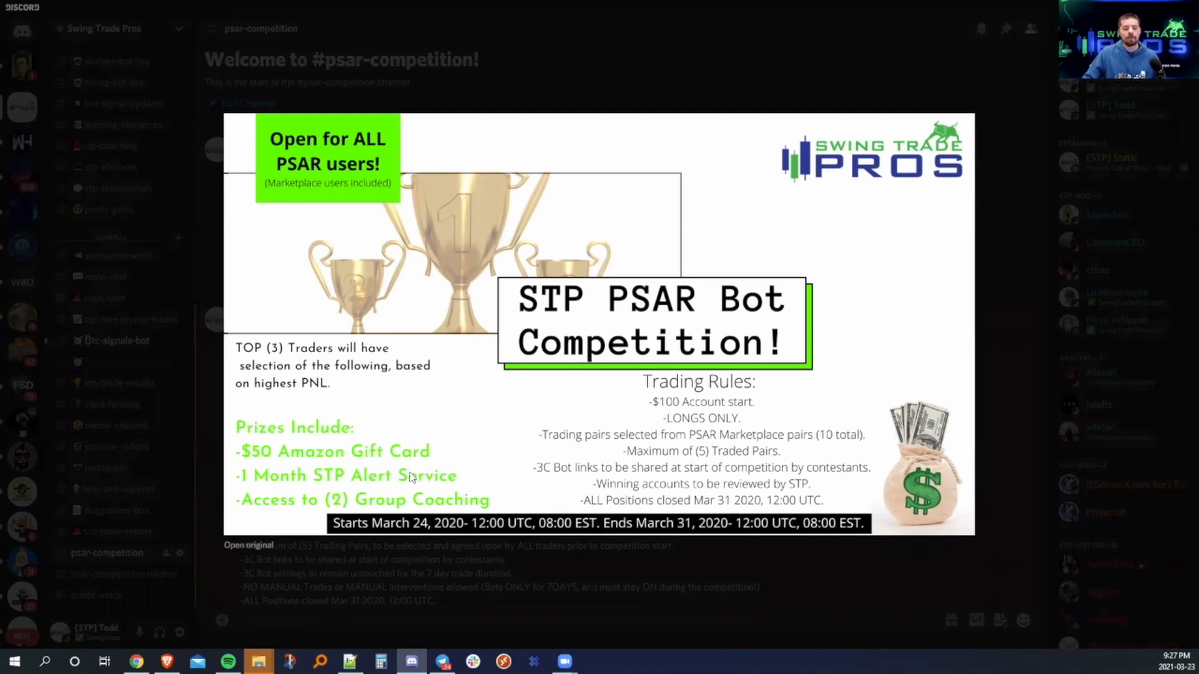
mouse_move(259, 507)
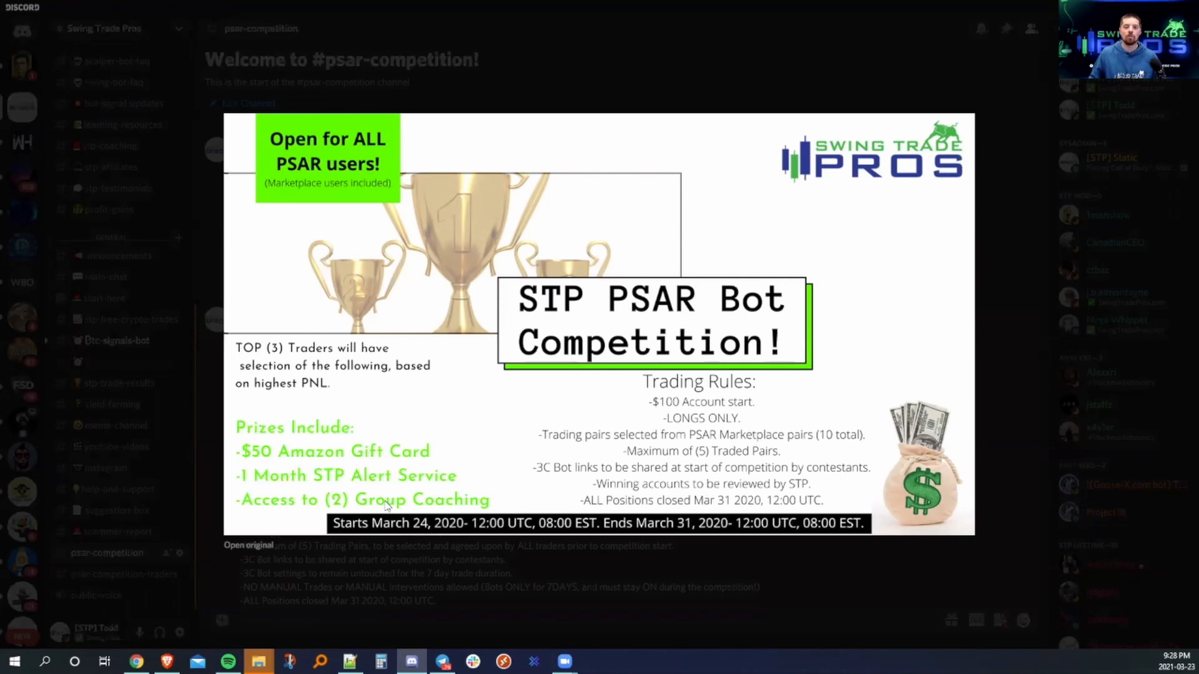
mouse_move(688, 379)
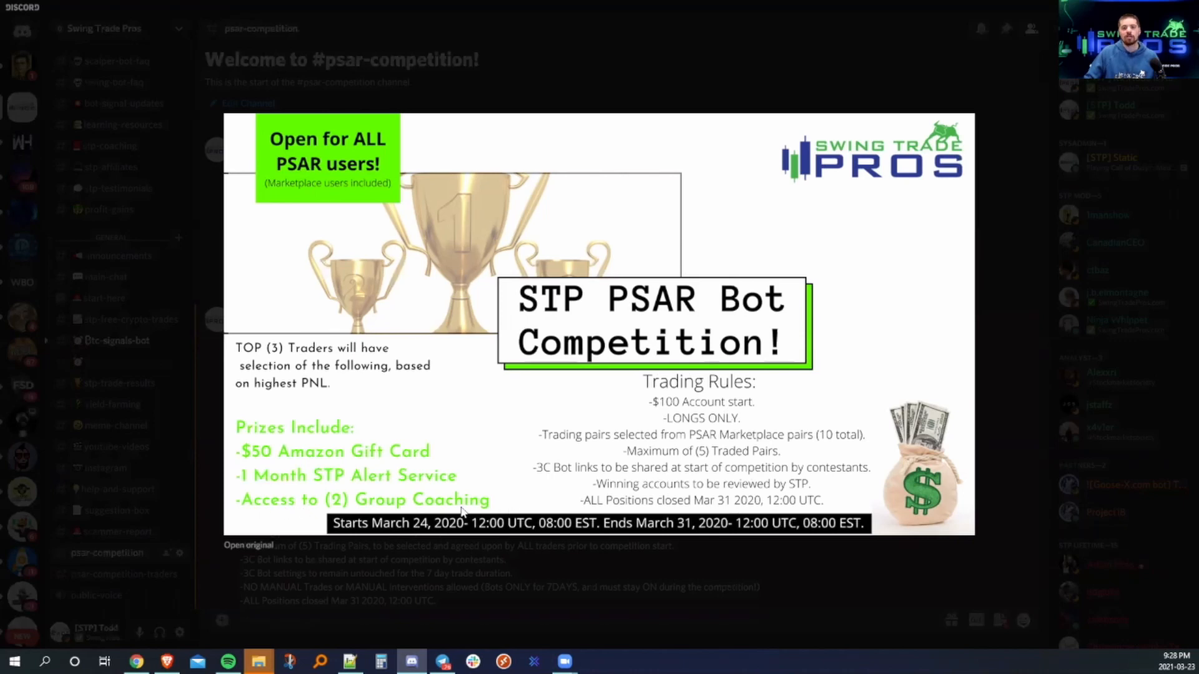
mouse_move(367, 516)
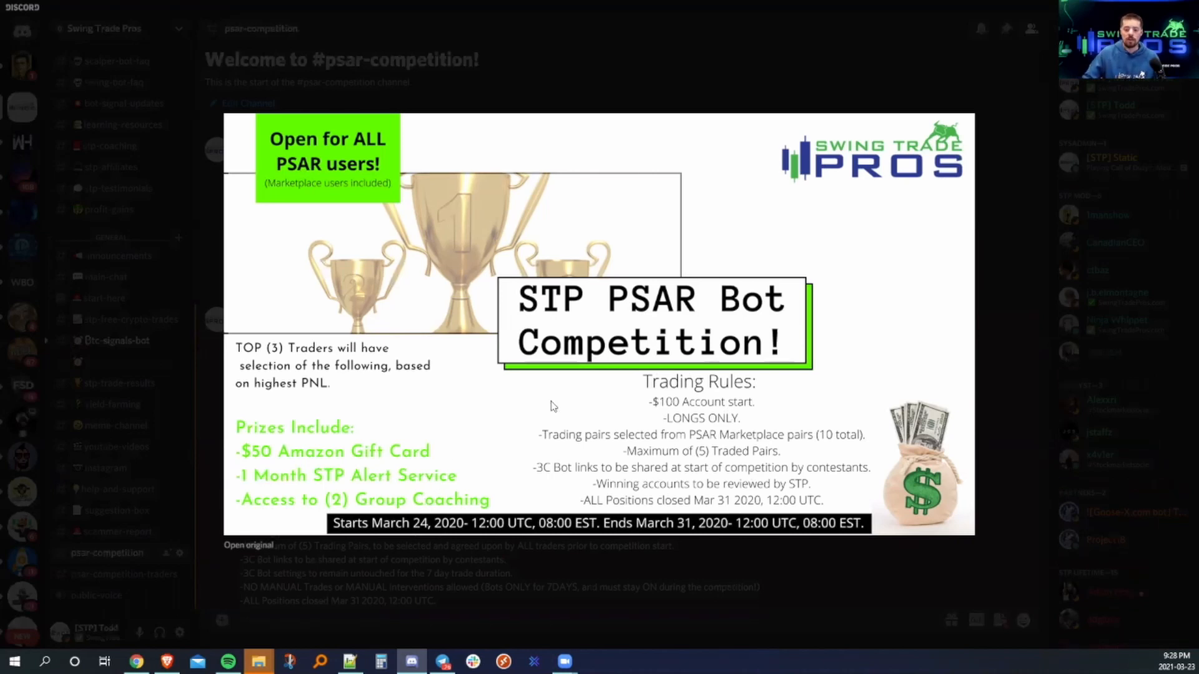
mouse_move(661, 414)
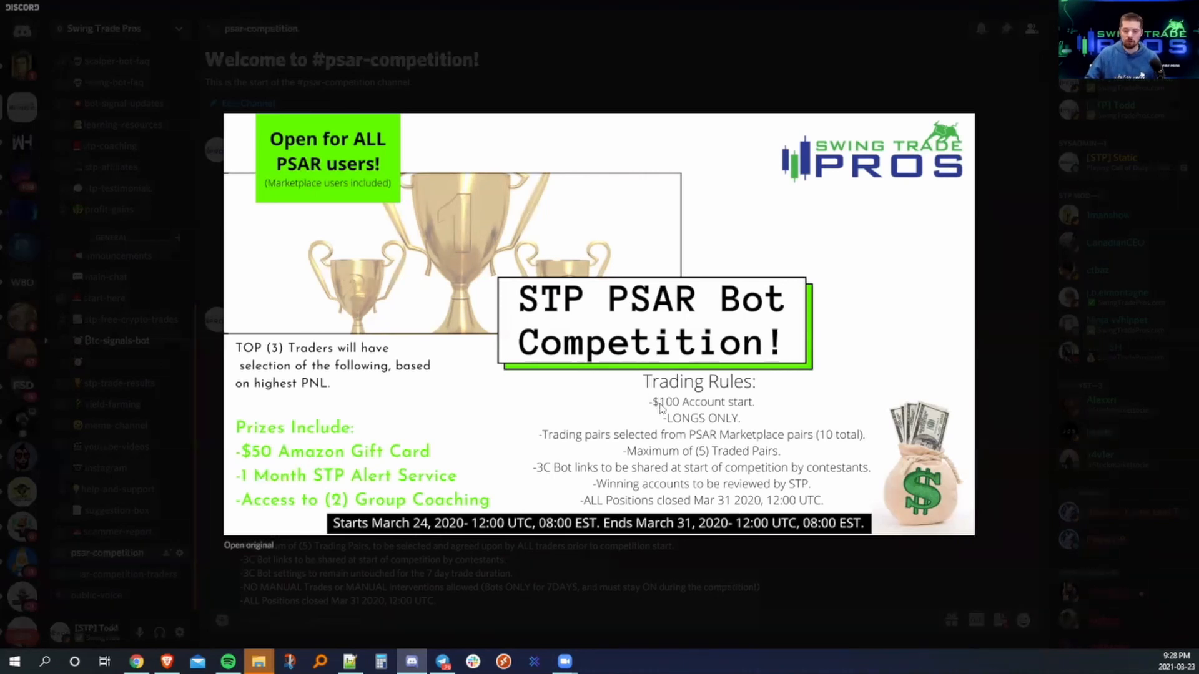
mouse_move(753, 407)
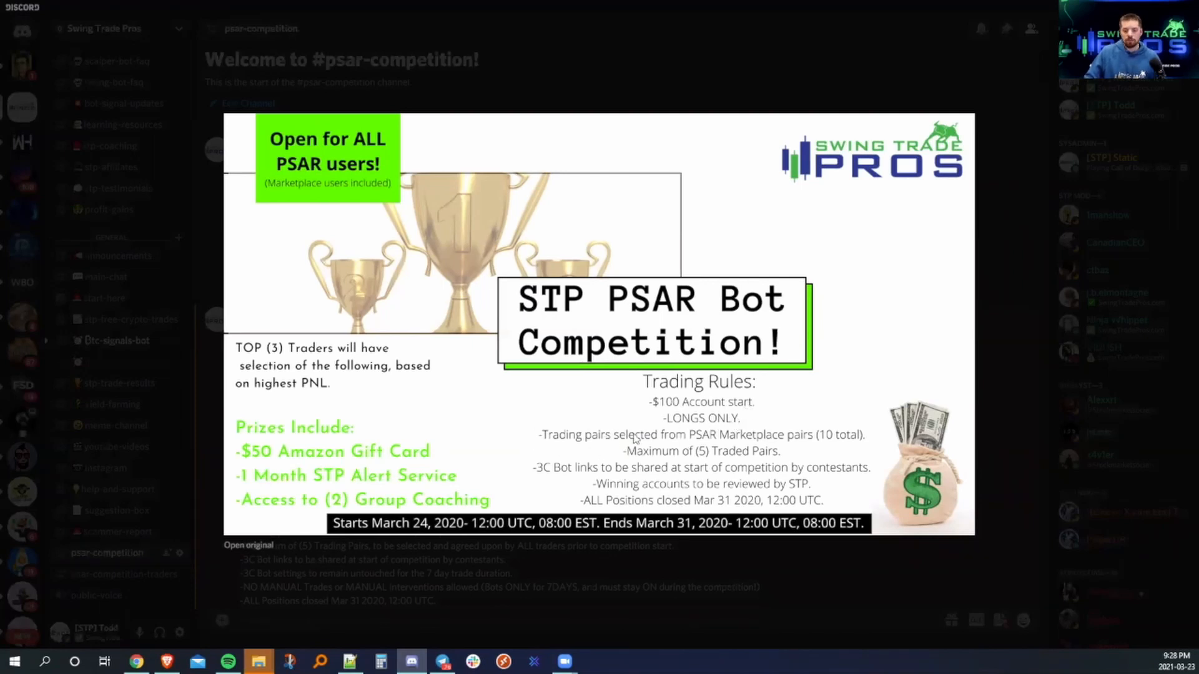
mouse_move(800, 444)
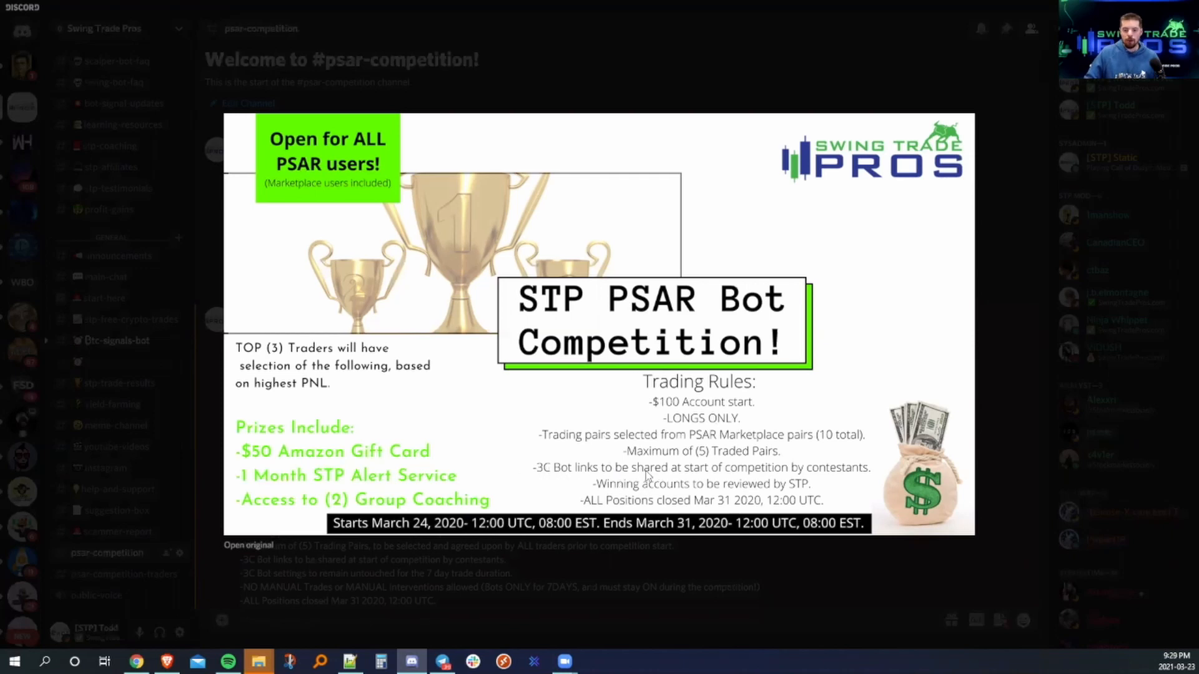
mouse_move(845, 476)
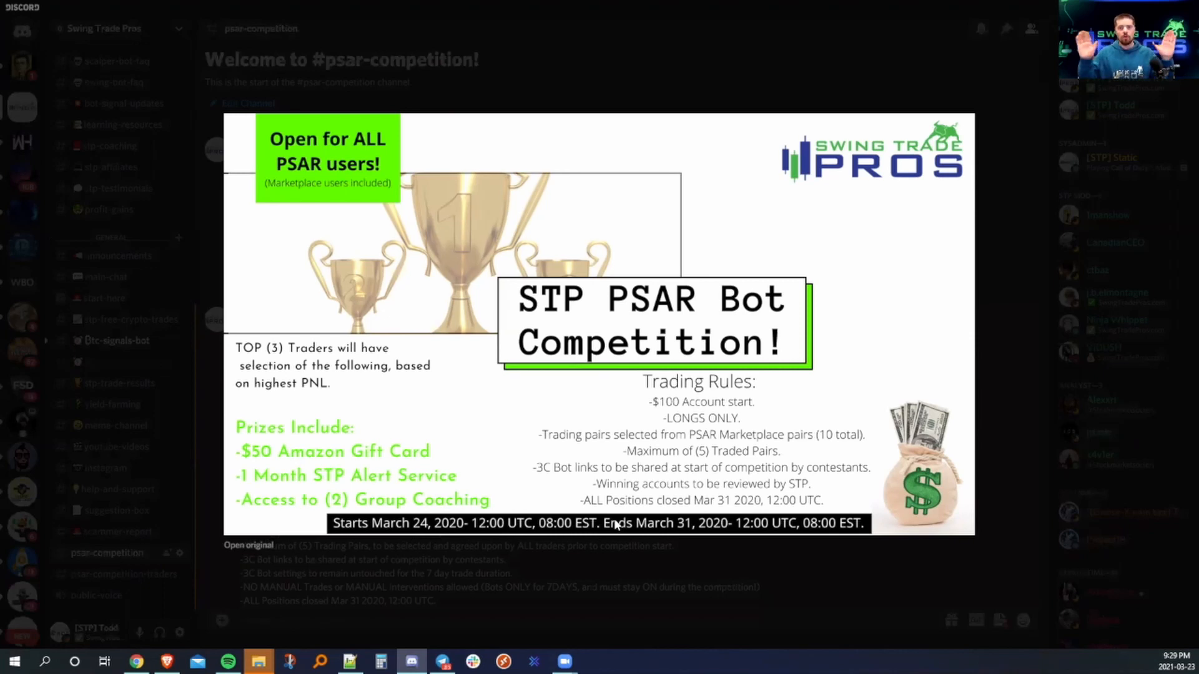
mouse_move(777, 473)
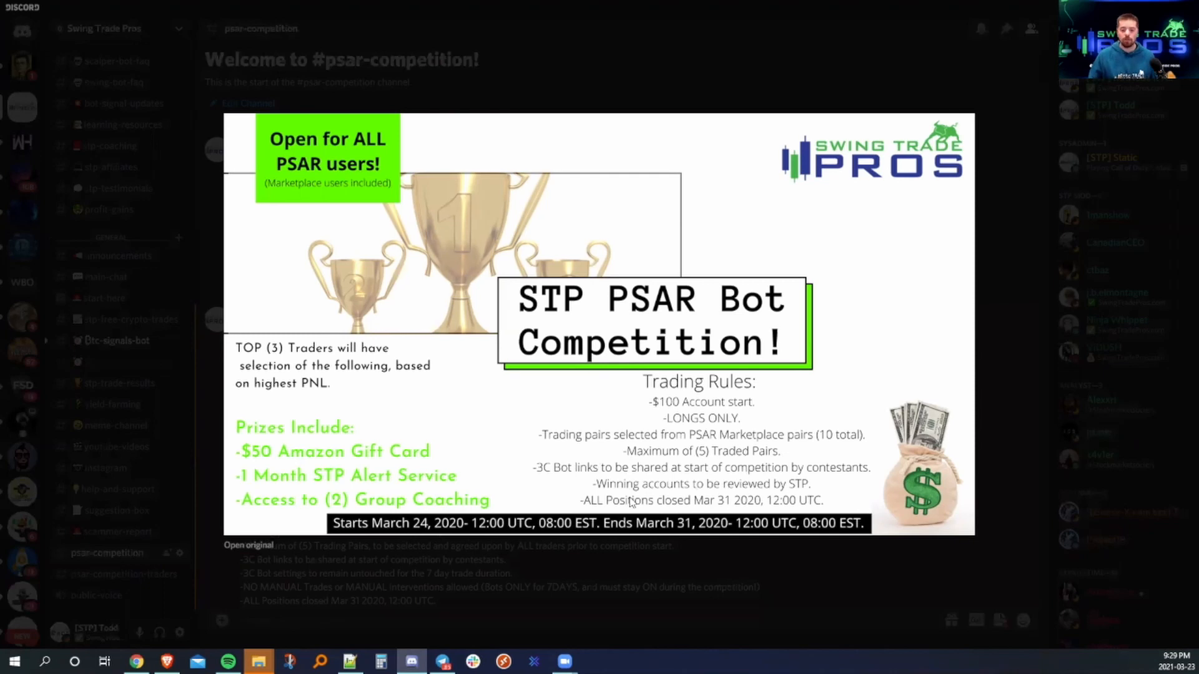
mouse_move(730, 506)
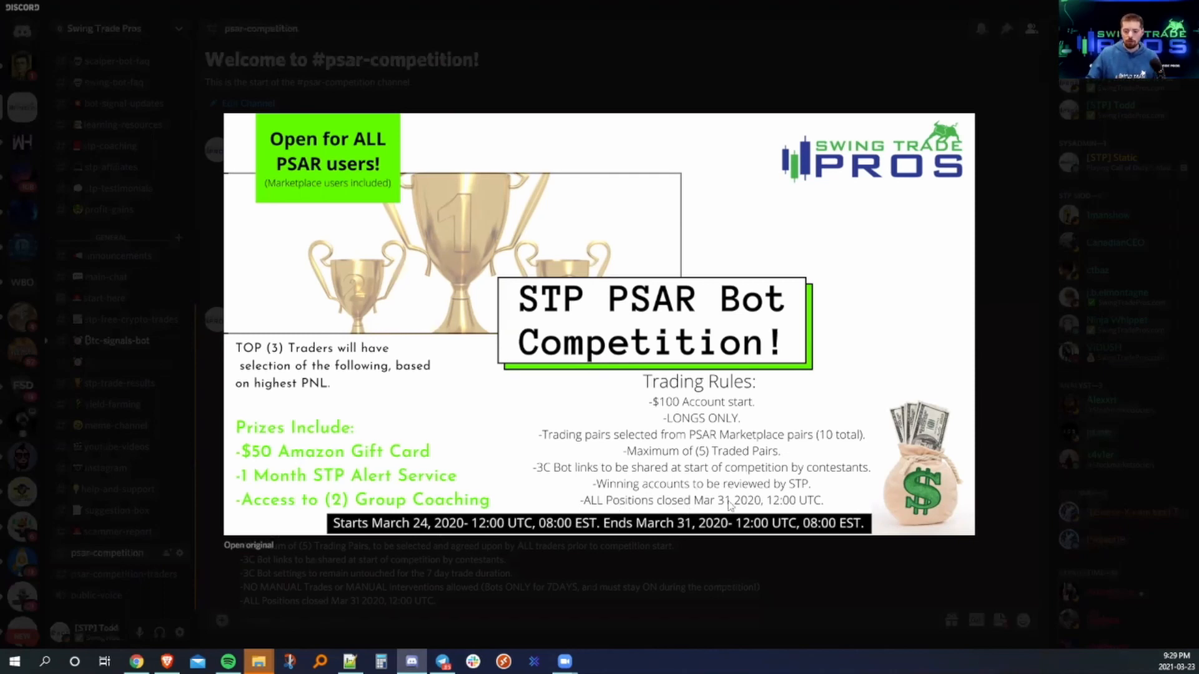
mouse_move(781, 506)
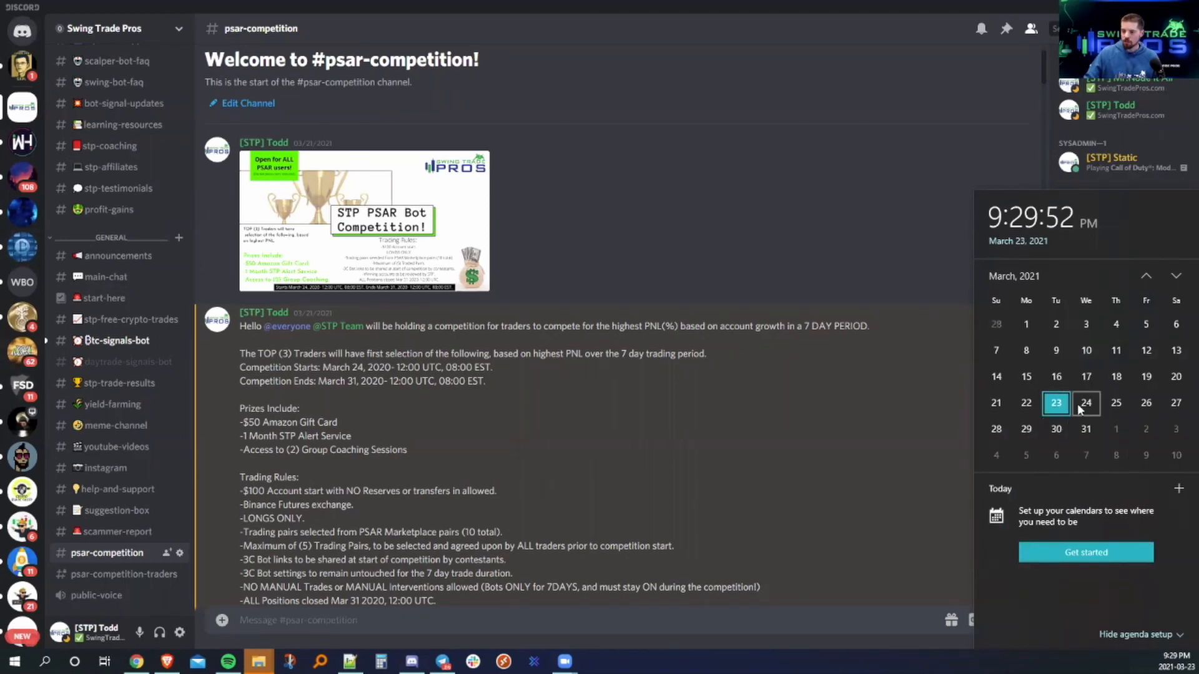
Dismiss the calendar and highlight the untouched-settings, no-manual-trades and no-interventions rules in the announcement.
click(1085, 403)
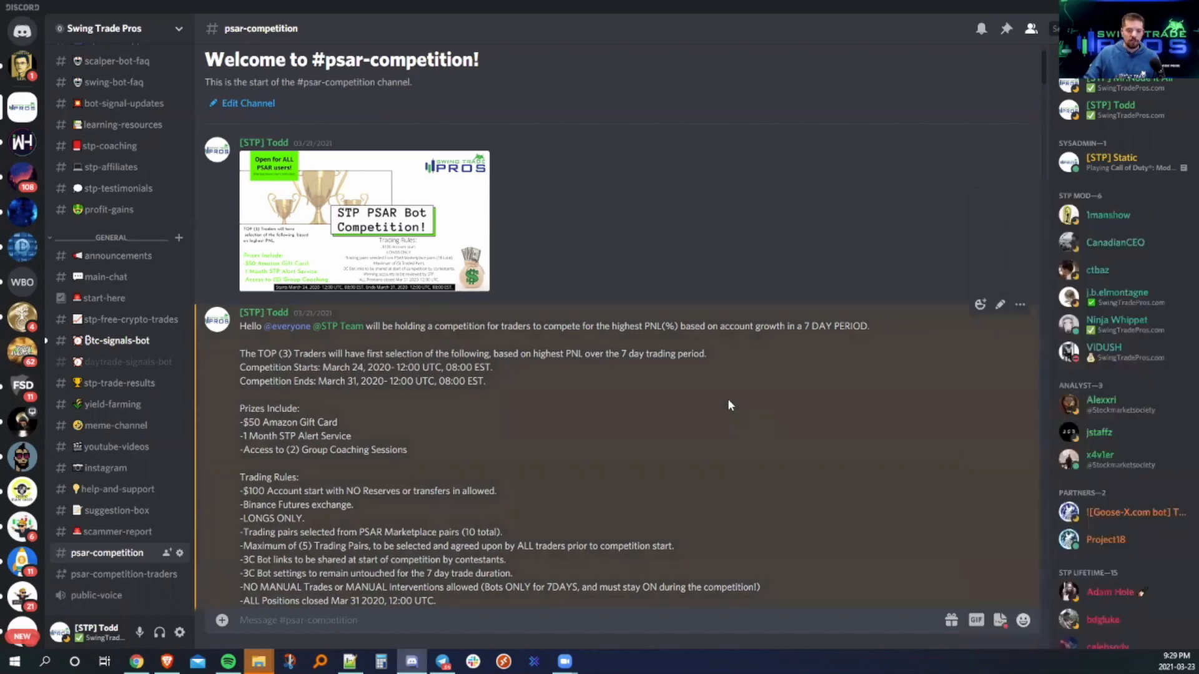
scroll(down, 3)
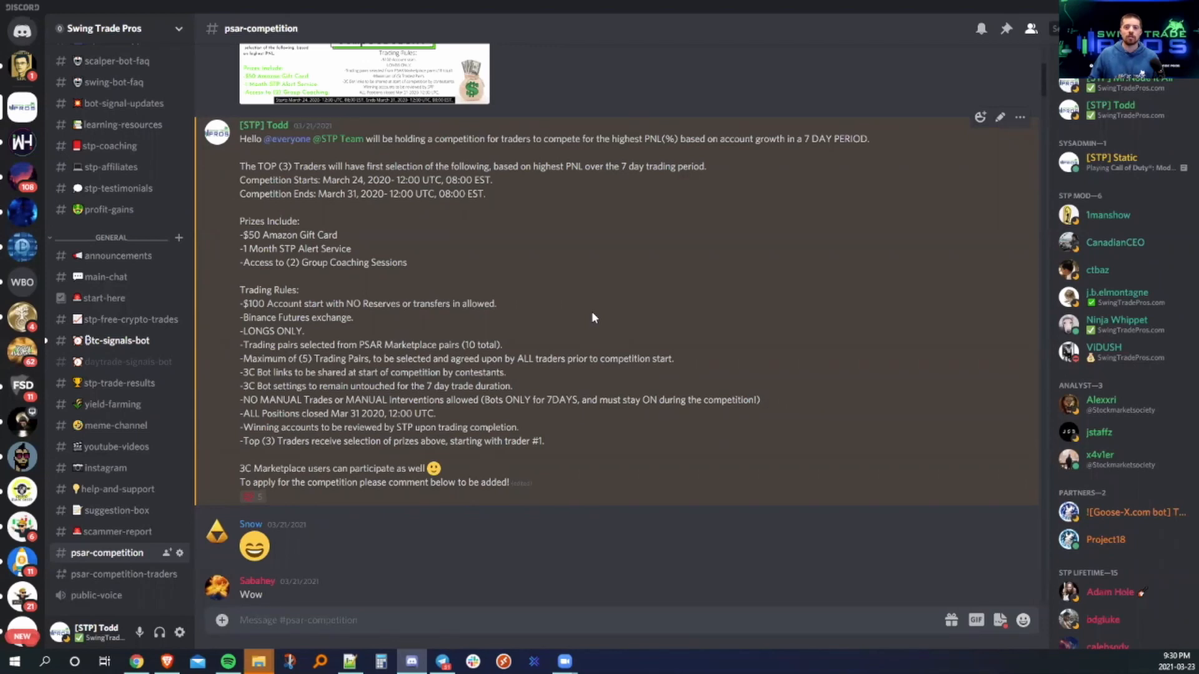
mouse_move(531, 285)
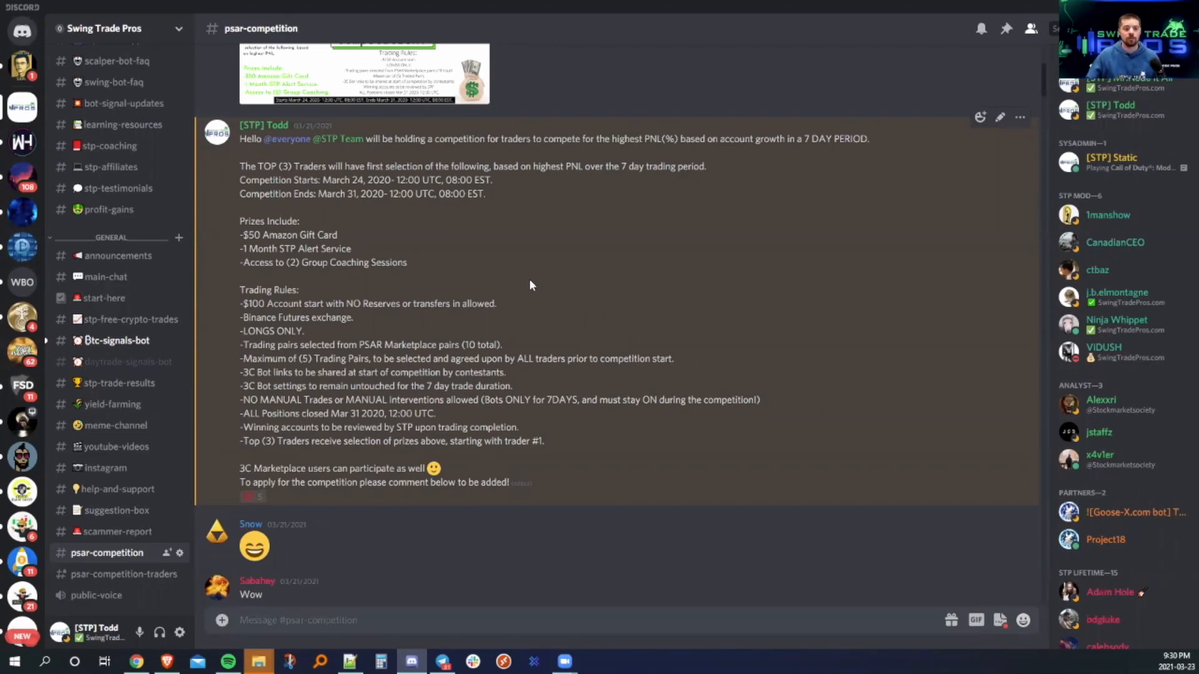
mouse_move(313, 359)
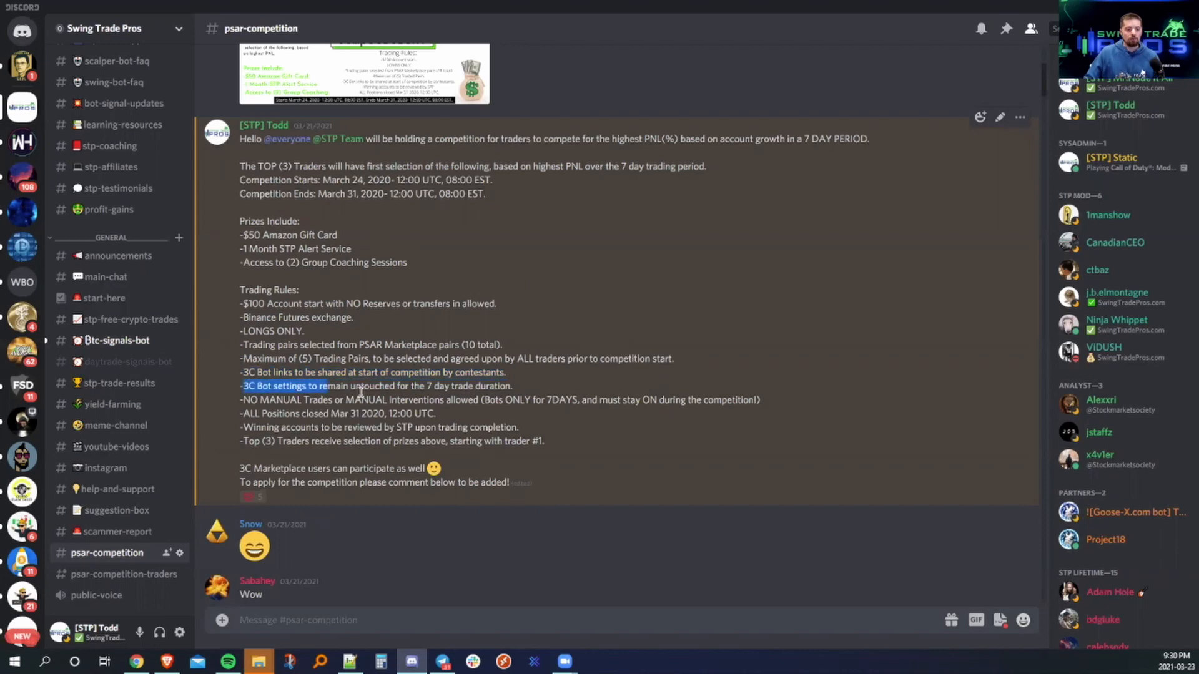
drag(241, 386, 512, 385)
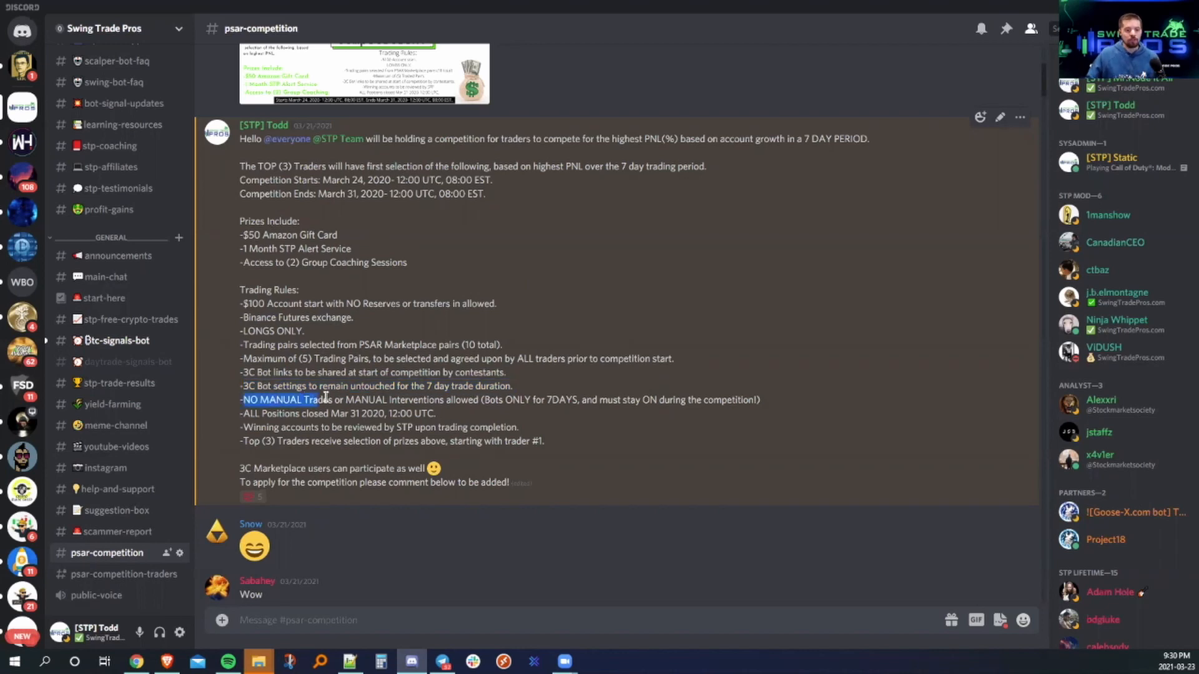
drag(355, 400, 480, 400)
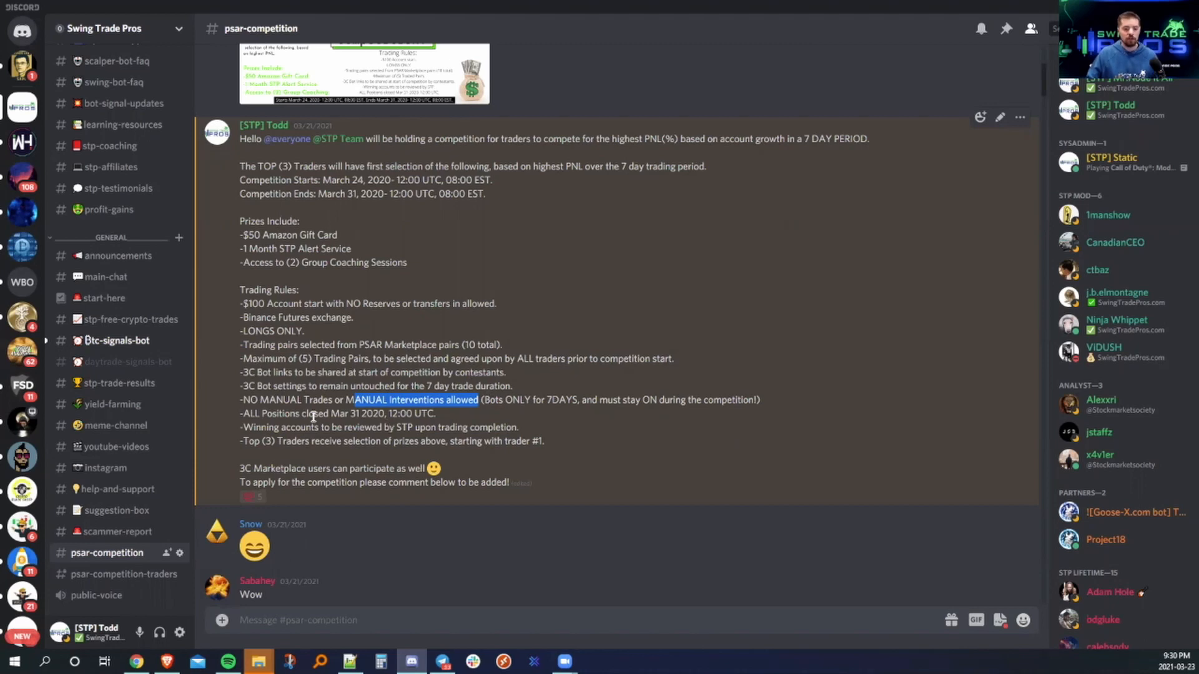
drag(252, 426, 518, 426)
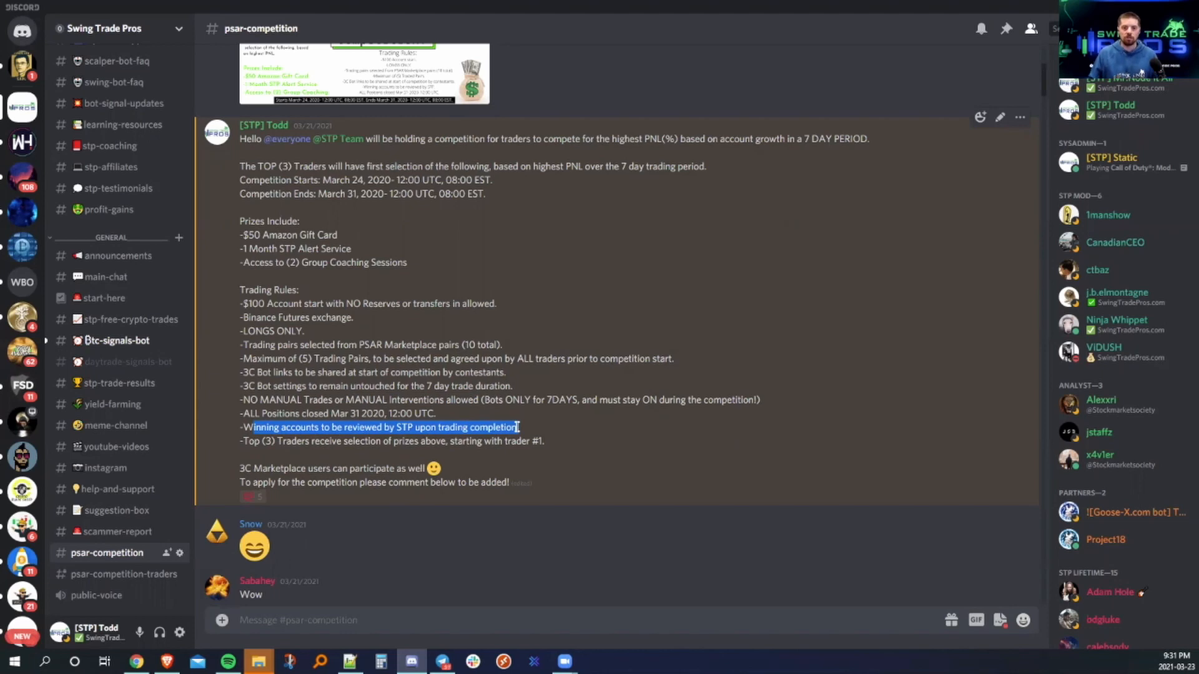
mouse_move(125, 498)
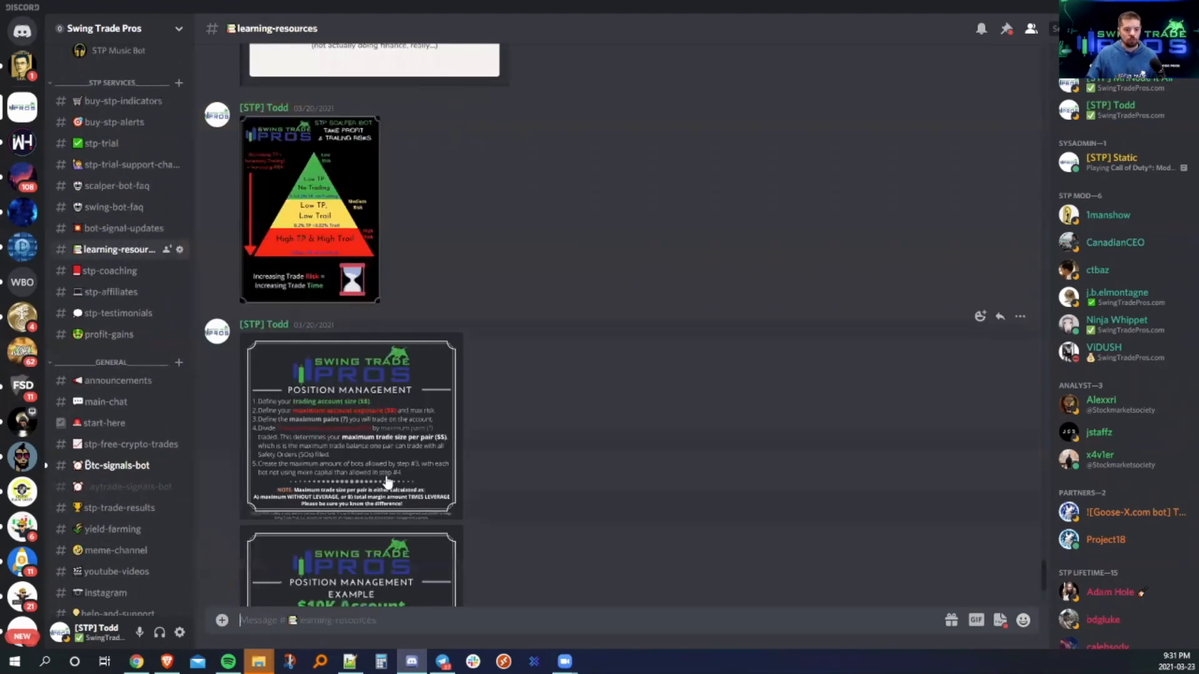
Enlarge the $10K account position management example image.
click(350, 582)
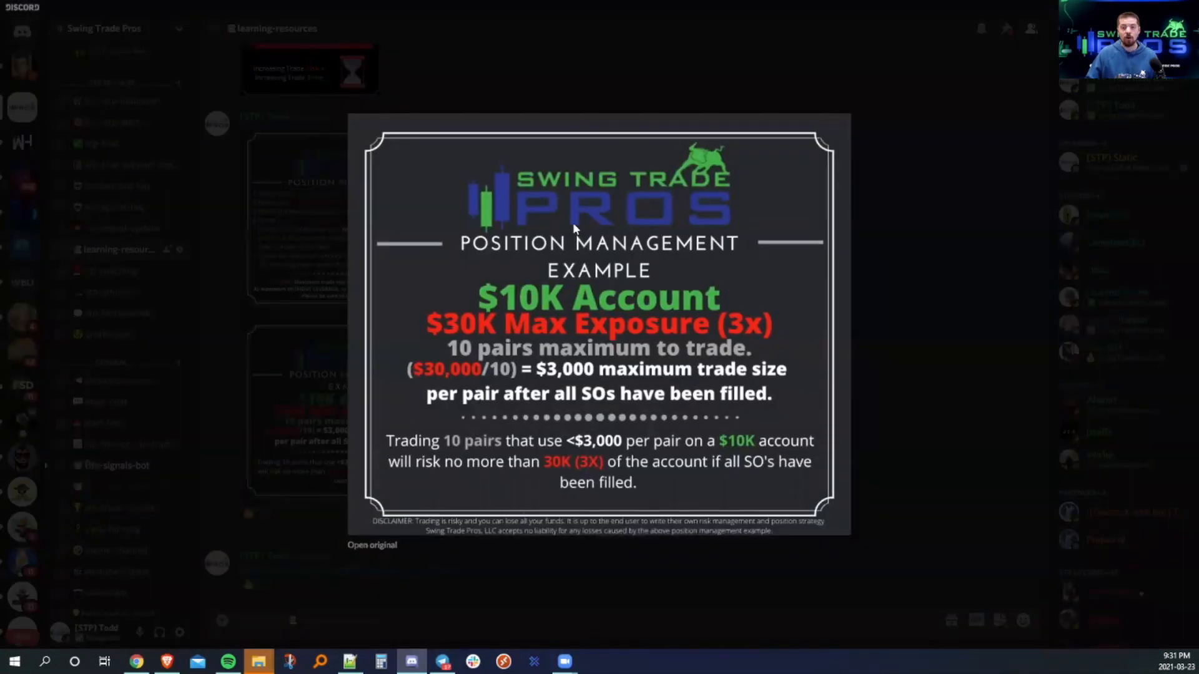
mouse_move(573, 303)
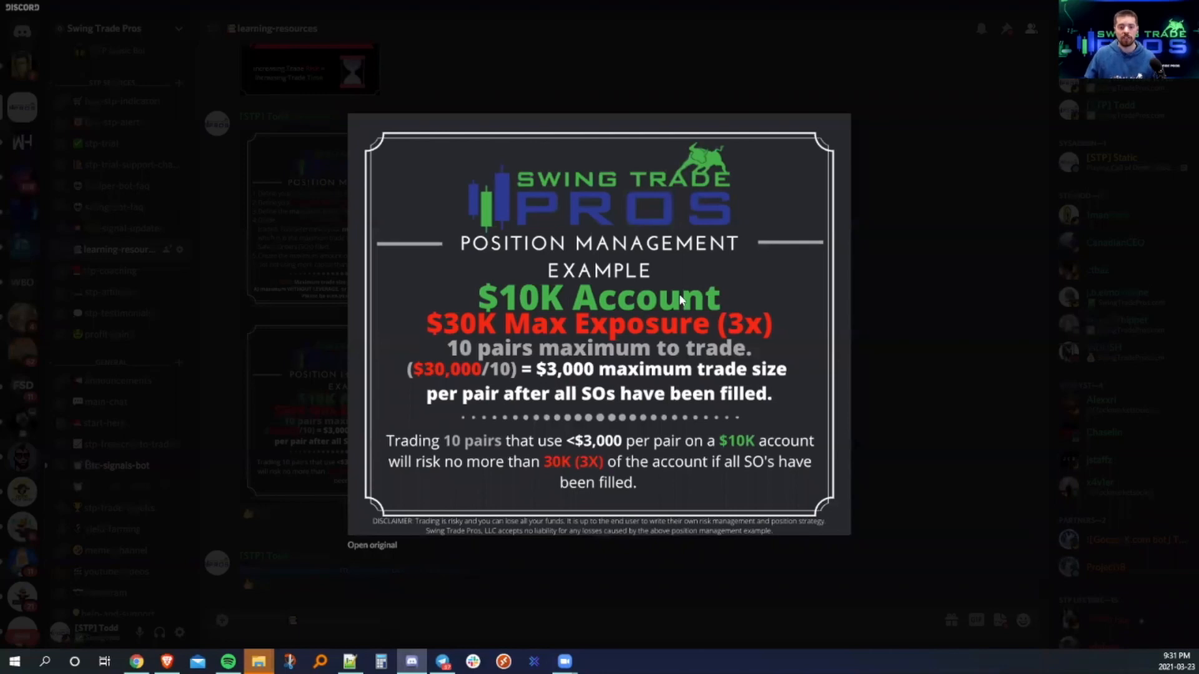
mouse_move(691, 303)
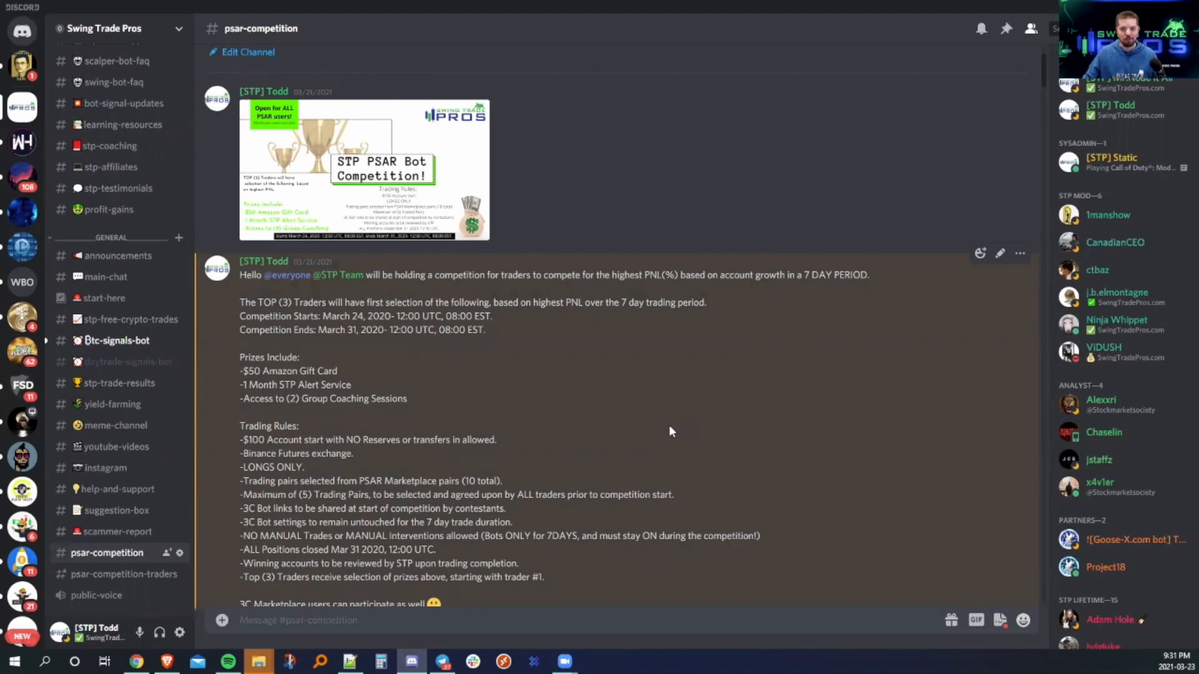
Scroll down the announcement toward the Last signals table.
scroll(down, 3)
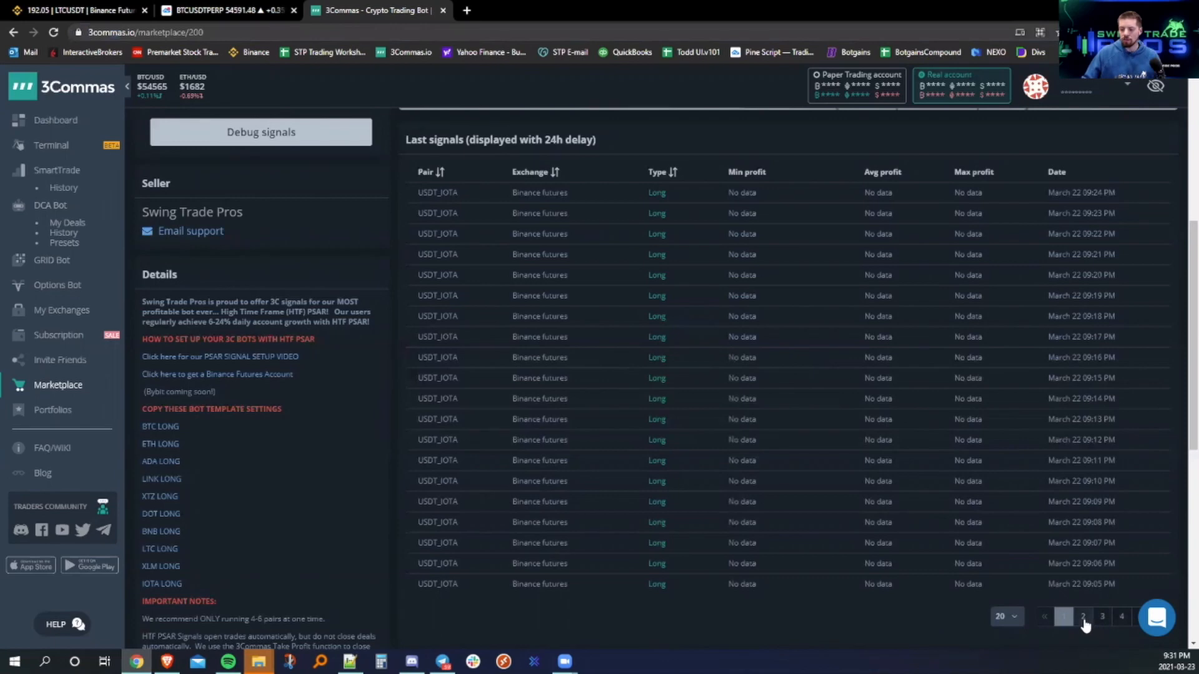
Page through older PSAR signals and highlight the losing signal's profit figures.
click(1085, 616)
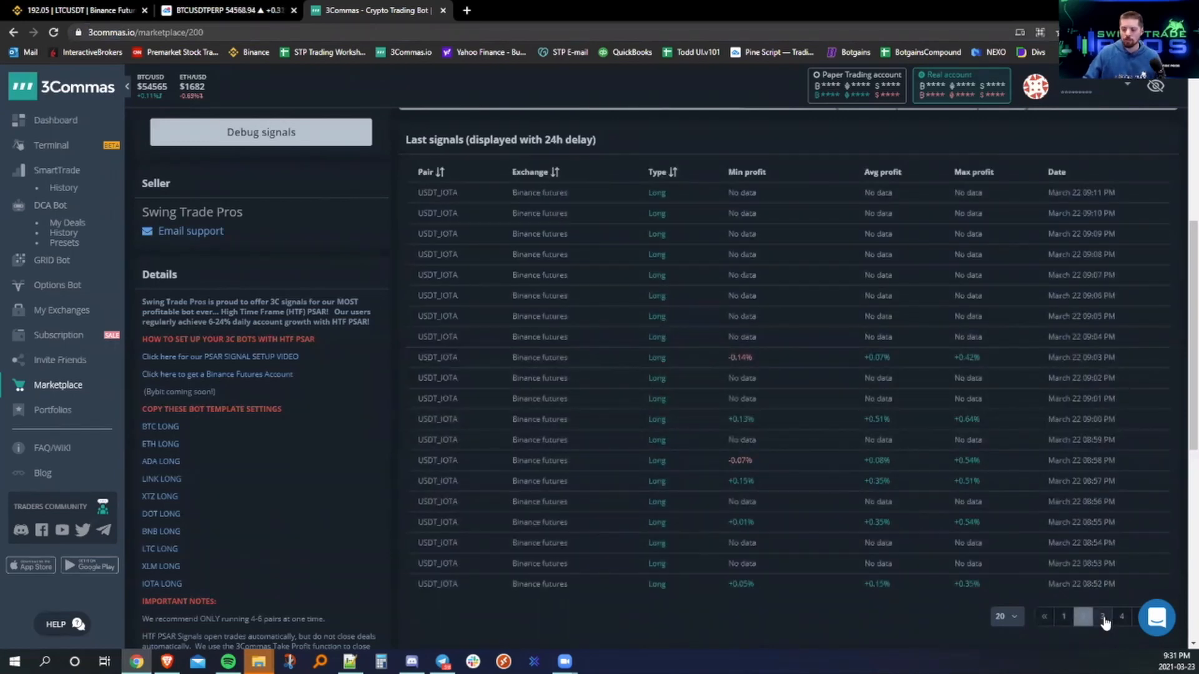
click(1101, 617)
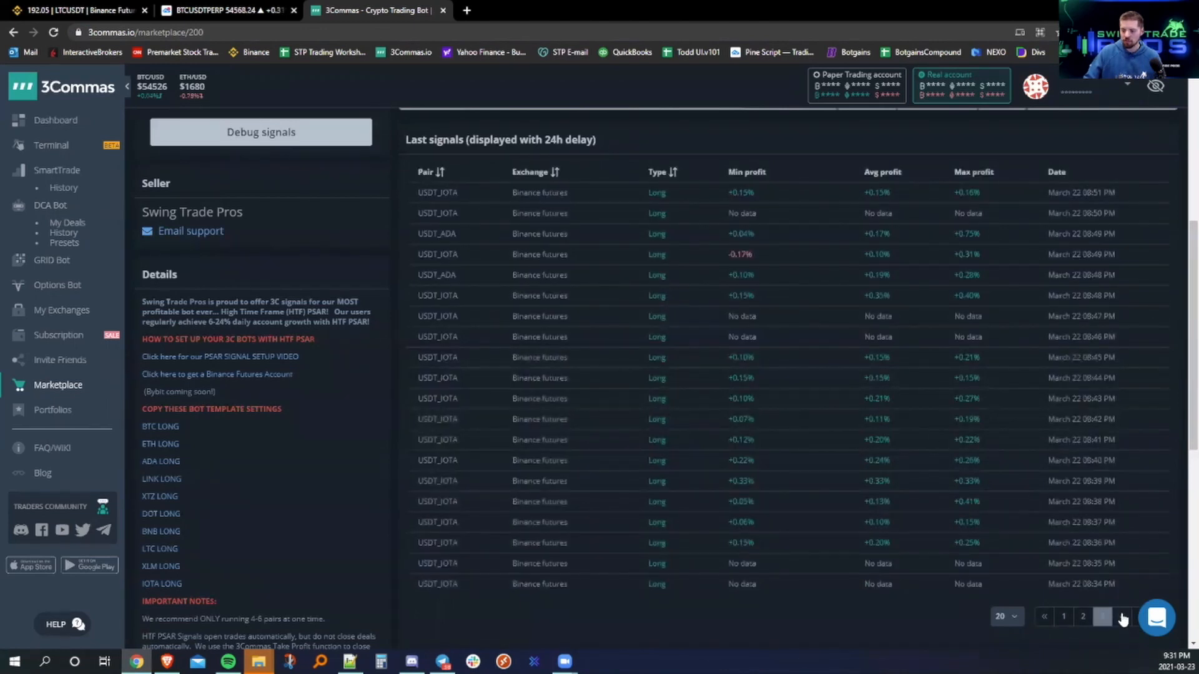
click(1103, 620)
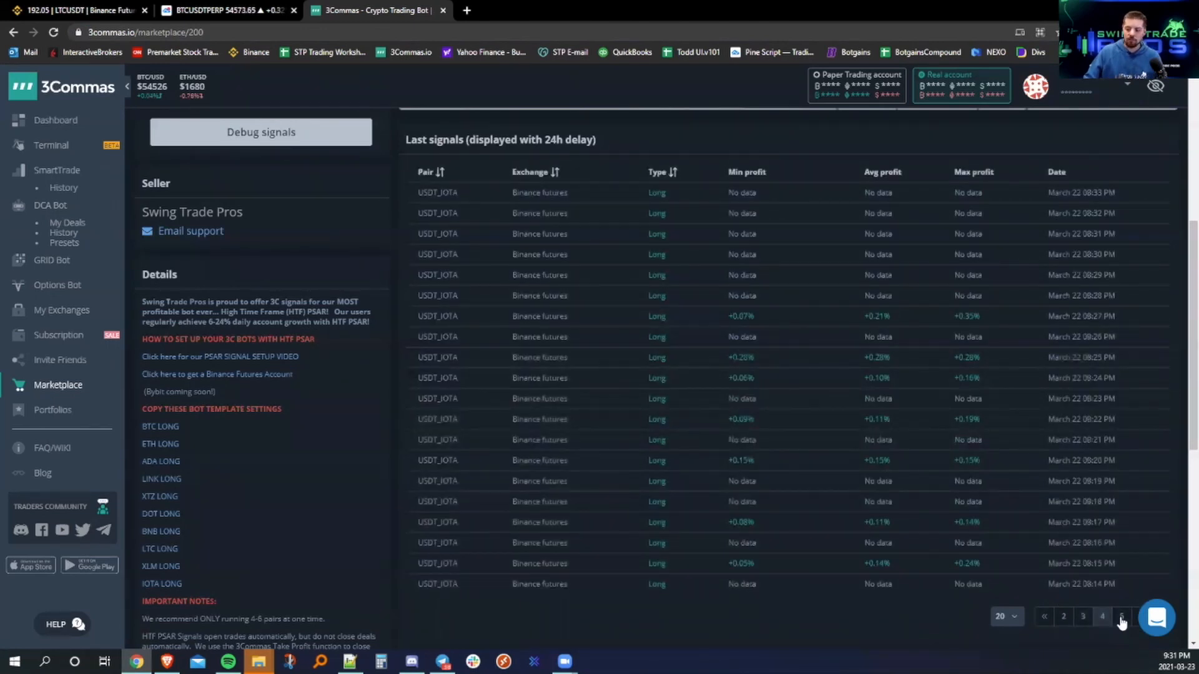
click(1122, 618)
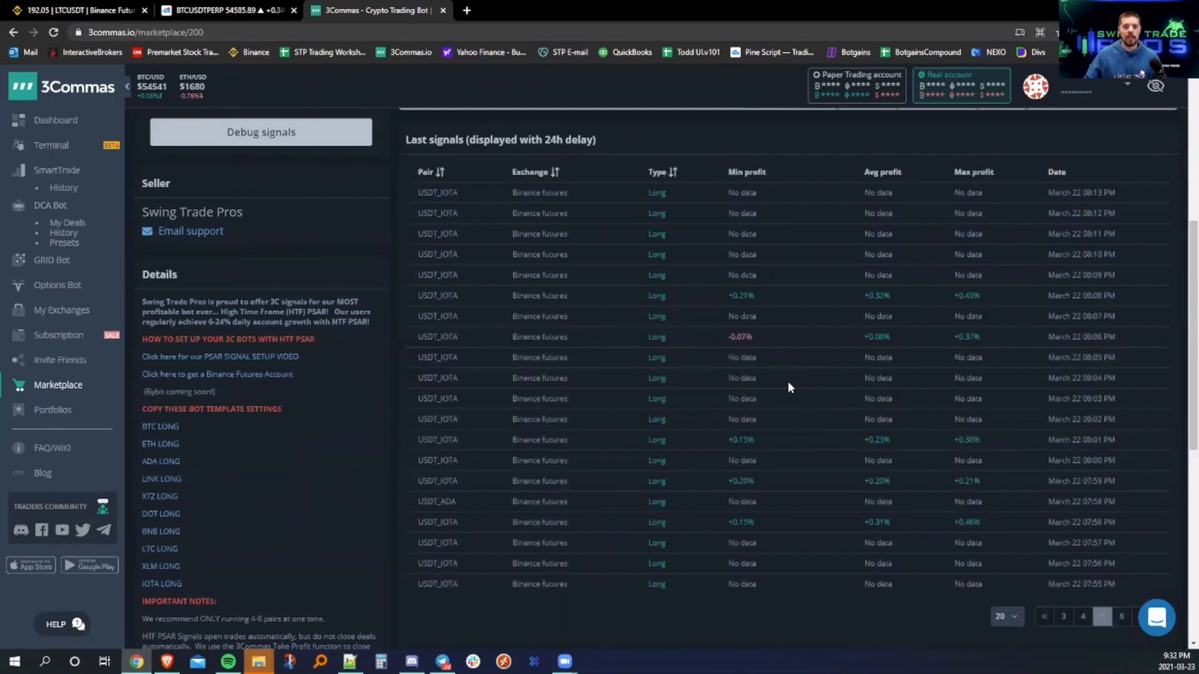
mouse_move(150, 448)
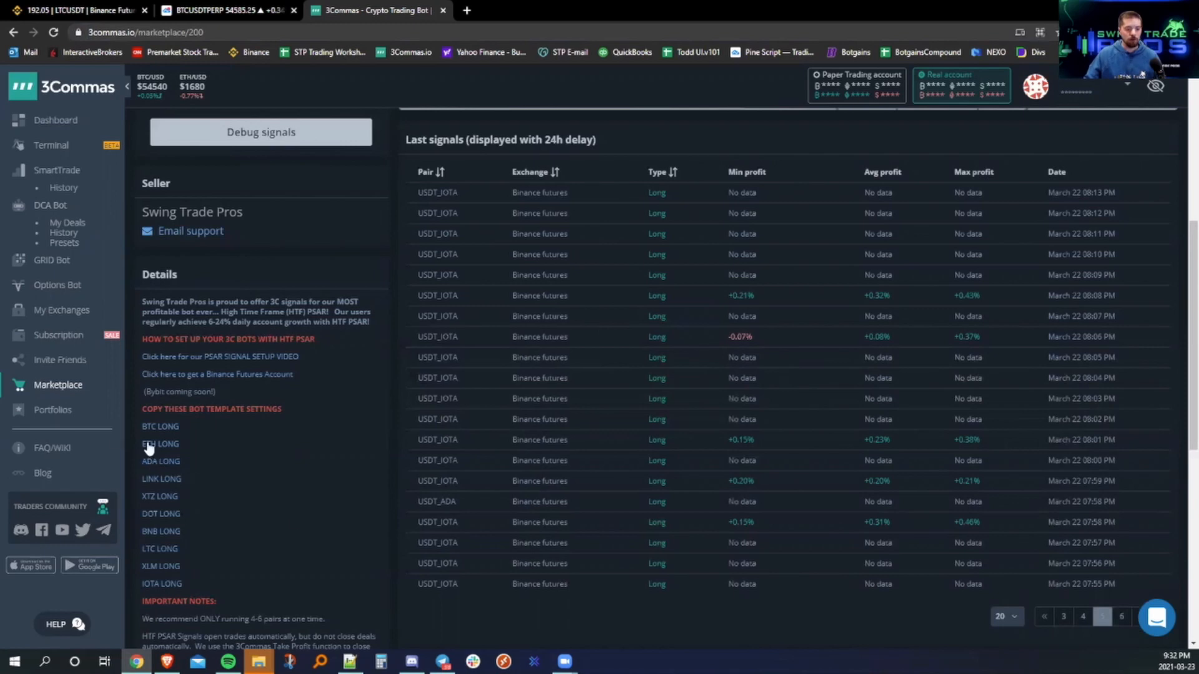
mouse_move(637, 388)
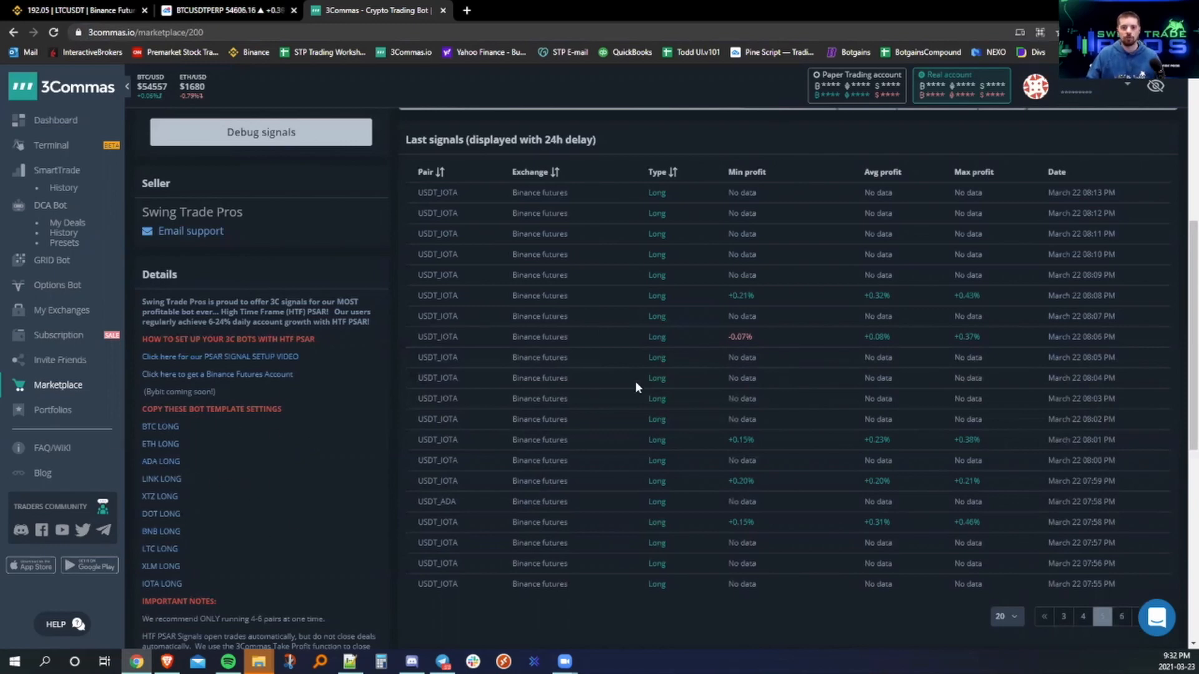
double_click(738, 337)
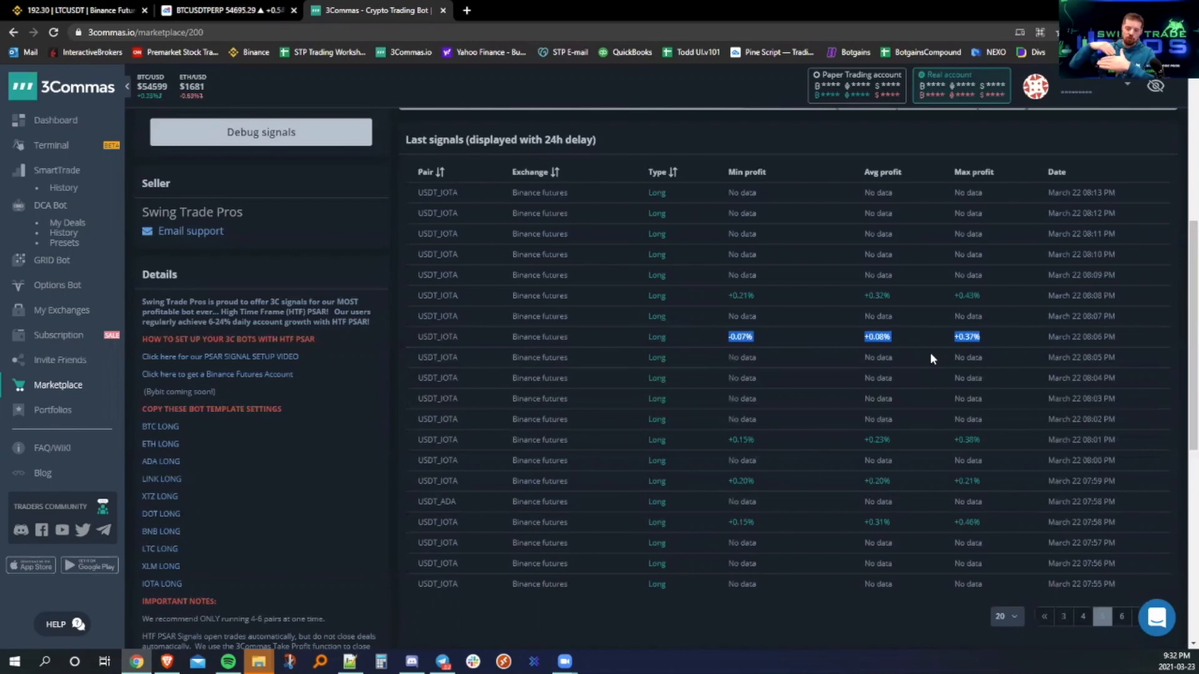
mouse_move(916, 297)
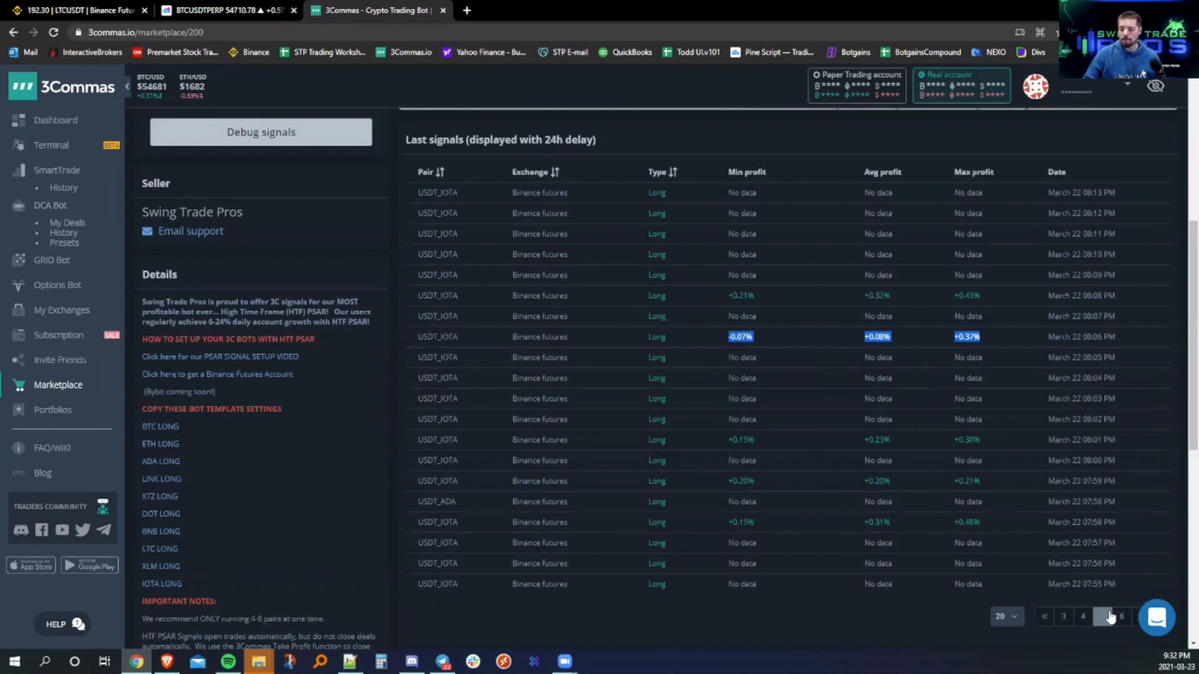
Advance another page of signals and highlight the -0.11% minimum profit value.
click(1108, 617)
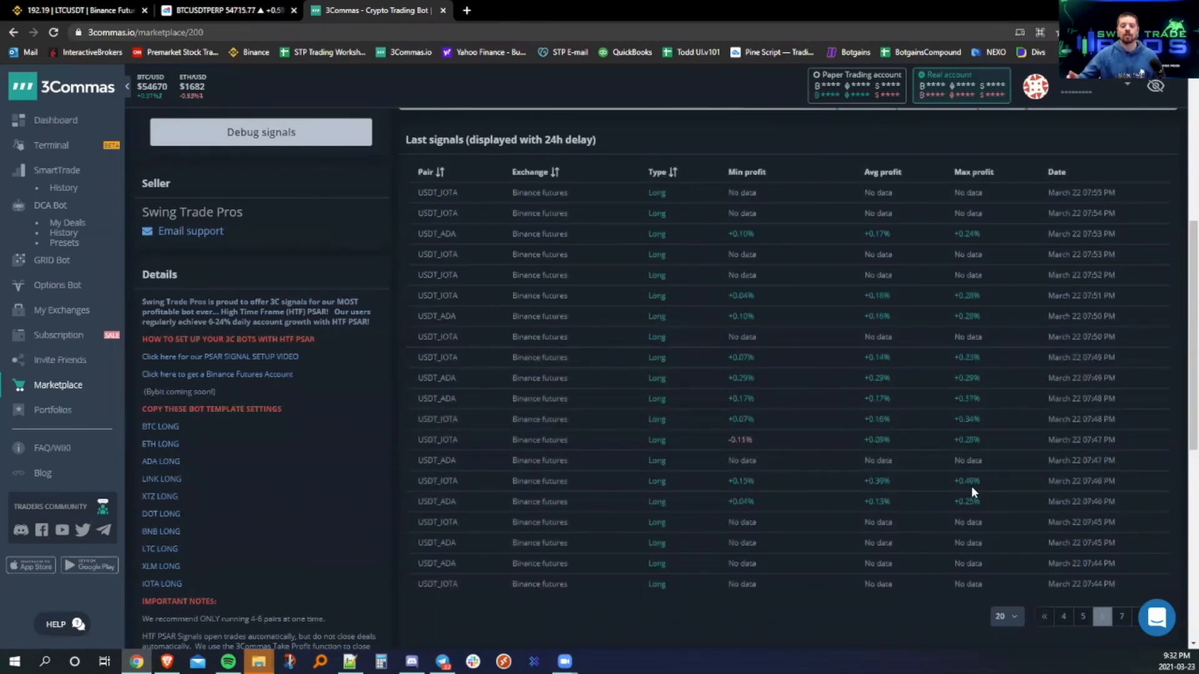
mouse_move(728, 445)
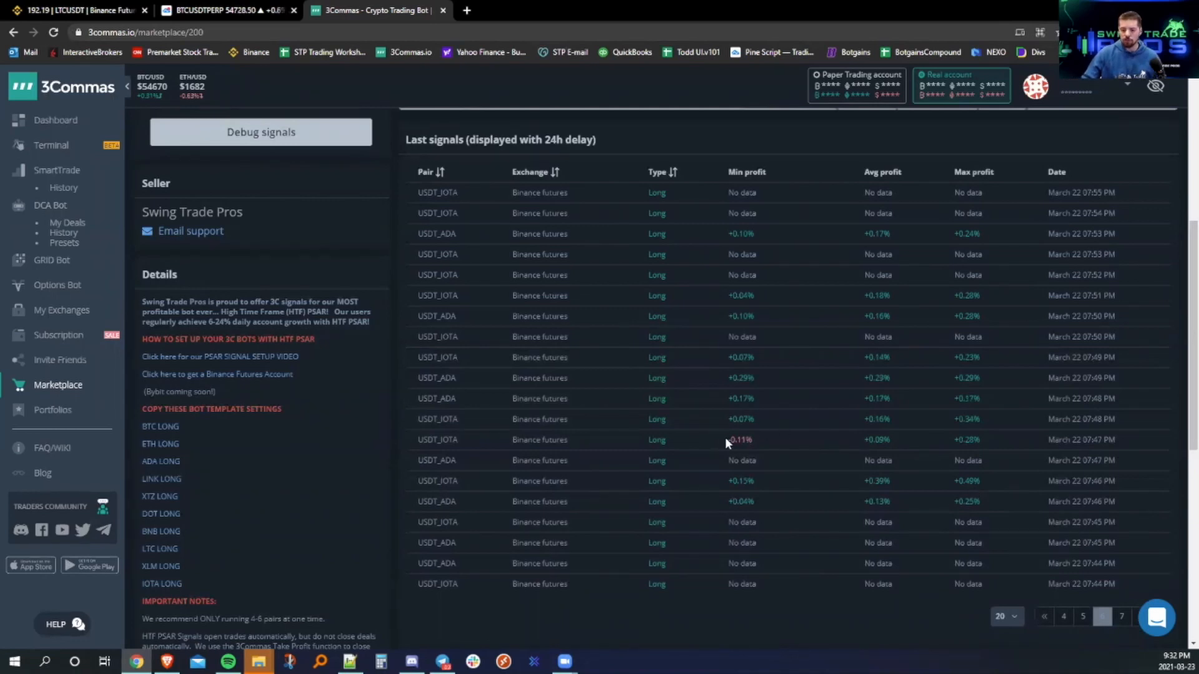
double_click(739, 439)
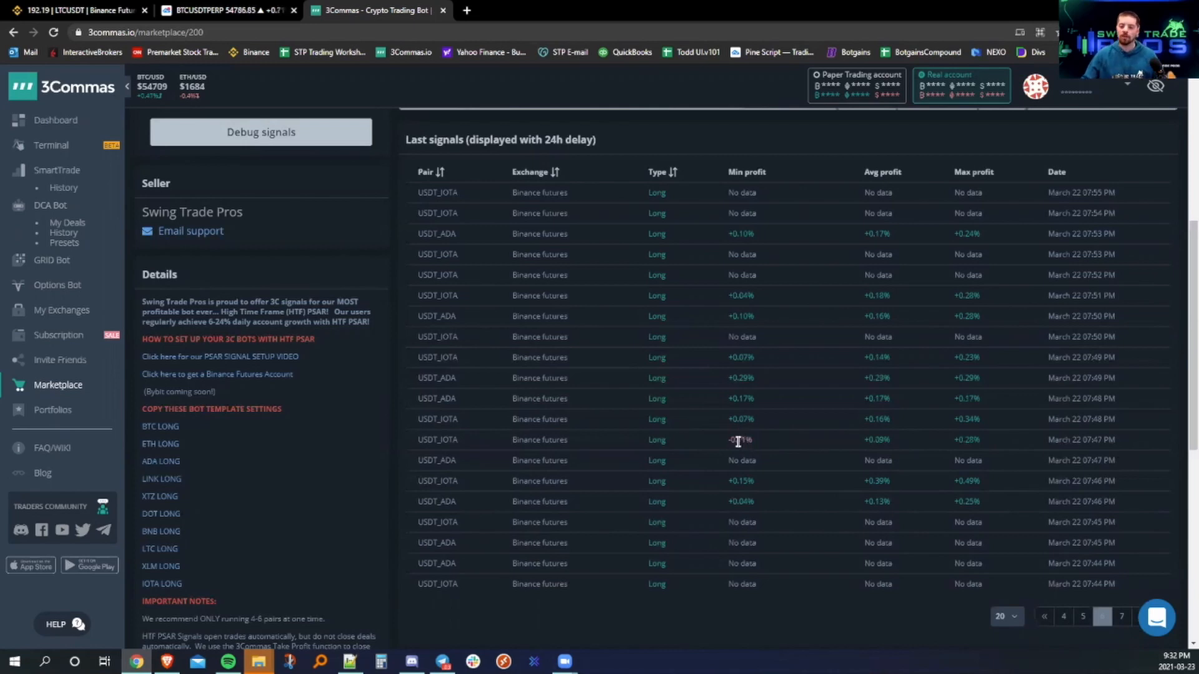
double_click(739, 440)
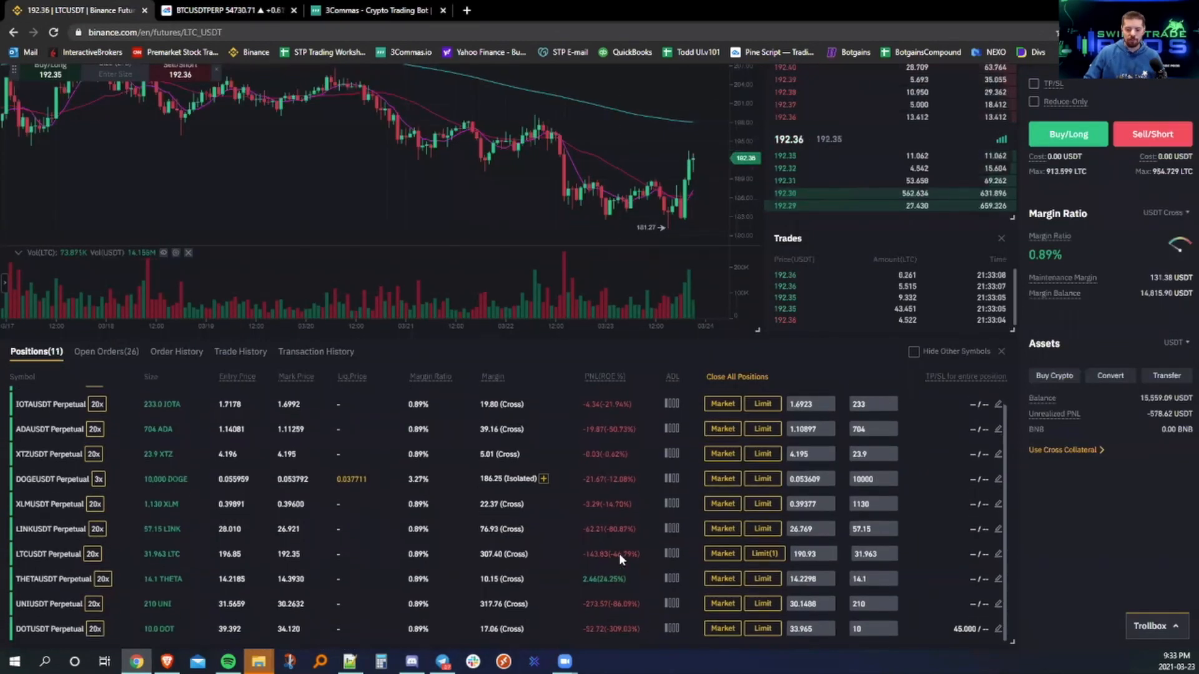
mouse_move(563, 587)
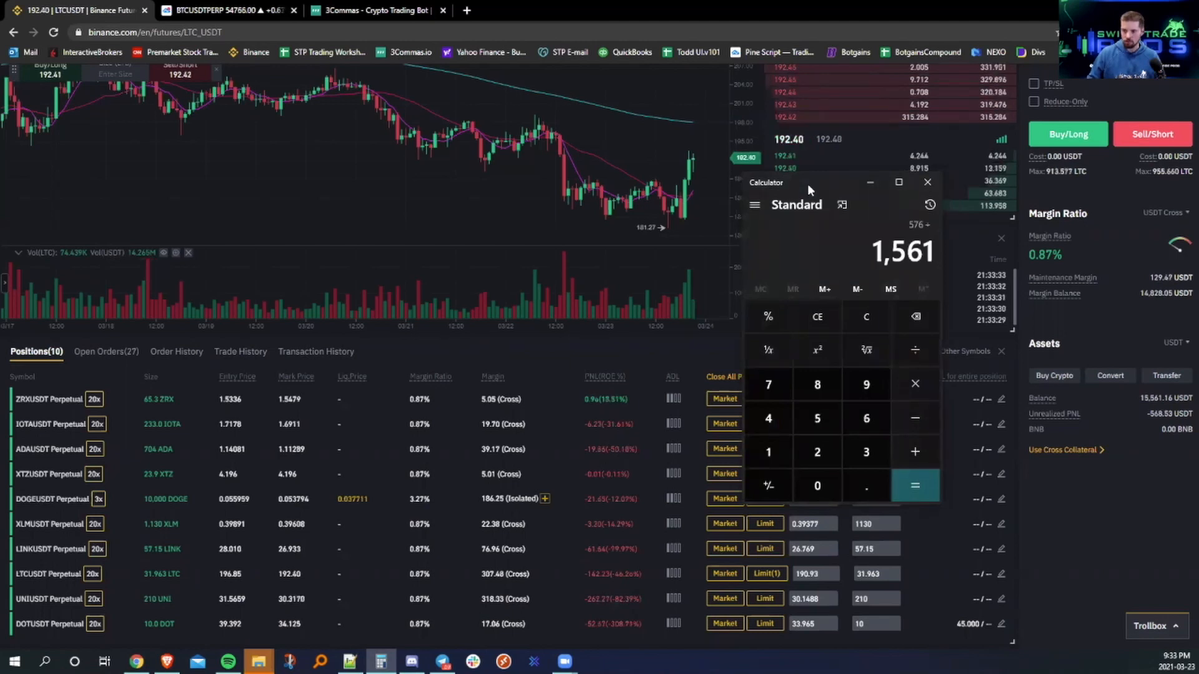
click(866, 316)
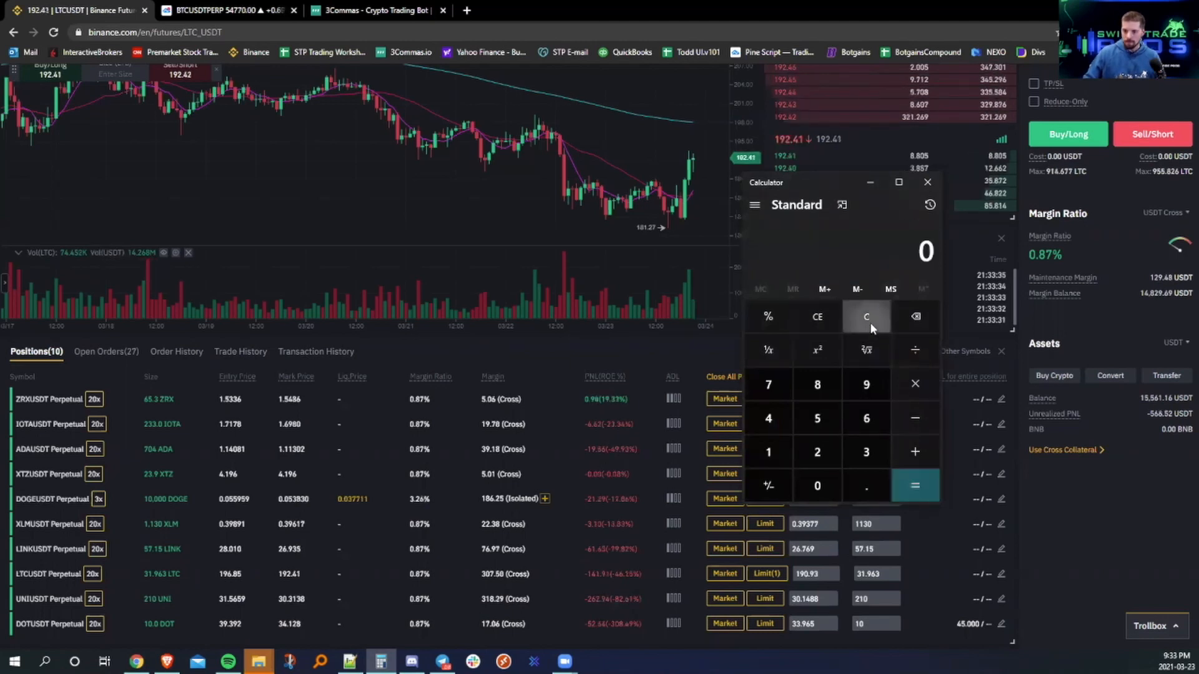
click(866, 418)
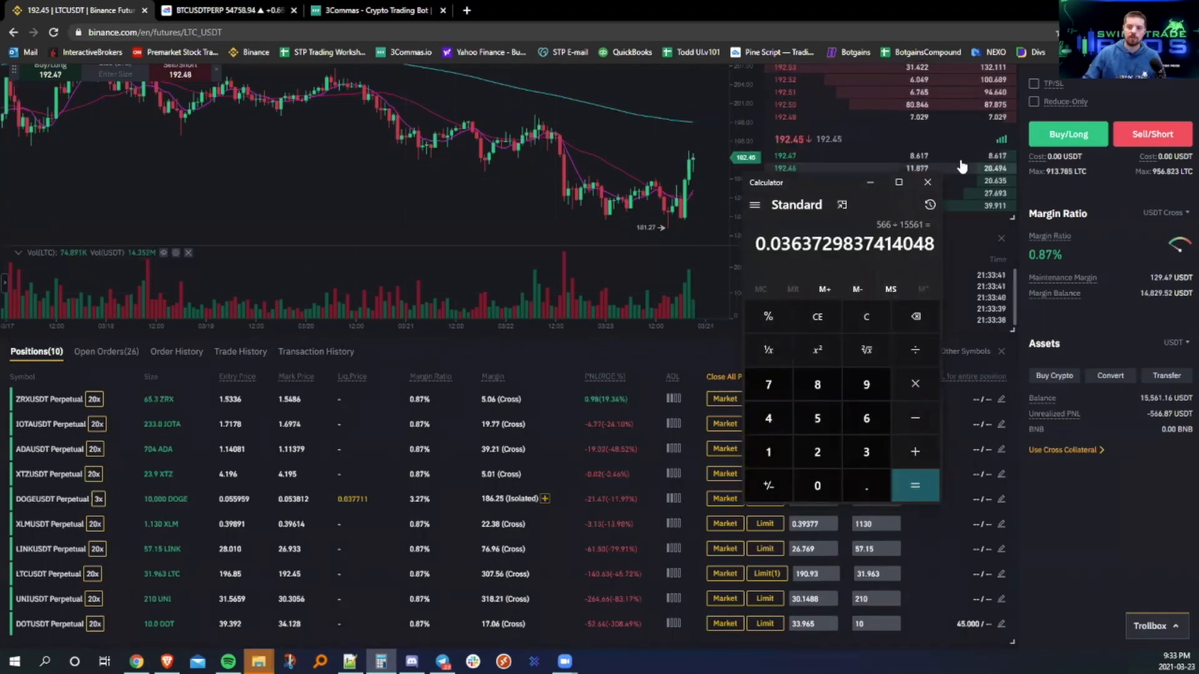
click(928, 183)
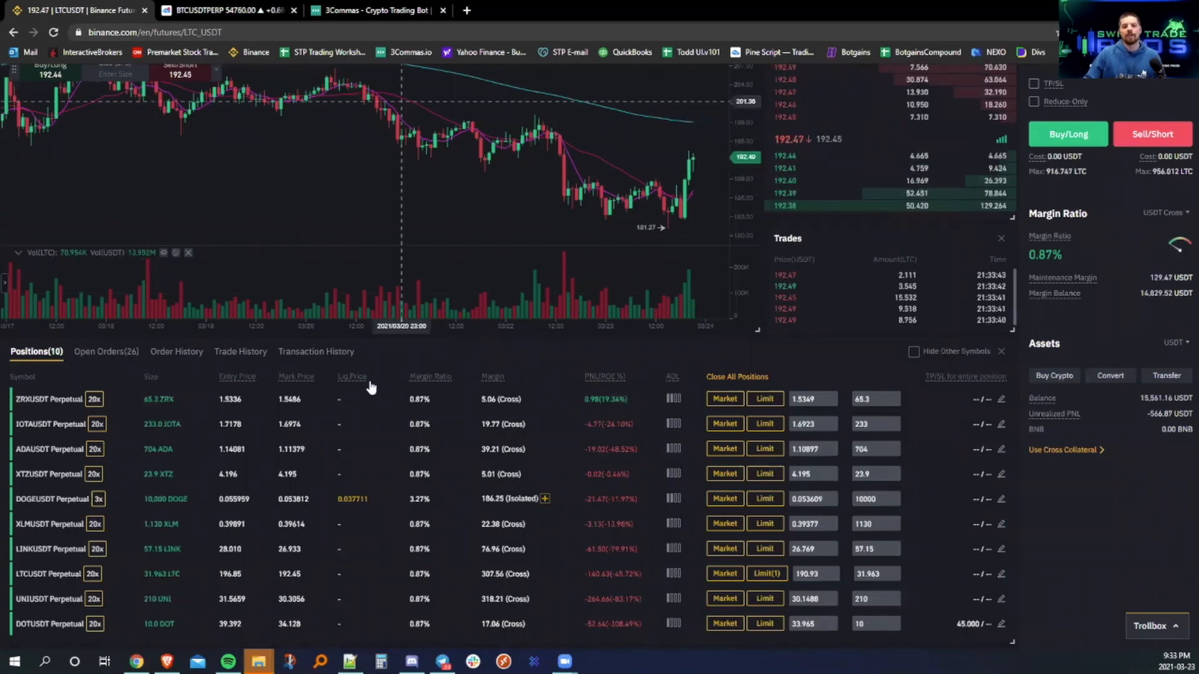
mouse_move(621, 283)
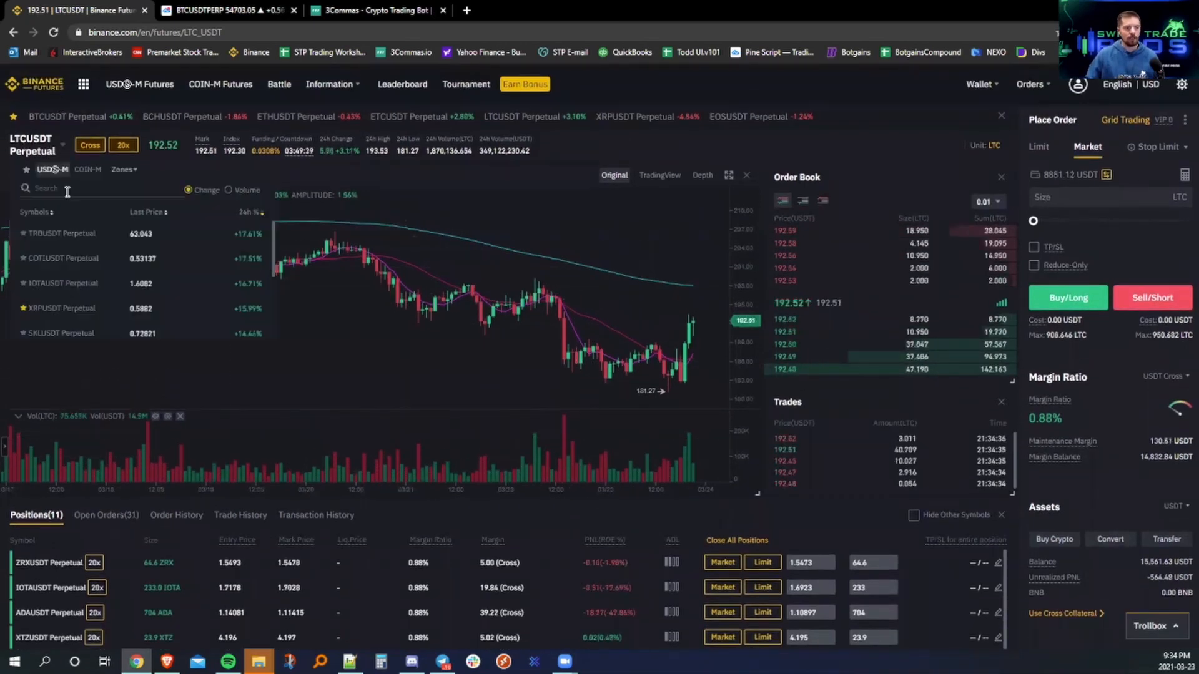
Search and open the THETAUSDT then IOTAUSDT perpetual markets, scrolling to Positions.
text(theta)
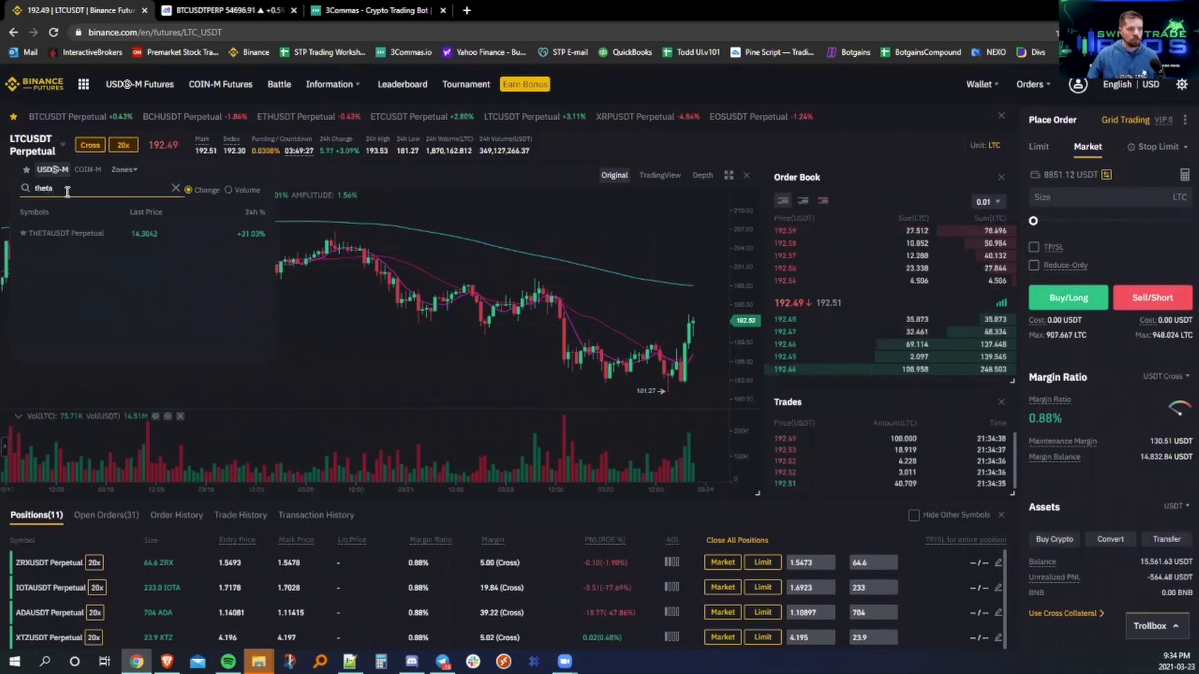
click(66, 233)
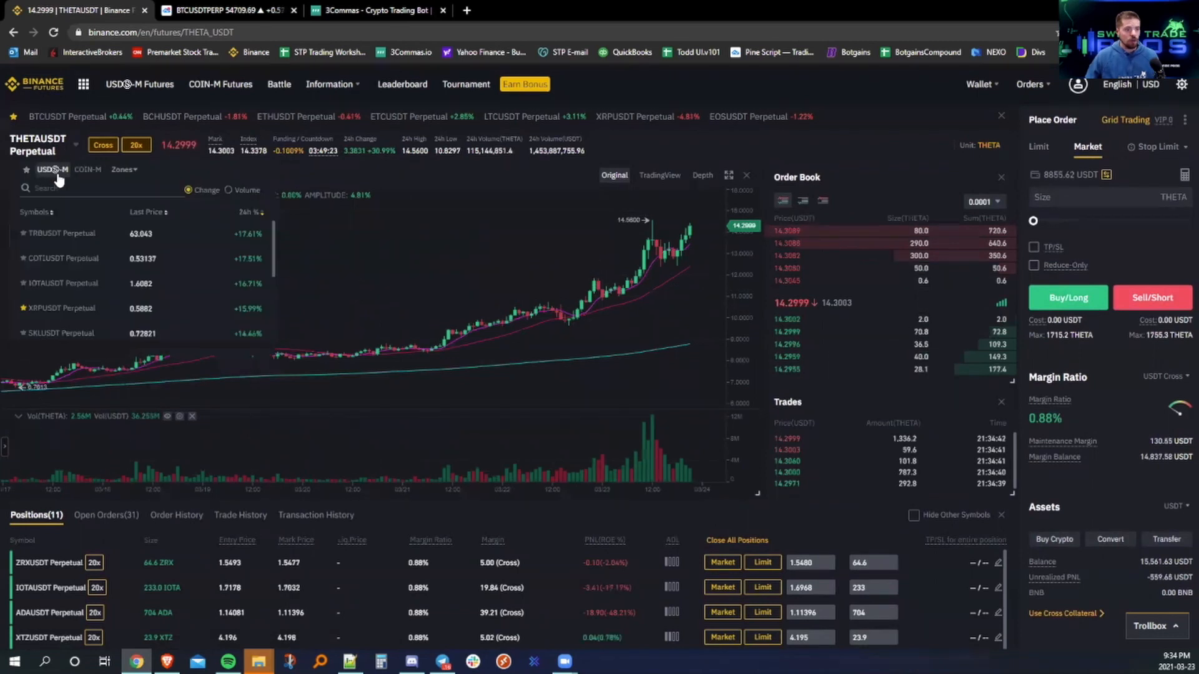
text(iota)
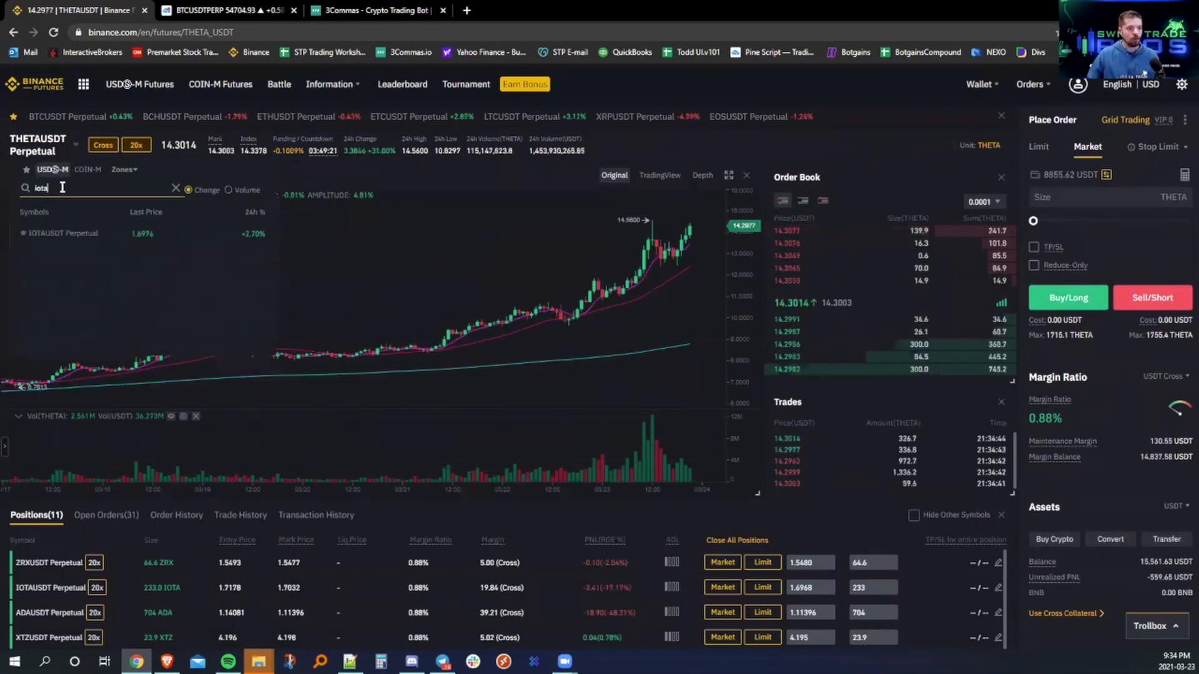
click(62, 233)
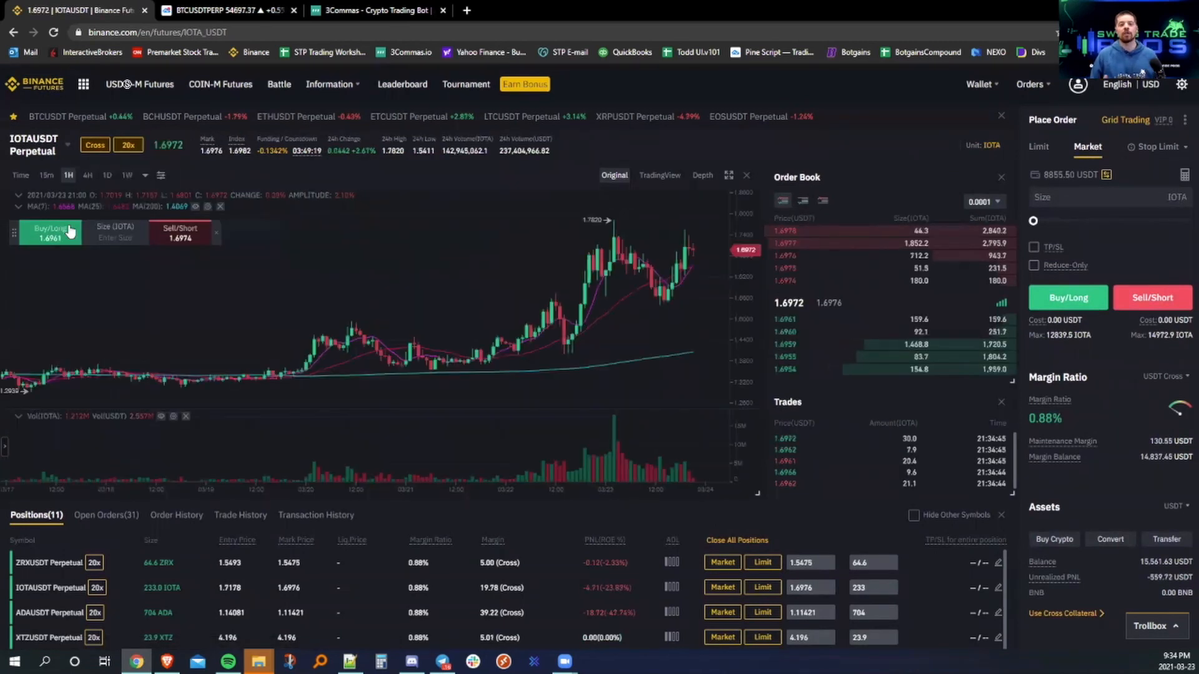
mouse_move(440, 372)
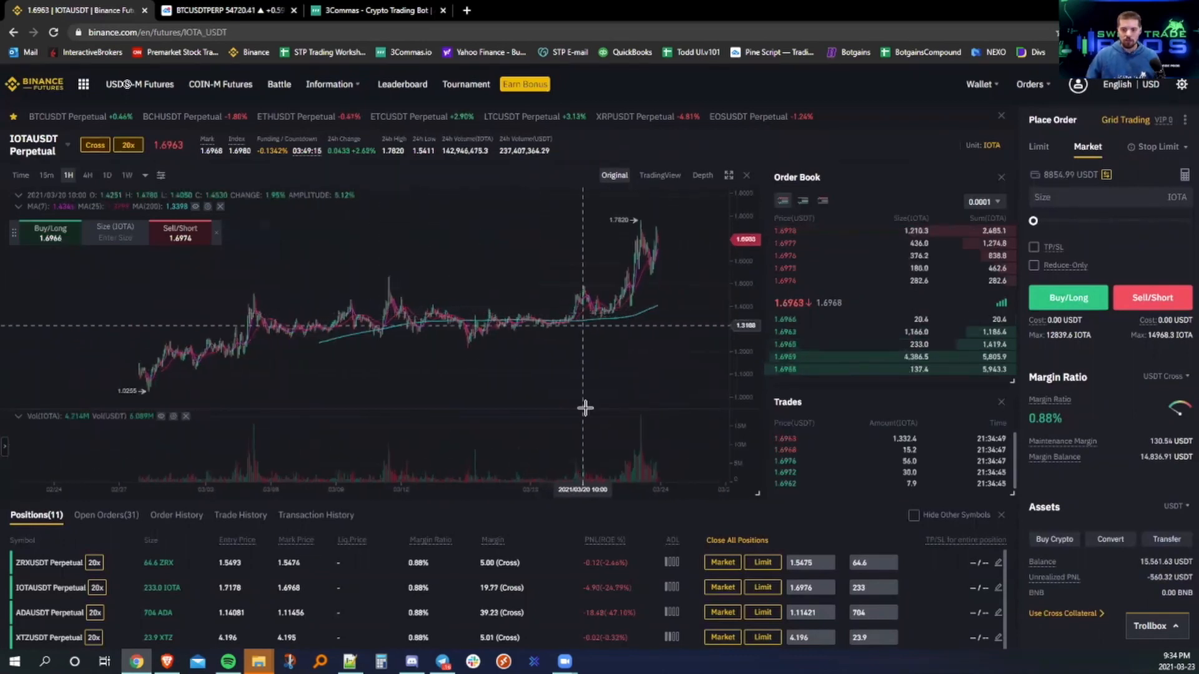
scroll(down, 3)
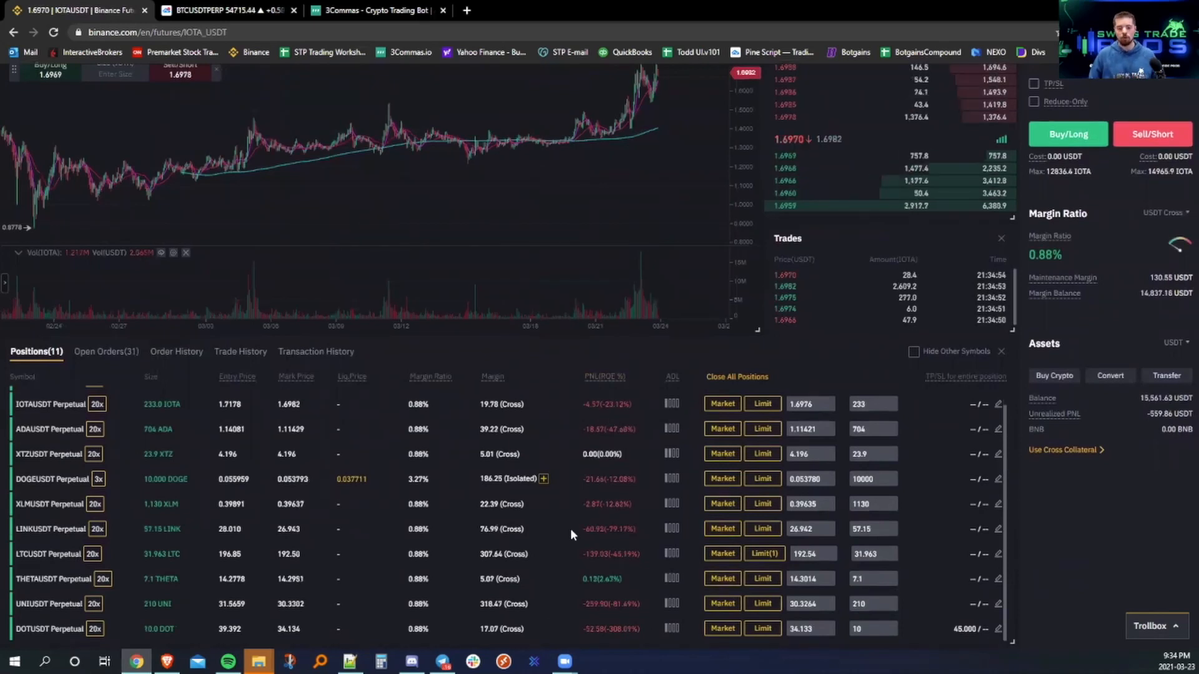
mouse_move(564, 614)
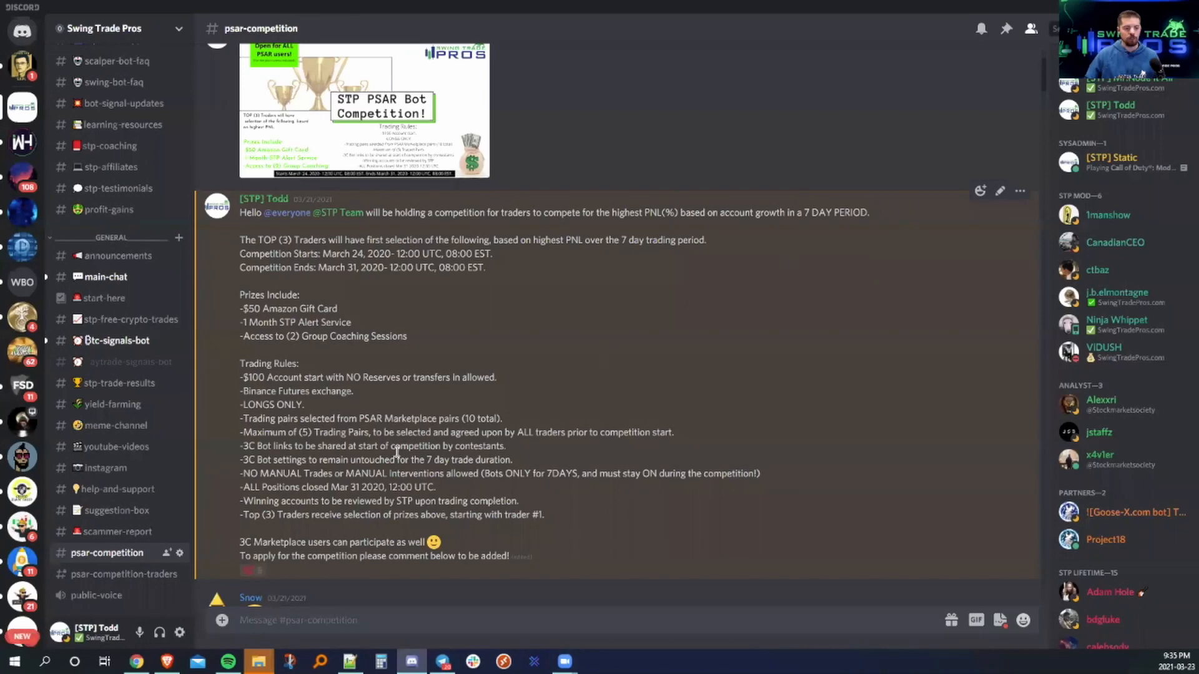
Scroll to the competition pairs announcement and highlight the 8am EST start time.
scroll(down, 3)
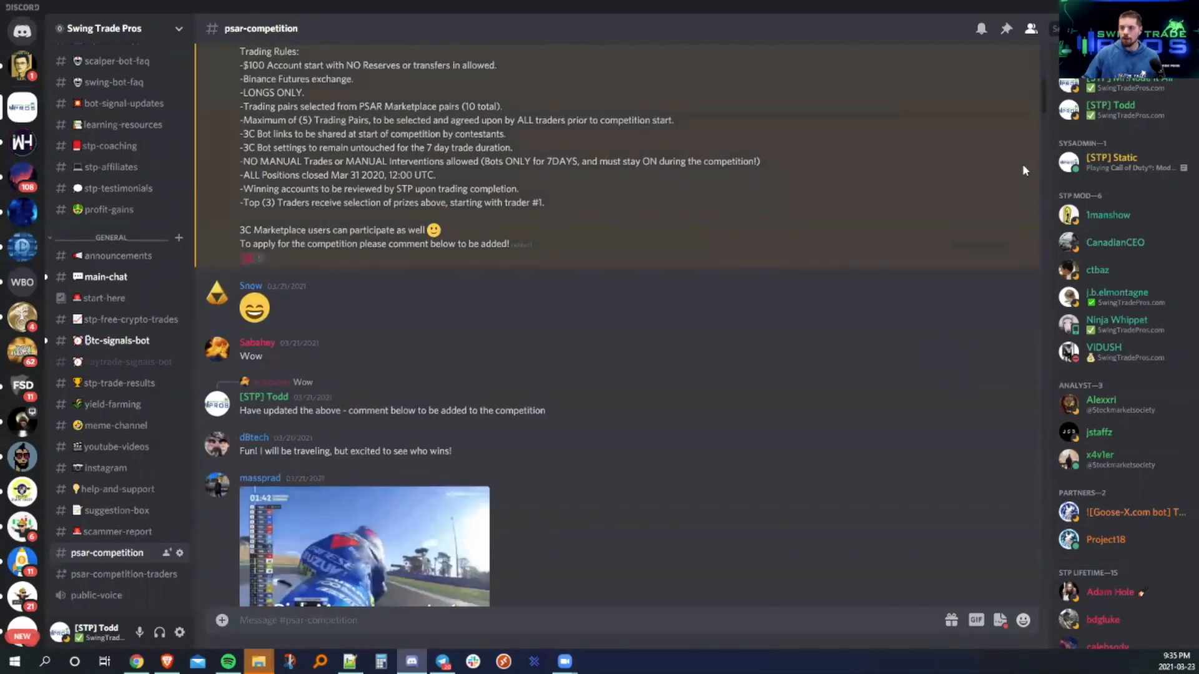
scroll(down, 3)
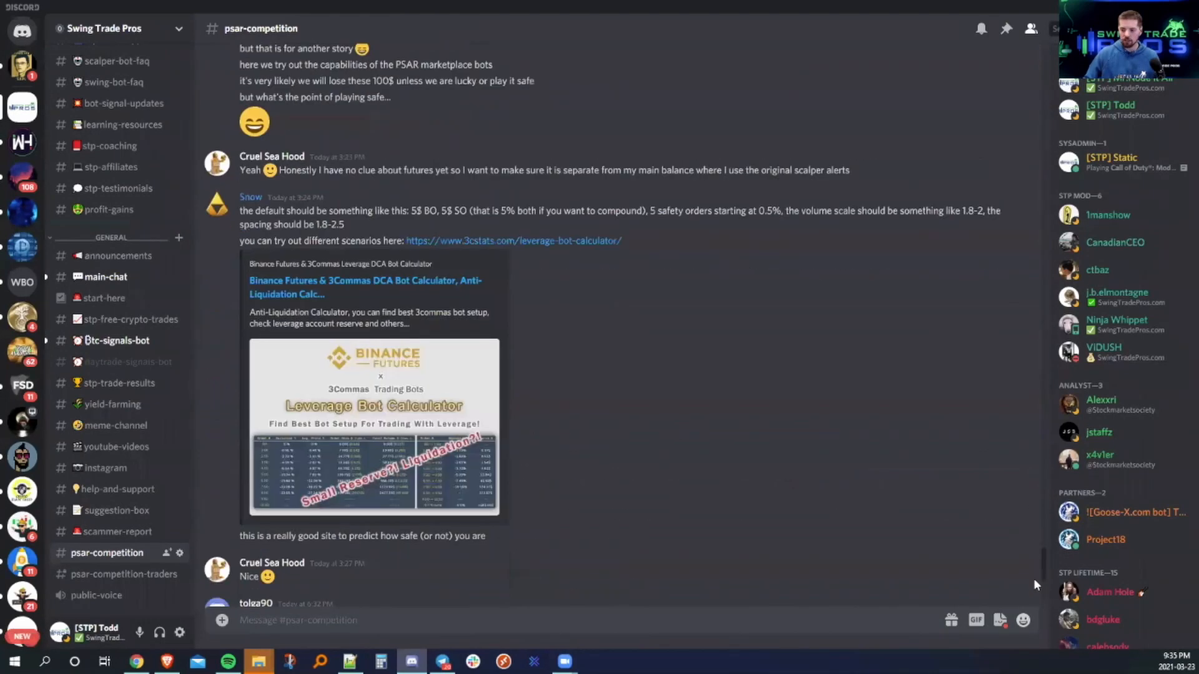
scroll(down, 3)
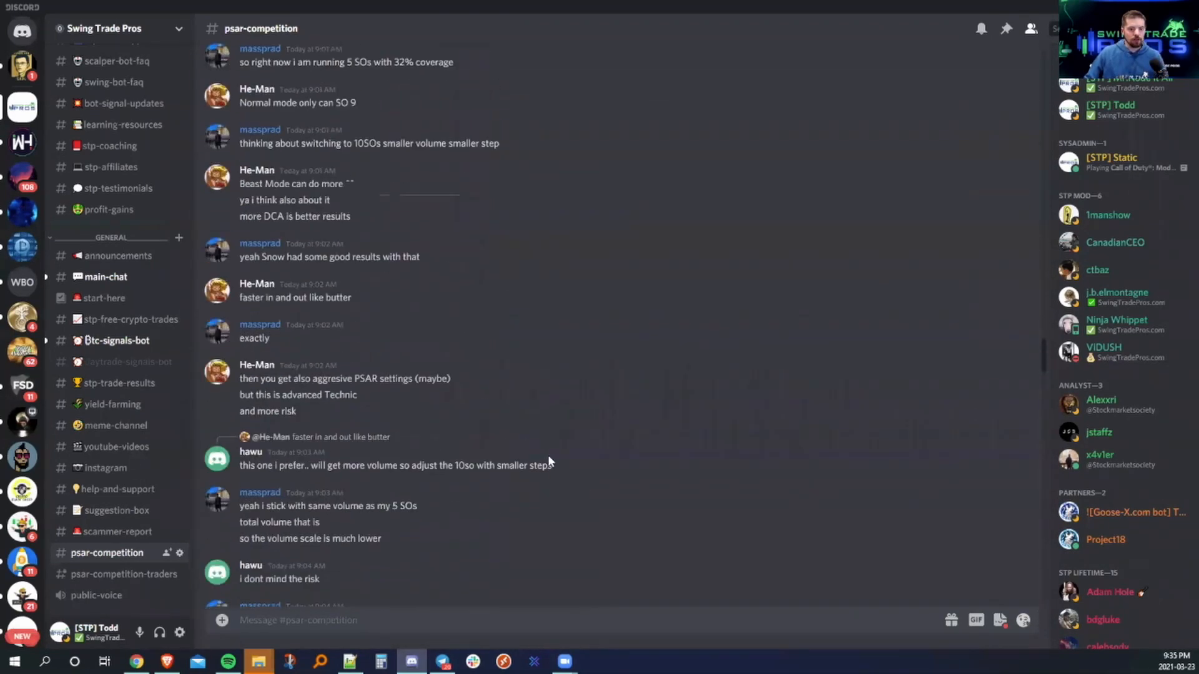
scroll(down, 3)
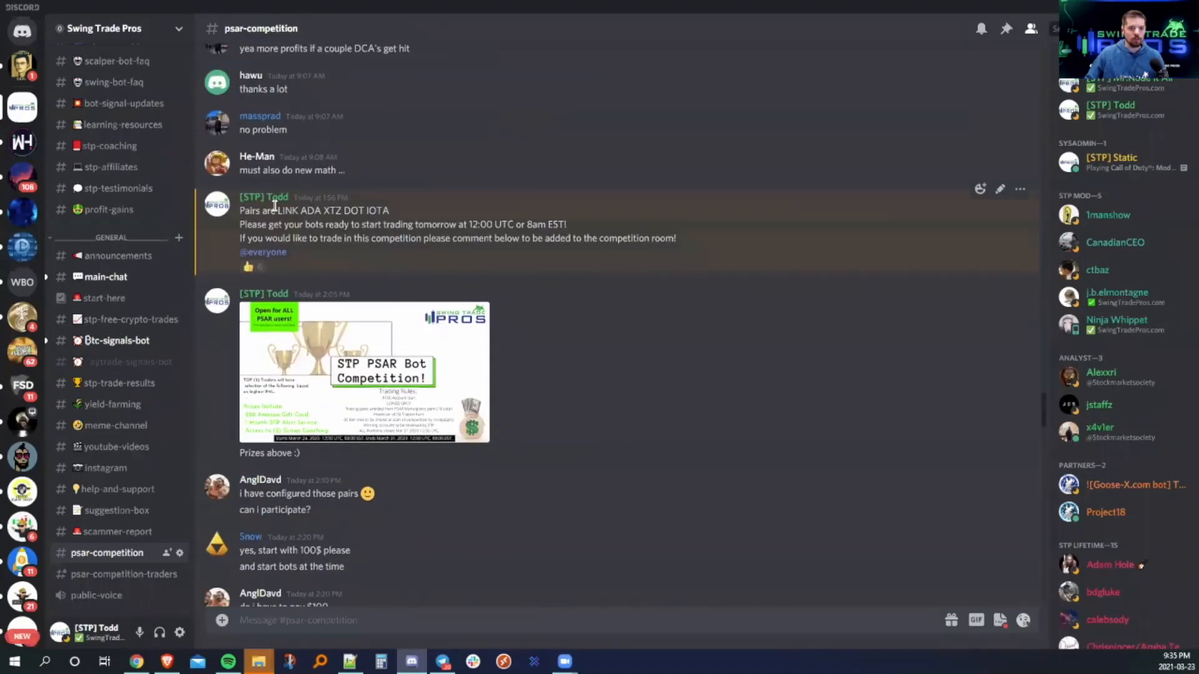
drag(278, 211, 390, 210)
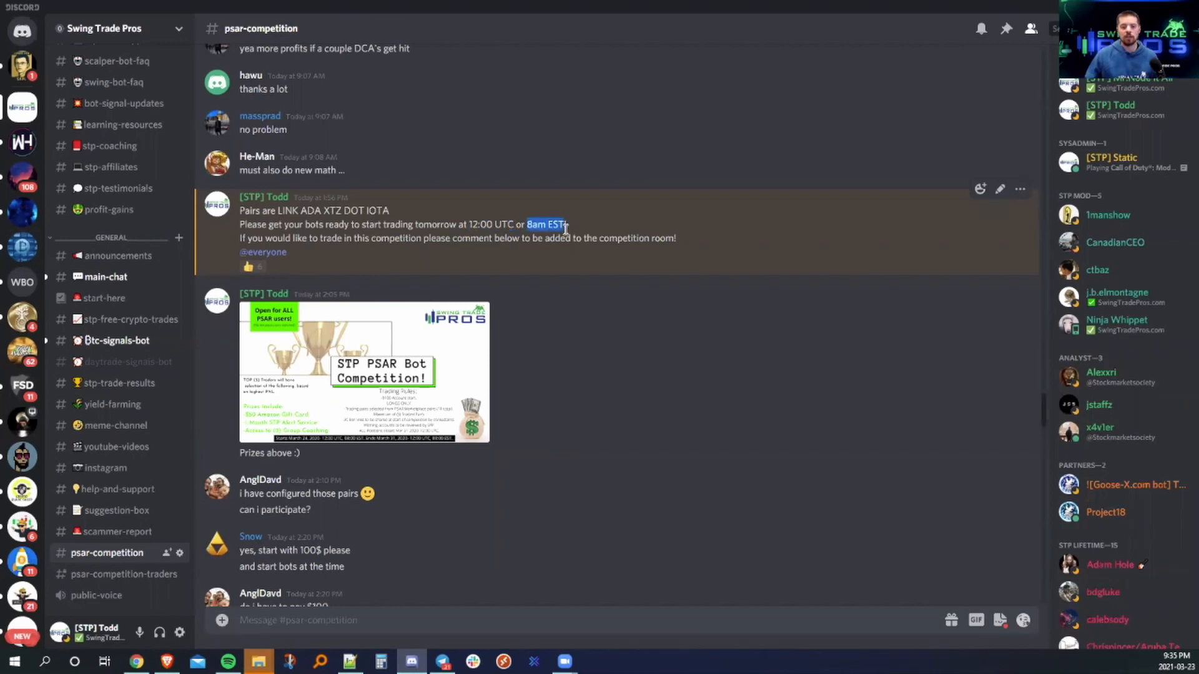
mouse_move(550, 237)
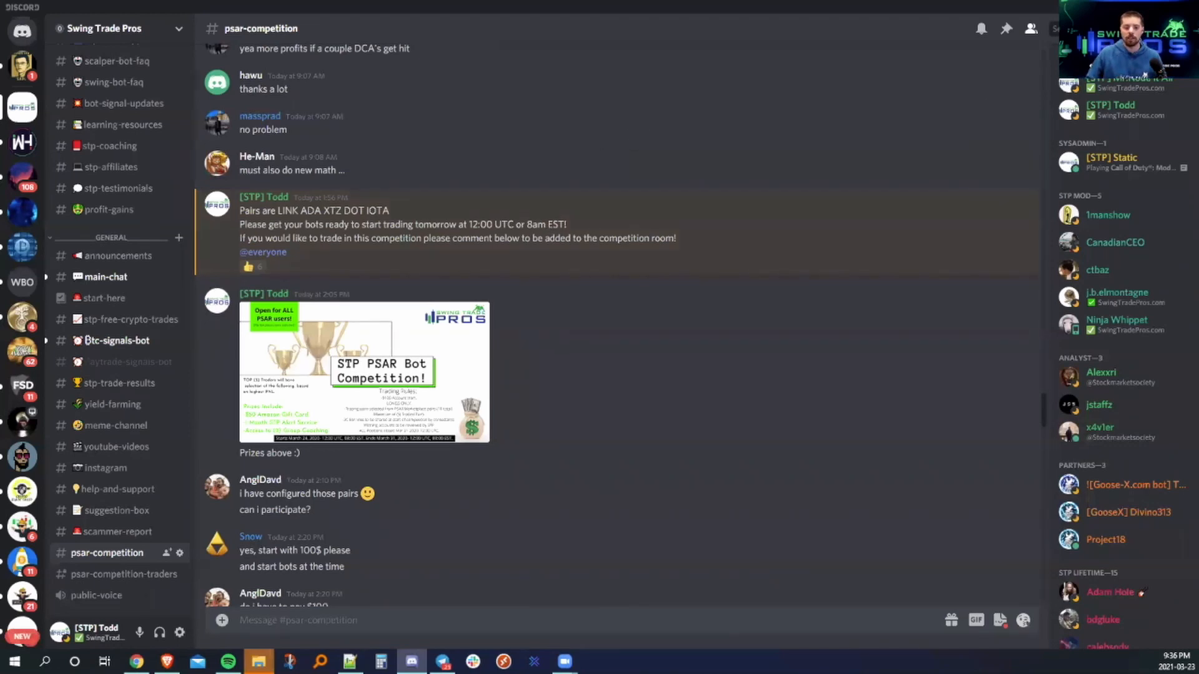
View the competition flyer at full size, then close the preview.
click(363, 370)
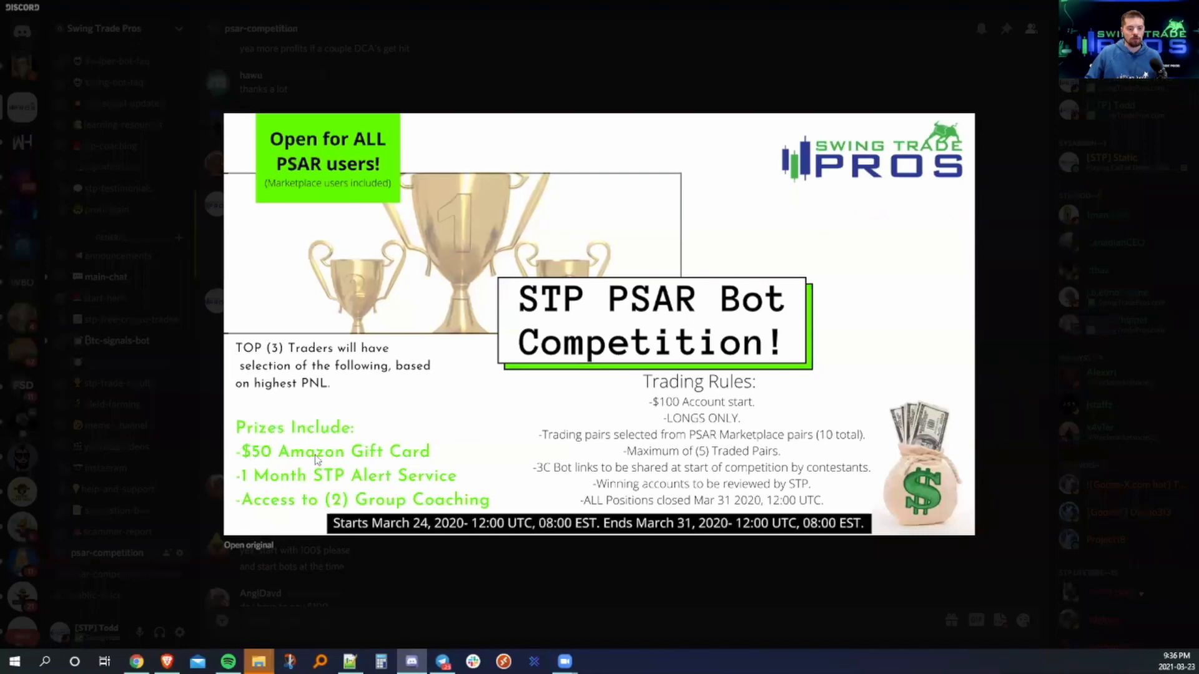
mouse_move(410, 482)
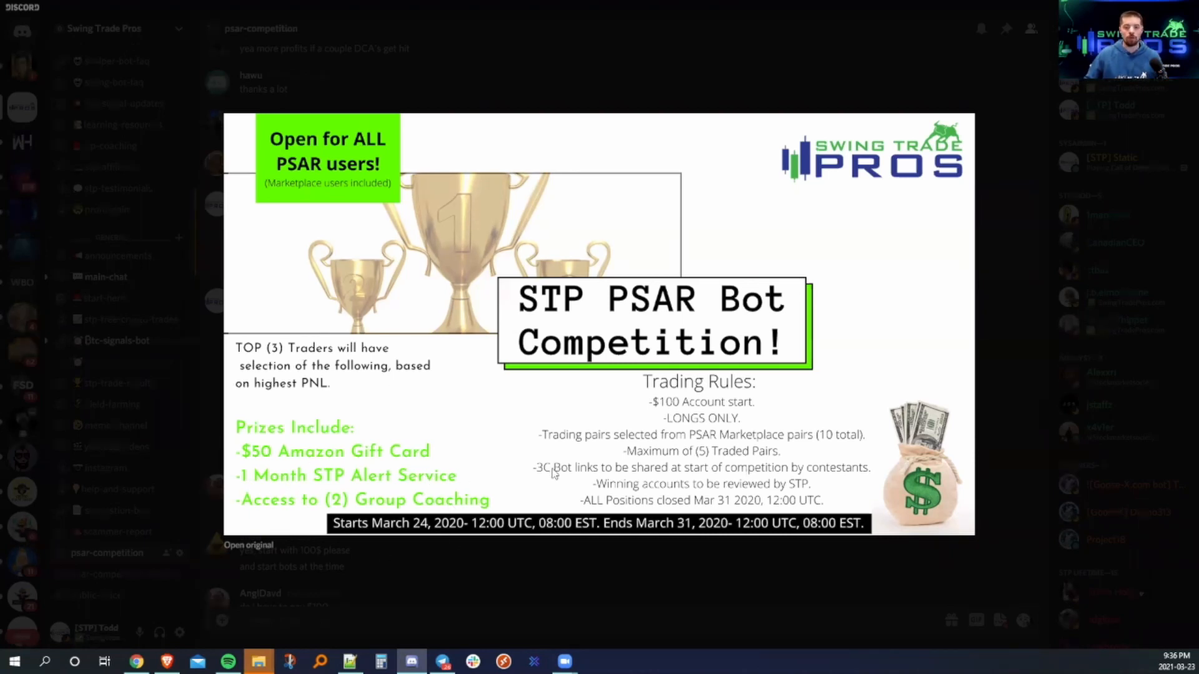
mouse_move(663, 565)
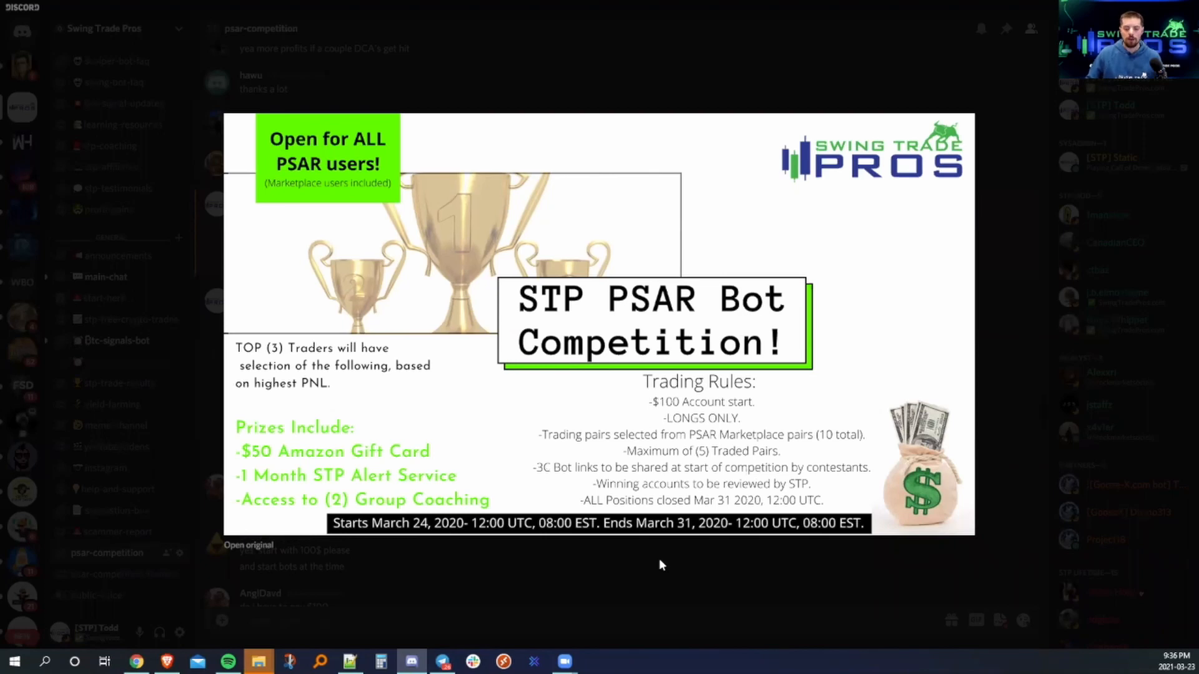
mouse_move(525, 526)
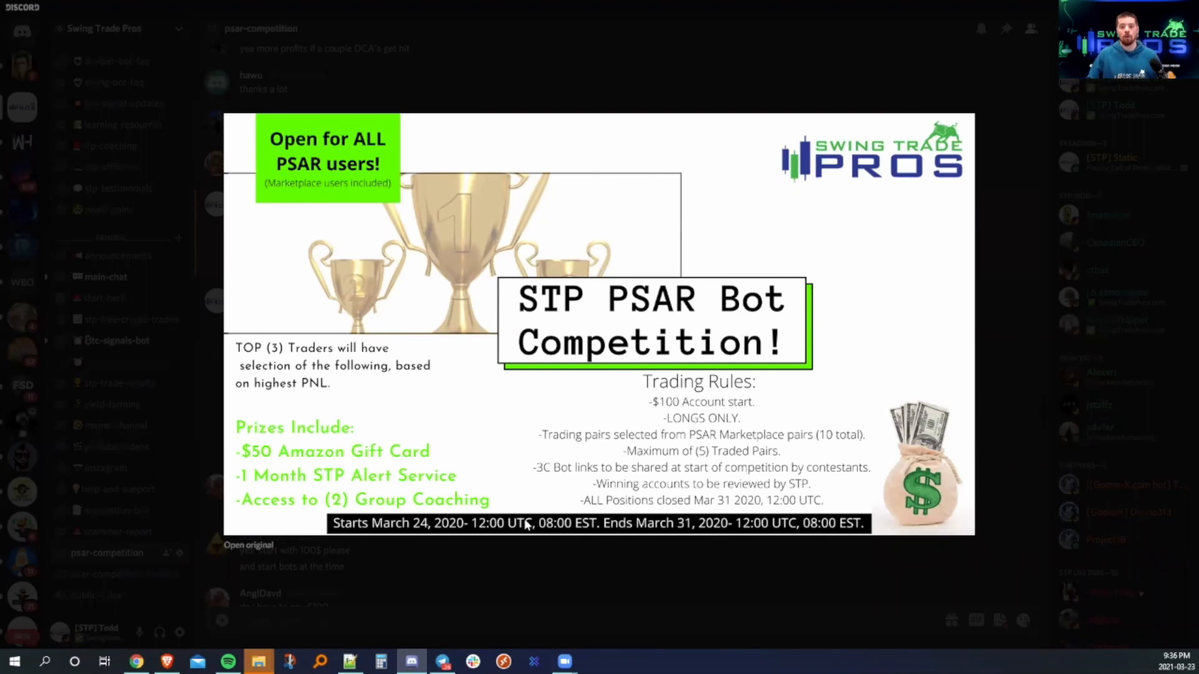
mouse_move(542, 557)
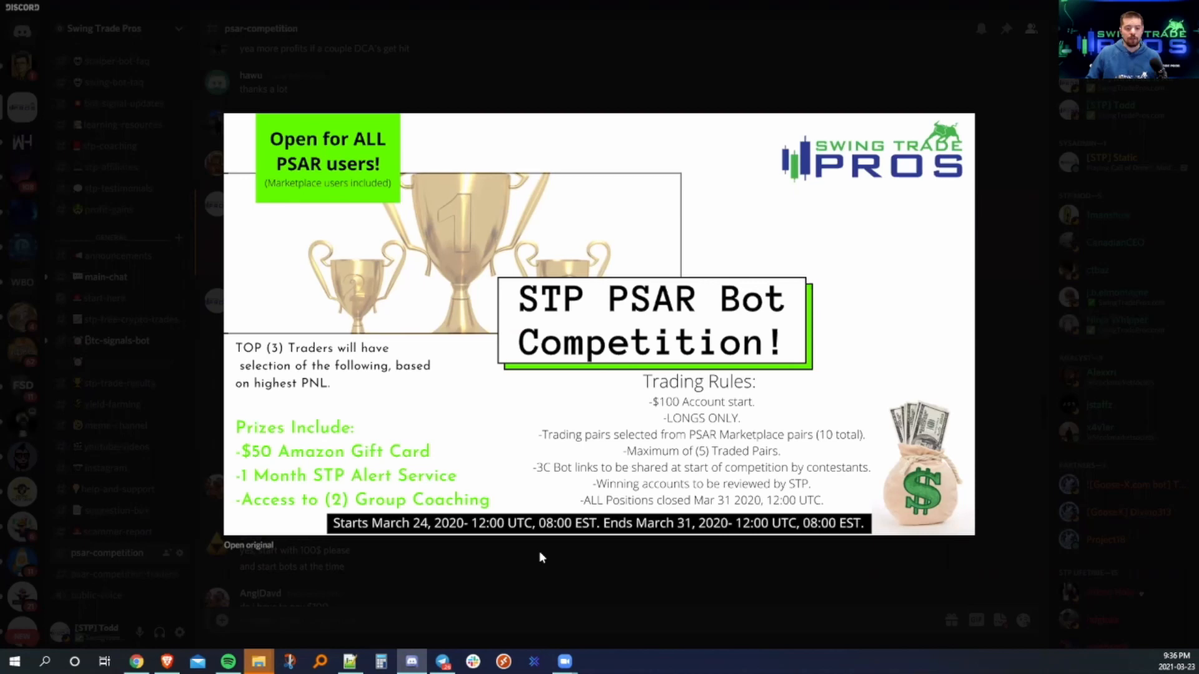
click(542, 557)
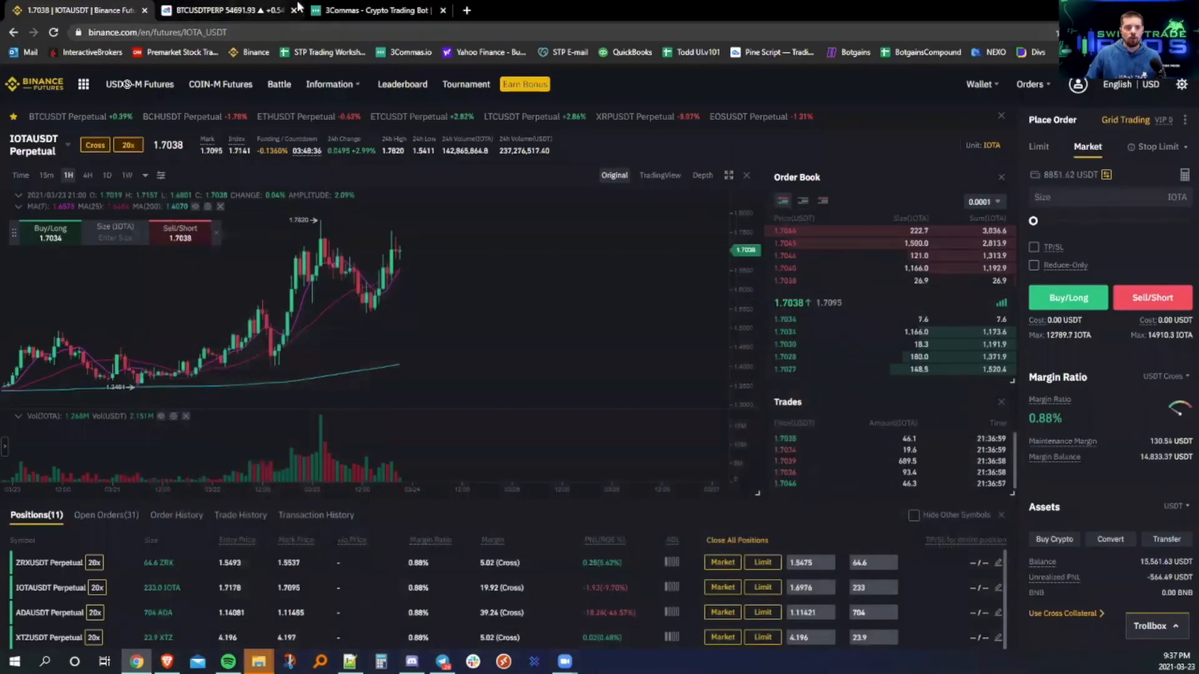
Switch to the Binance Futures browser tab showing IOTAUSDT.
click(373, 11)
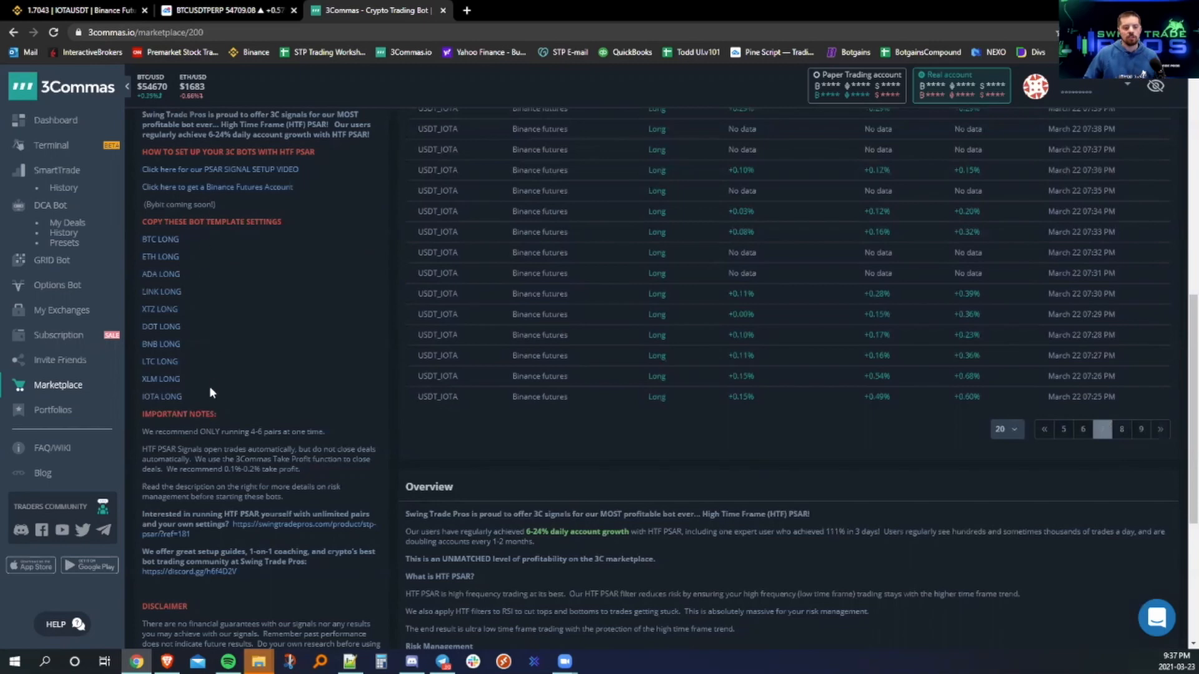
mouse_move(296, 288)
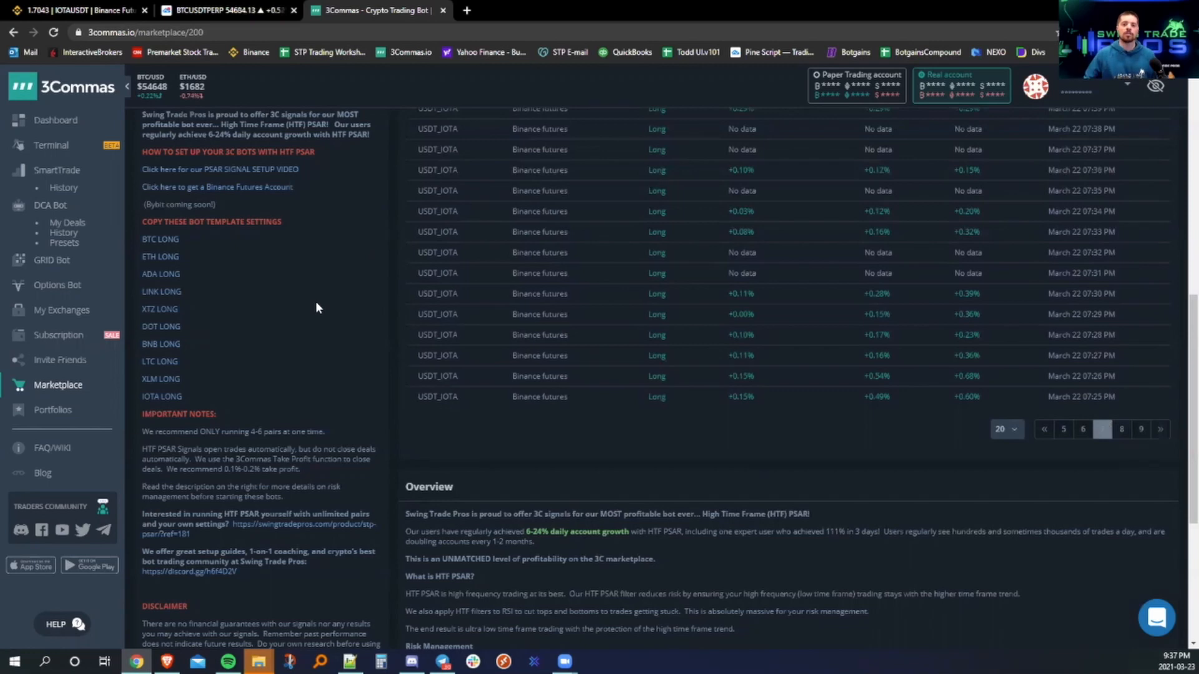
mouse_move(324, 315)
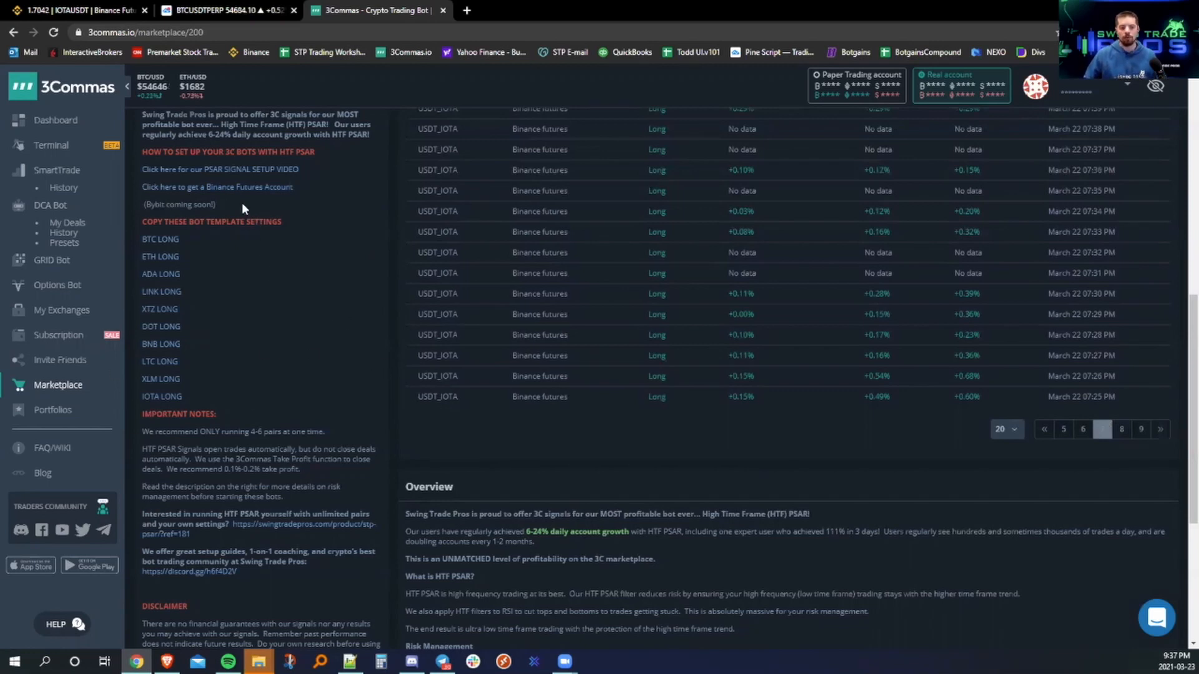
Switch to the 3Commas Marketplace tab for the STP PSAR signal.
click(413, 662)
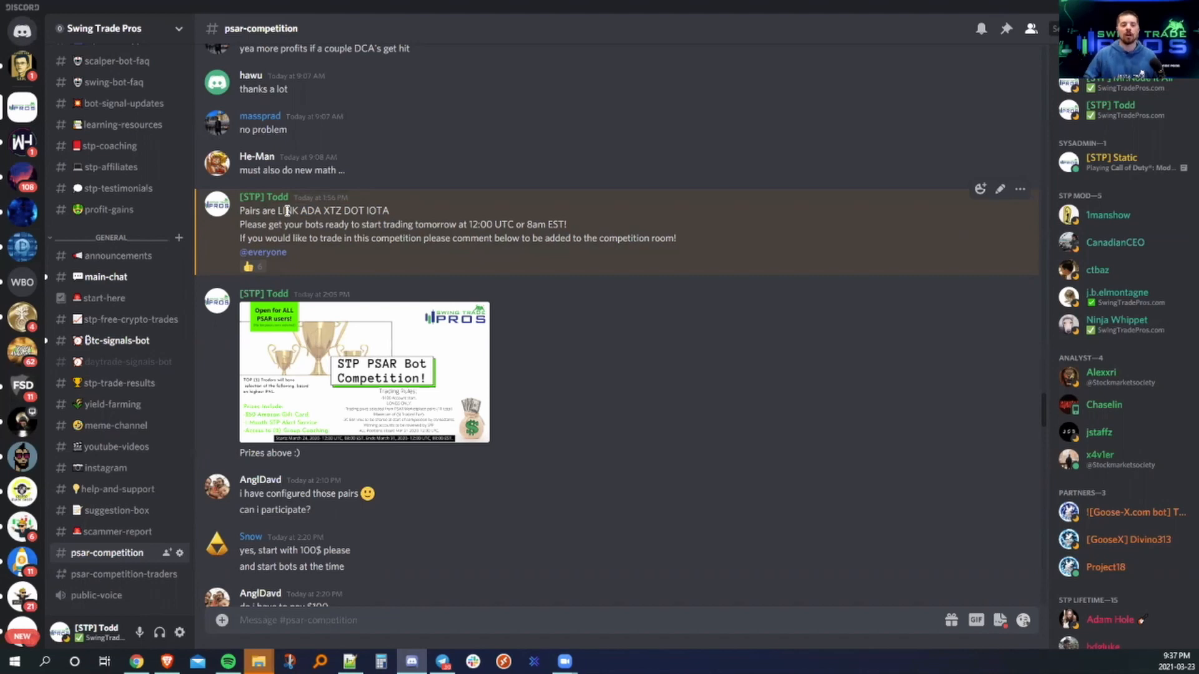
Highlight the competition pairs line LINK ADA XTZ DOT IOTA in the announcement.
drag(278, 210, 389, 210)
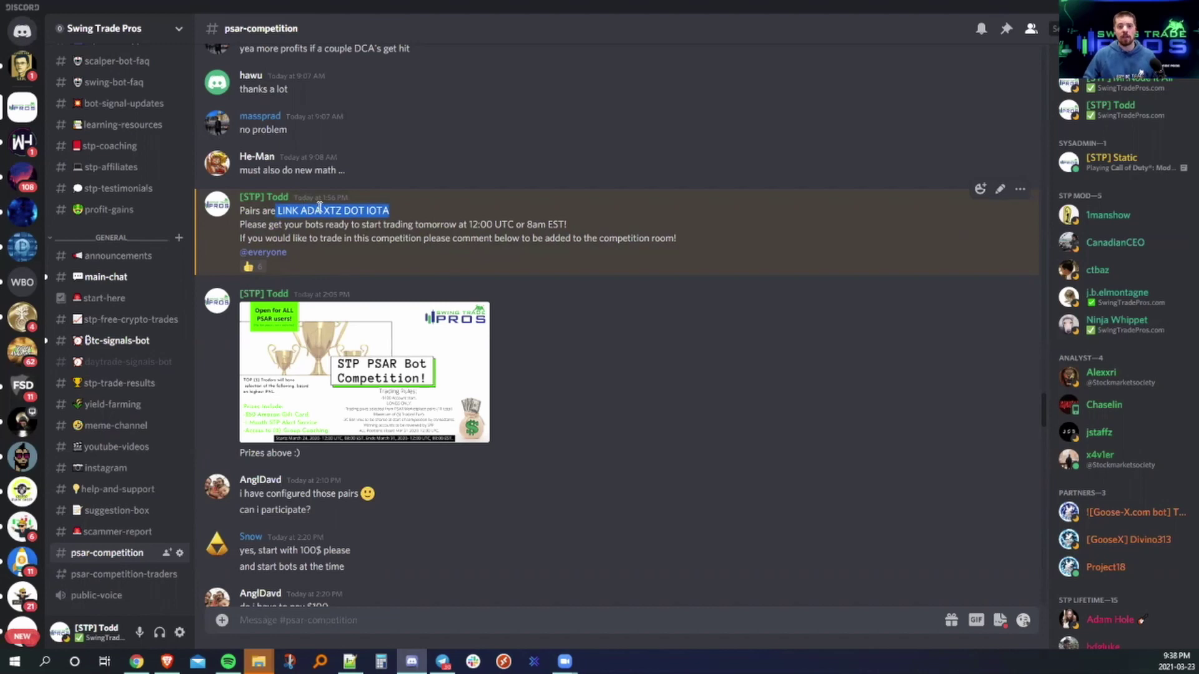
mouse_move(357, 214)
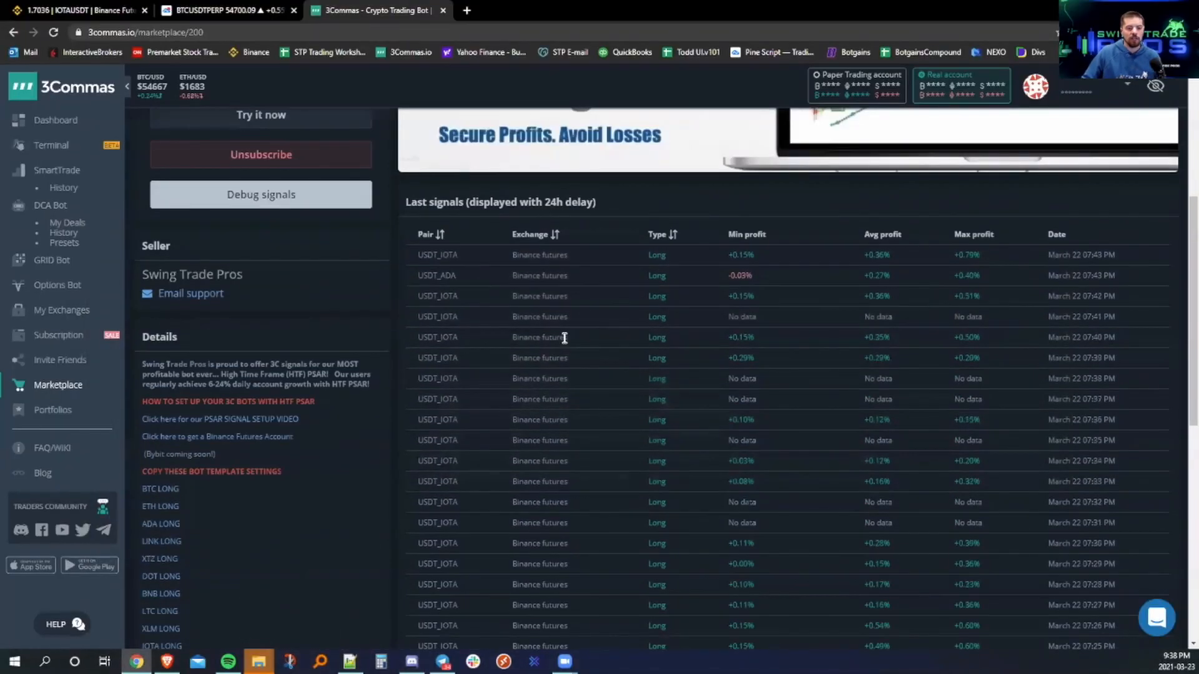
Scroll through the STP PSAR marketplace's Last signals table and bot template list.
scroll(down, 3)
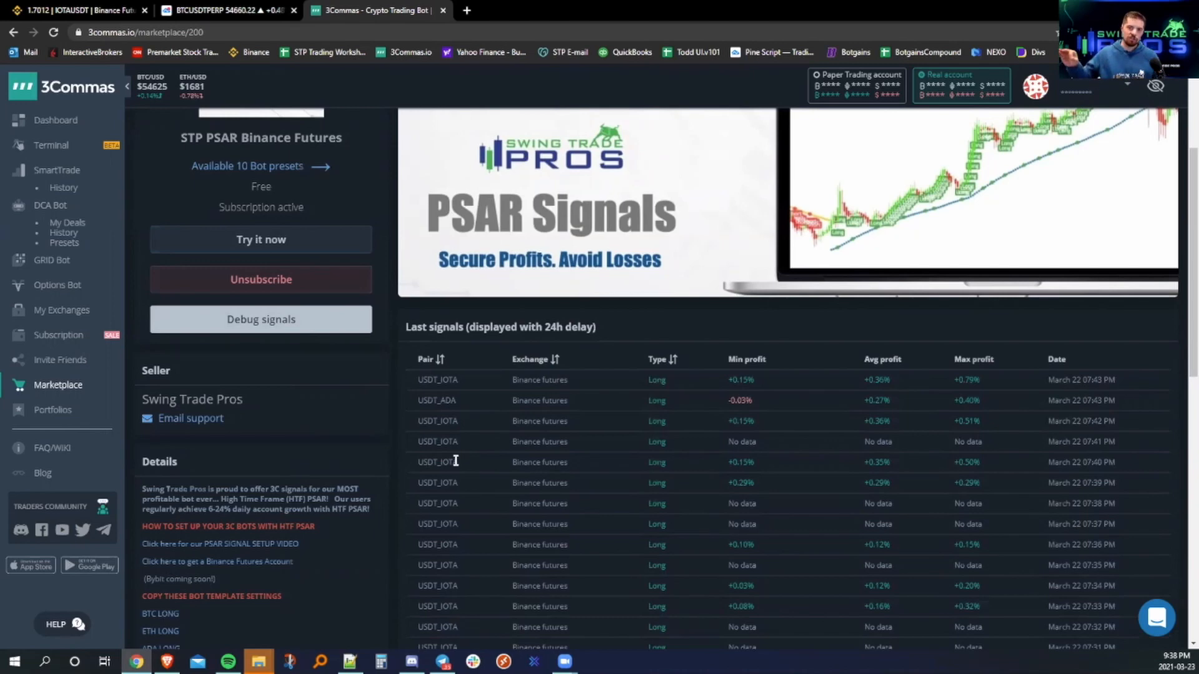
scroll(down, 3)
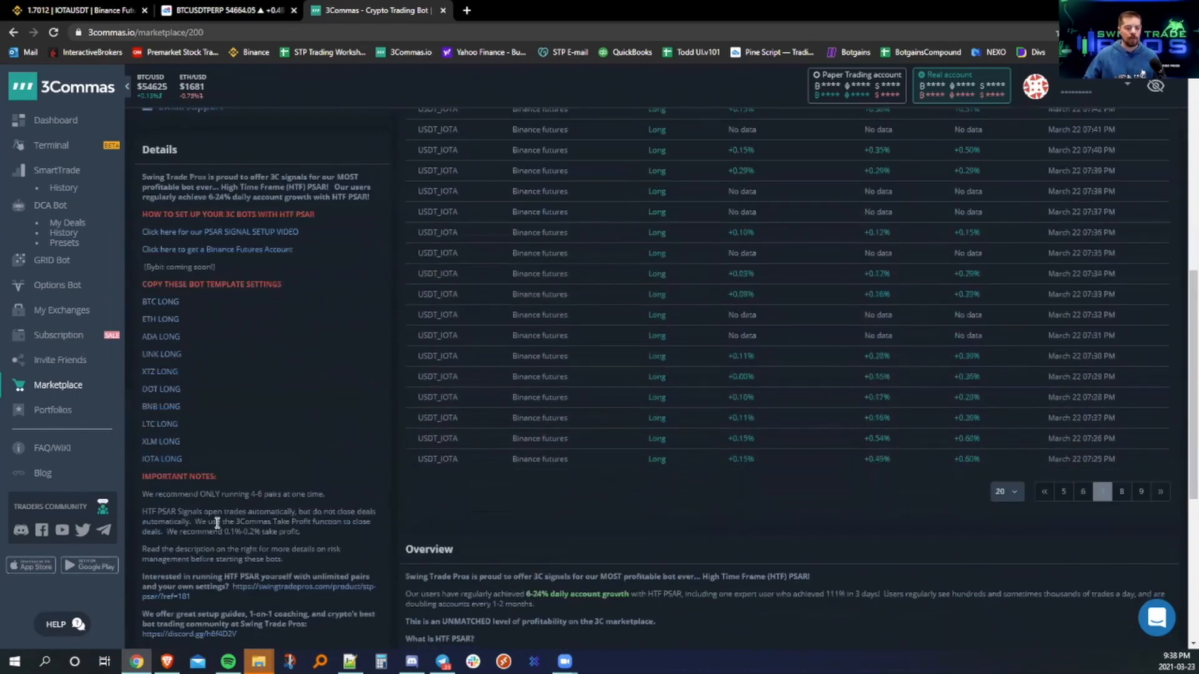
mouse_move(259, 354)
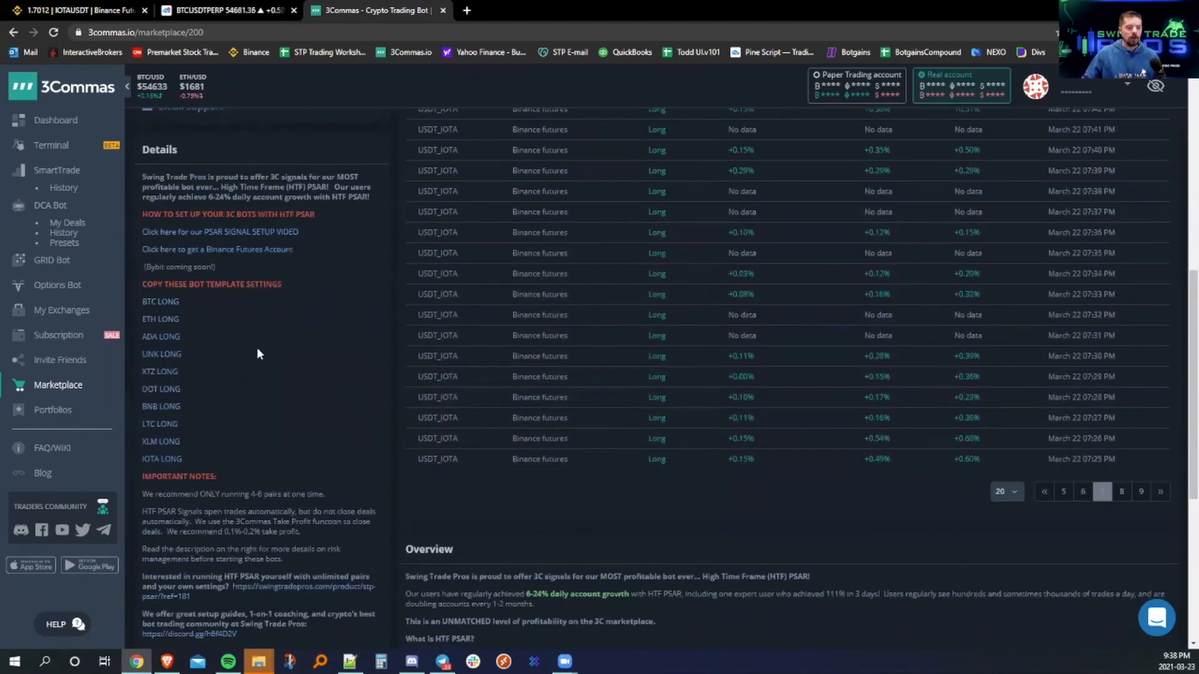
mouse_move(172, 379)
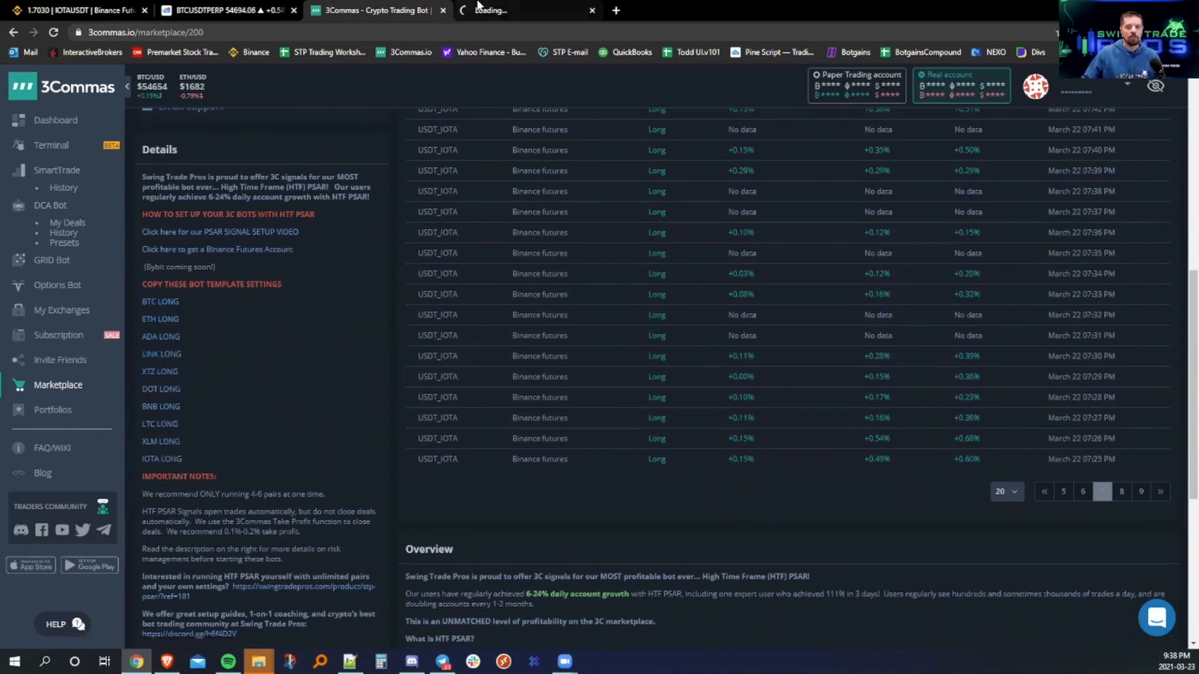
Open the LINK LONG bot template's shared settings in a new tab.
right_click(161, 354)
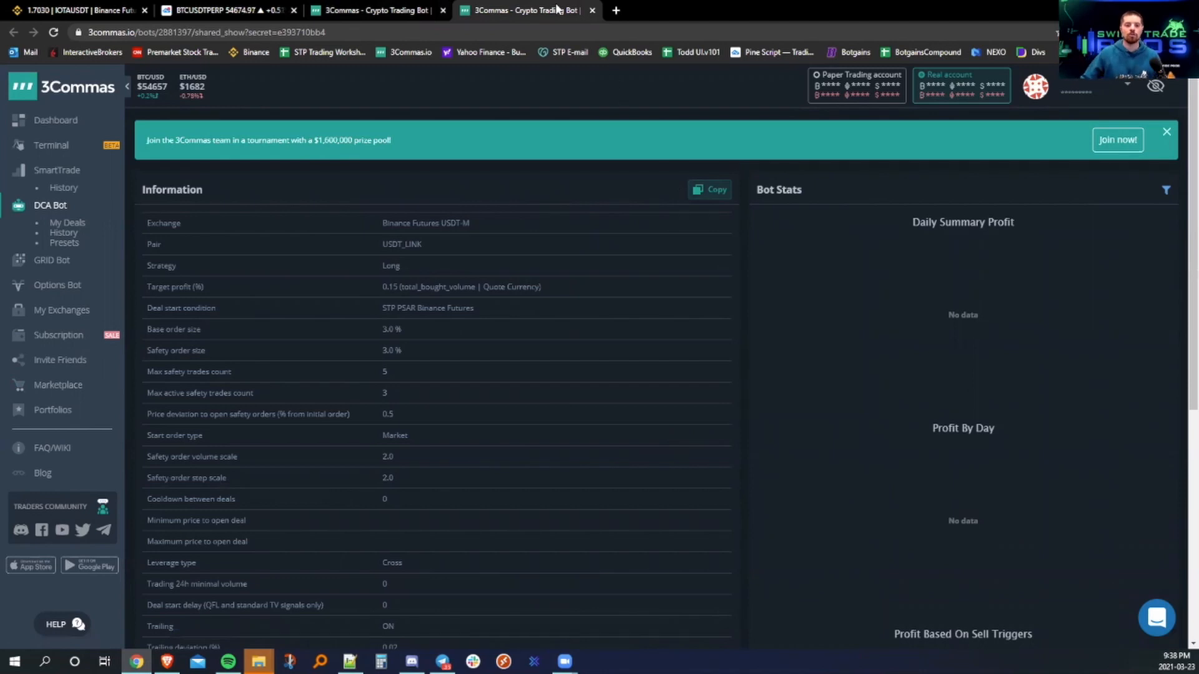
mouse_move(551, 10)
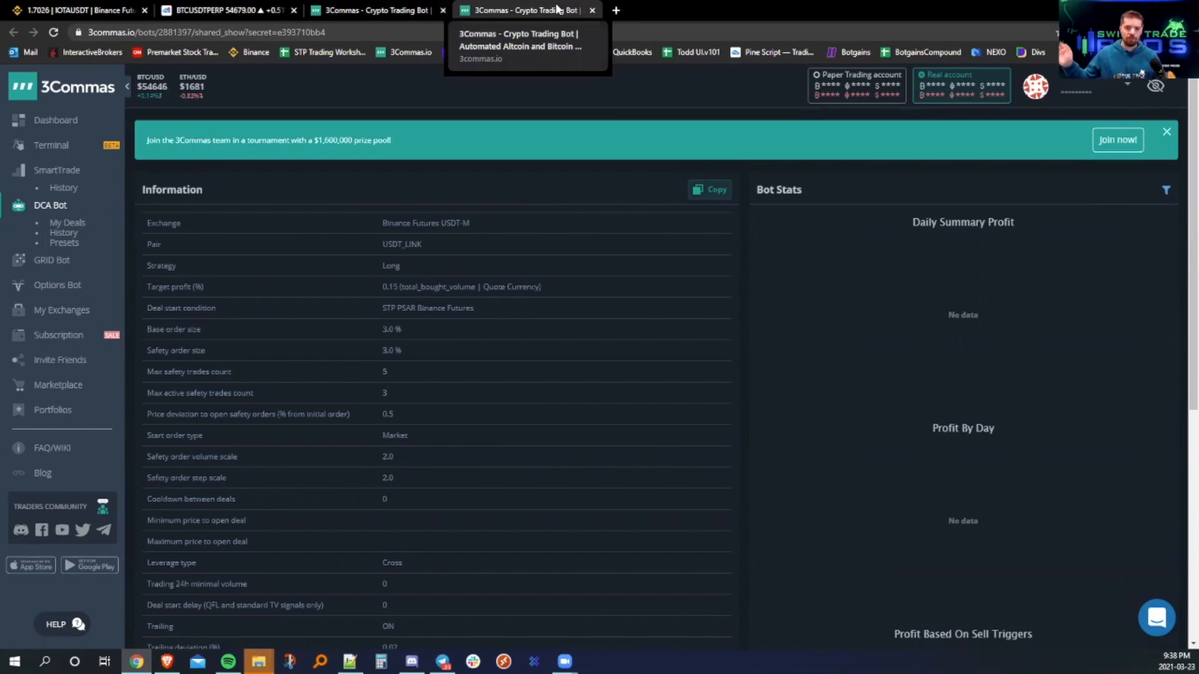
mouse_move(580, 29)
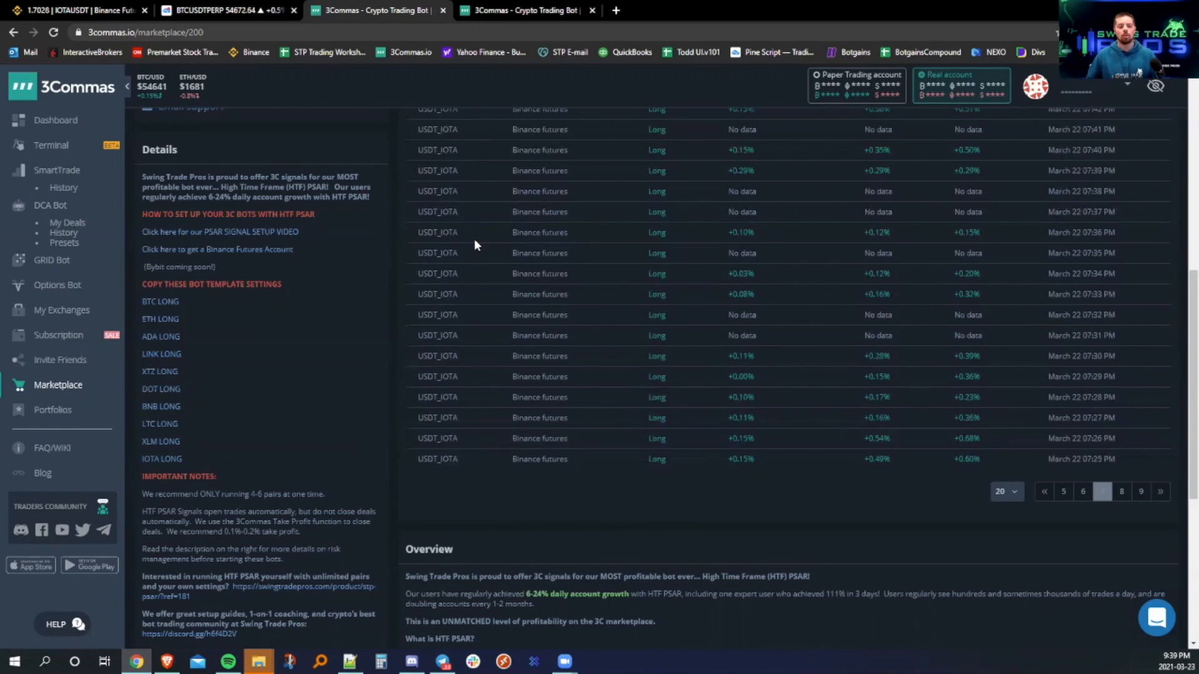
mouse_move(309, 407)
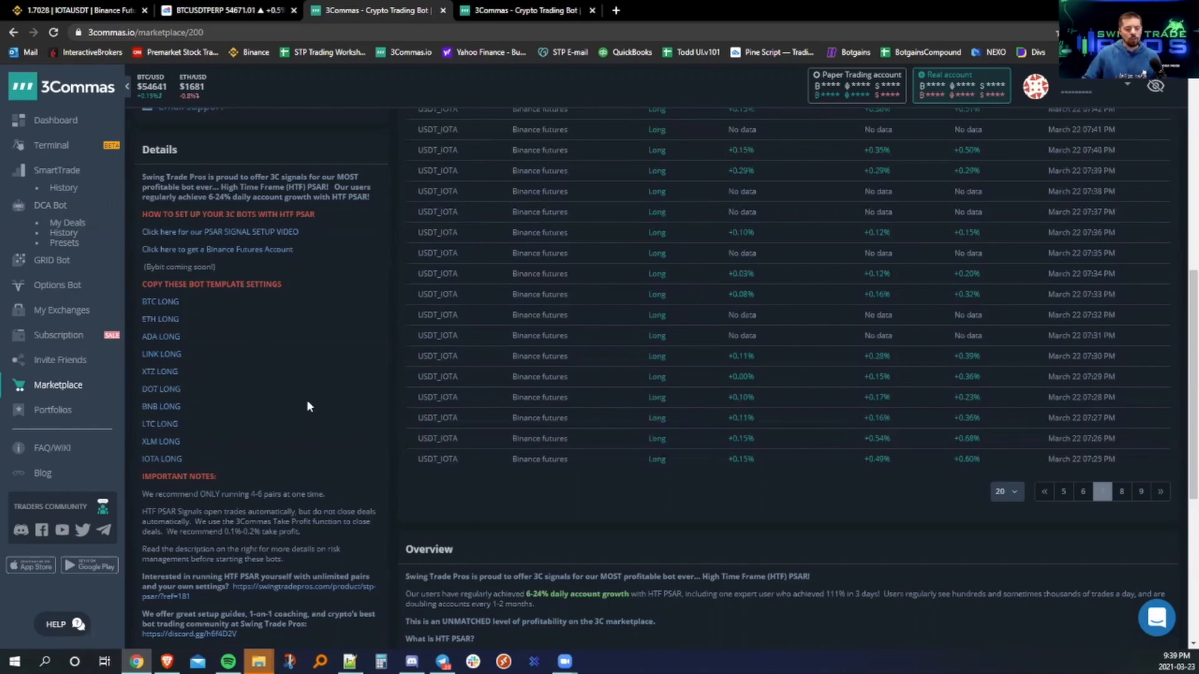
mouse_move(161, 386)
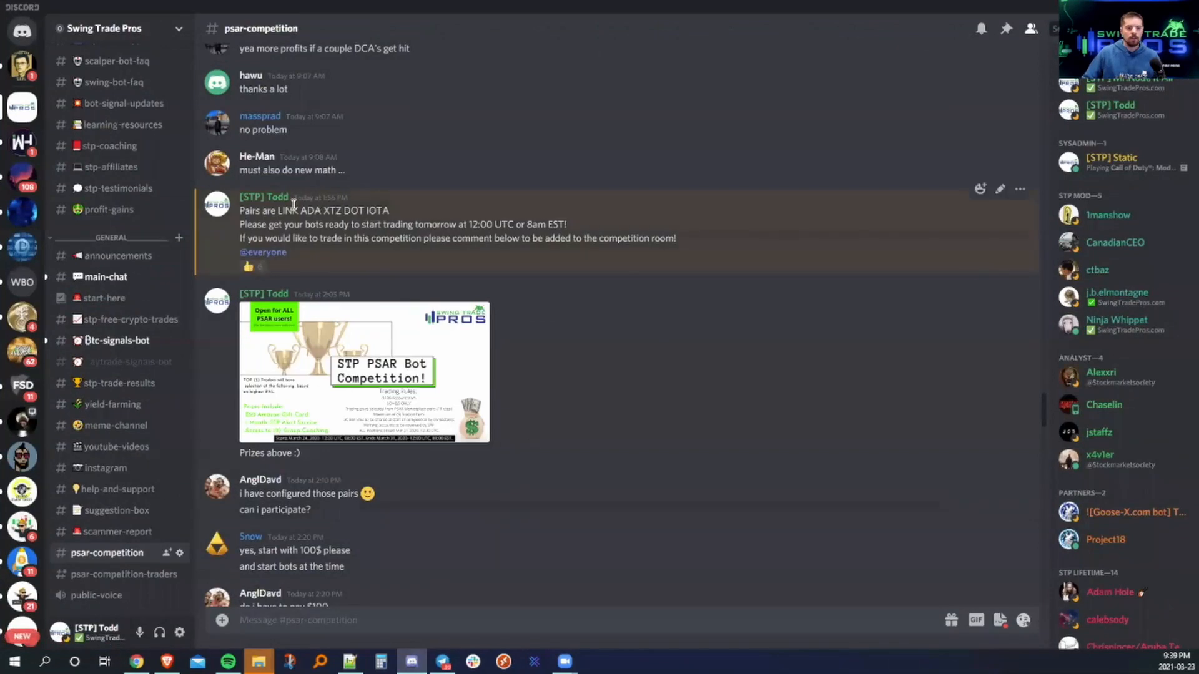
Highlight the competition trading pairs line in the psar-competition announcement.
drag(289, 210, 388, 210)
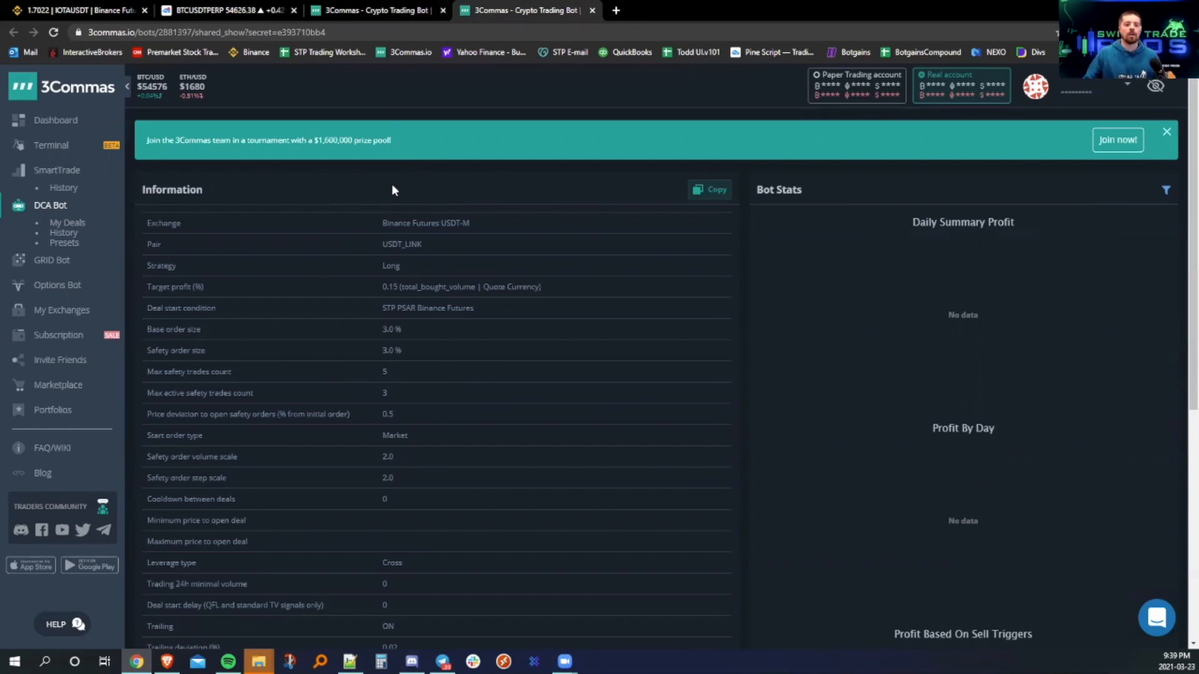
mouse_move(398, 188)
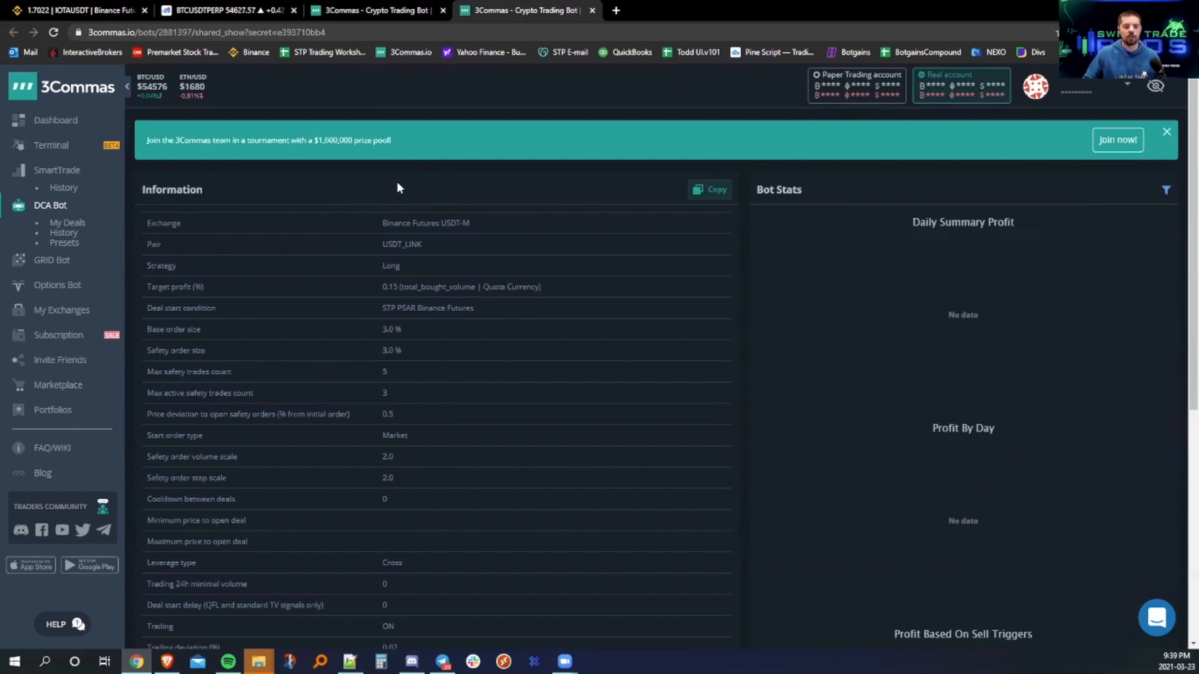
mouse_move(446, 251)
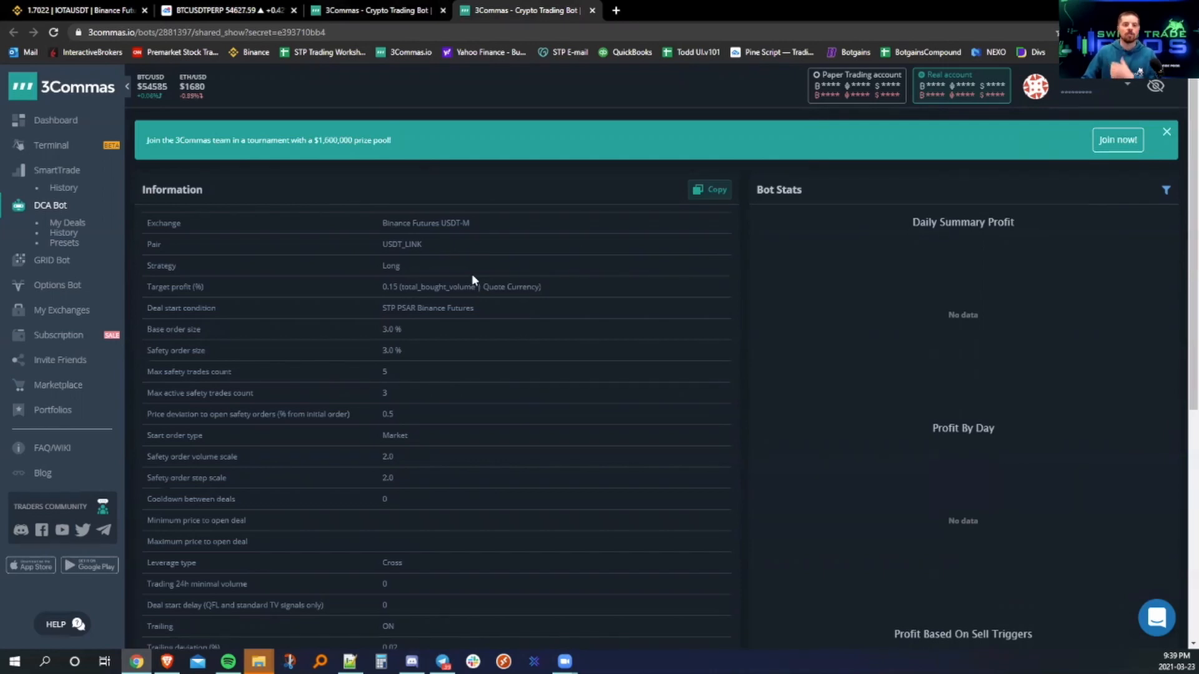
mouse_move(394, 11)
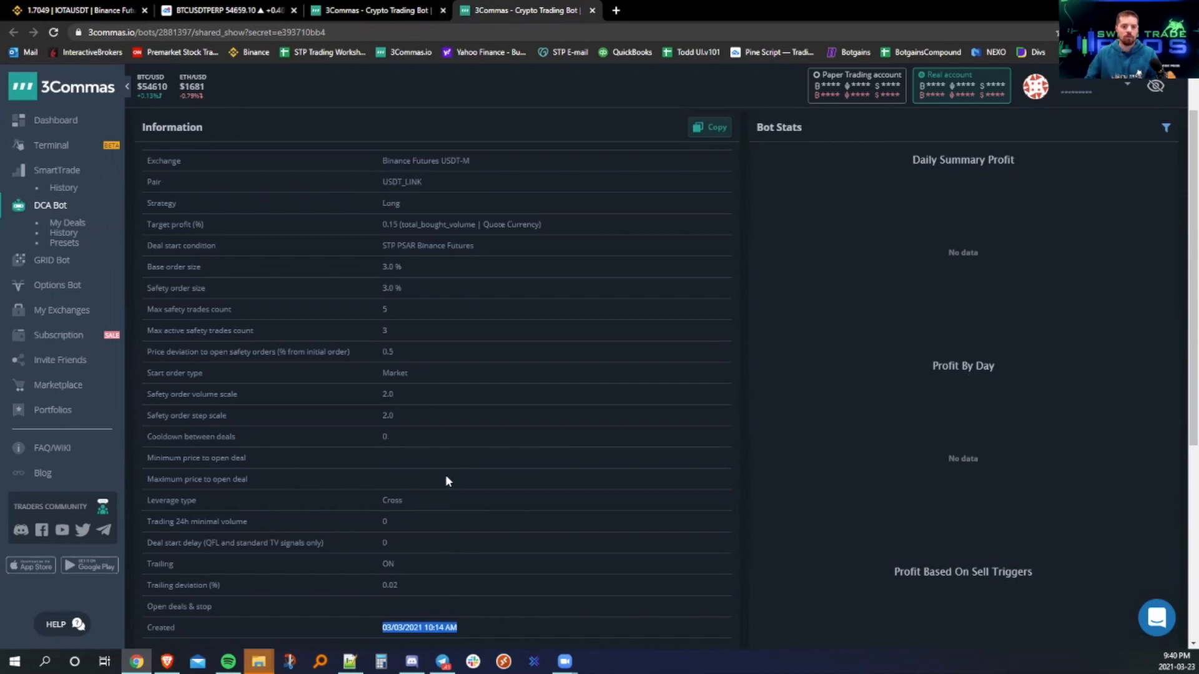
mouse_move(419, 195)
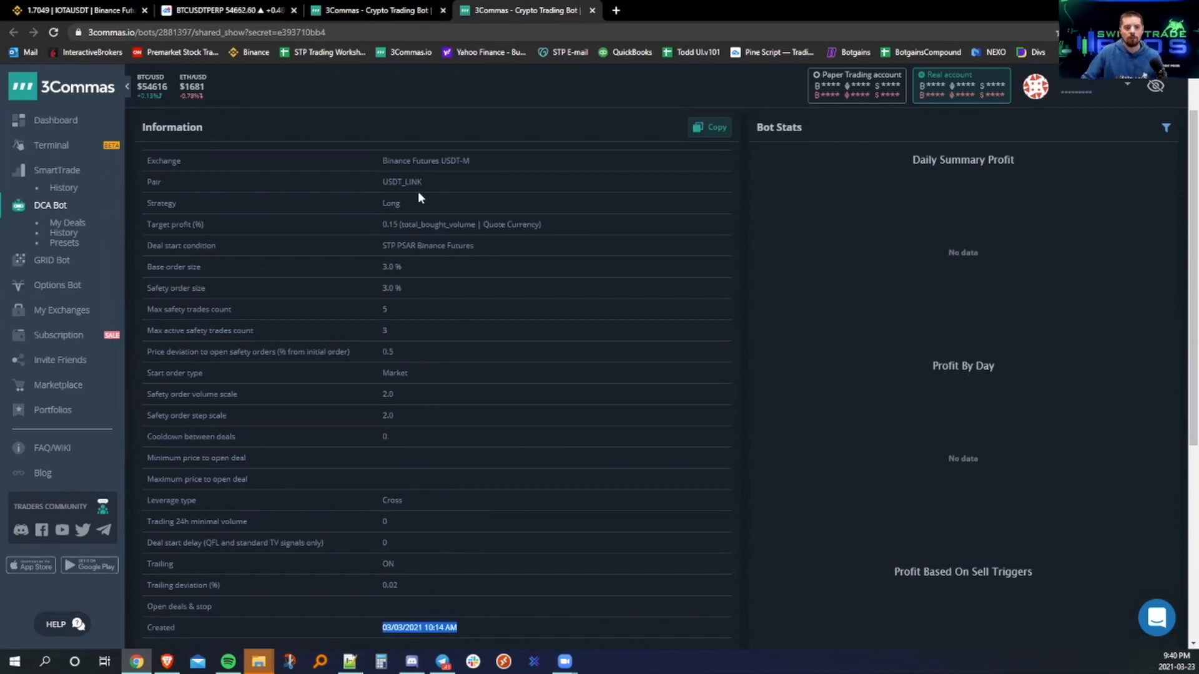
mouse_move(414, 329)
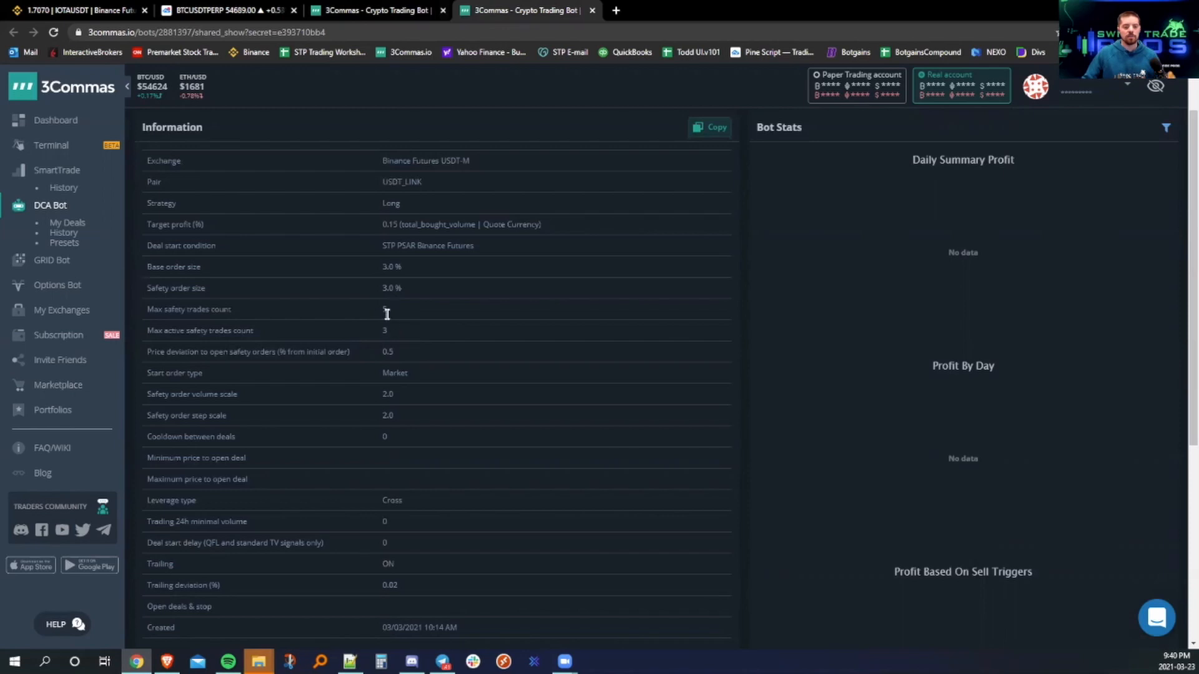
drag(385, 309, 388, 351)
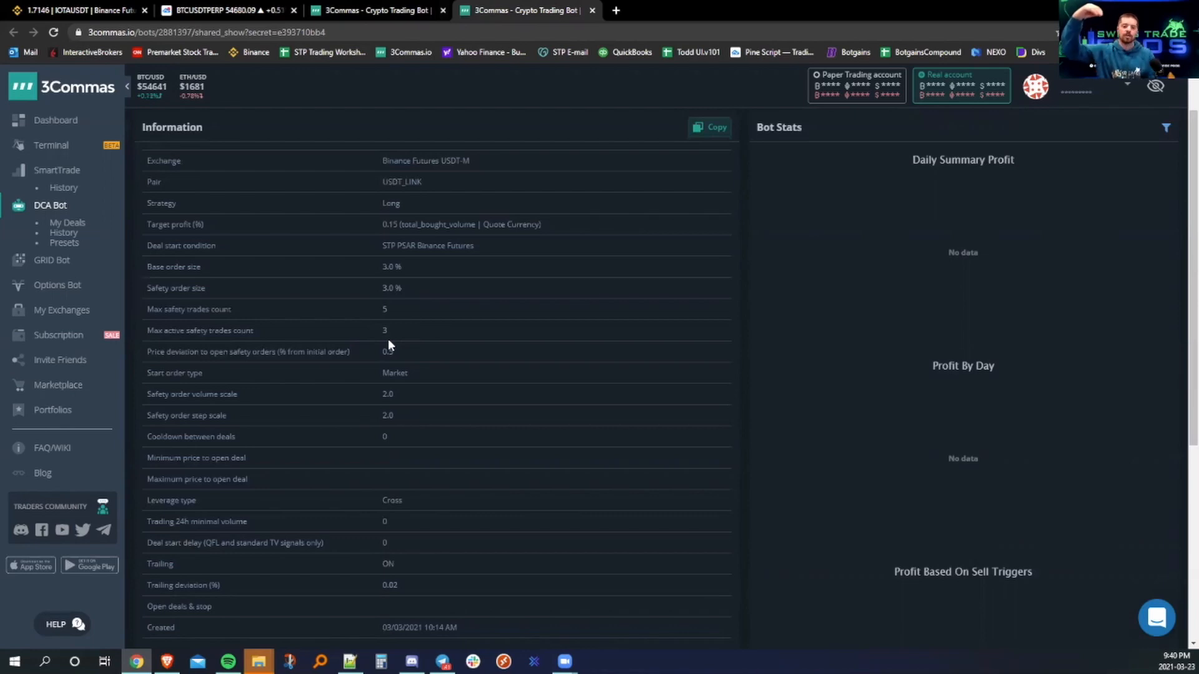
double_click(386, 394)
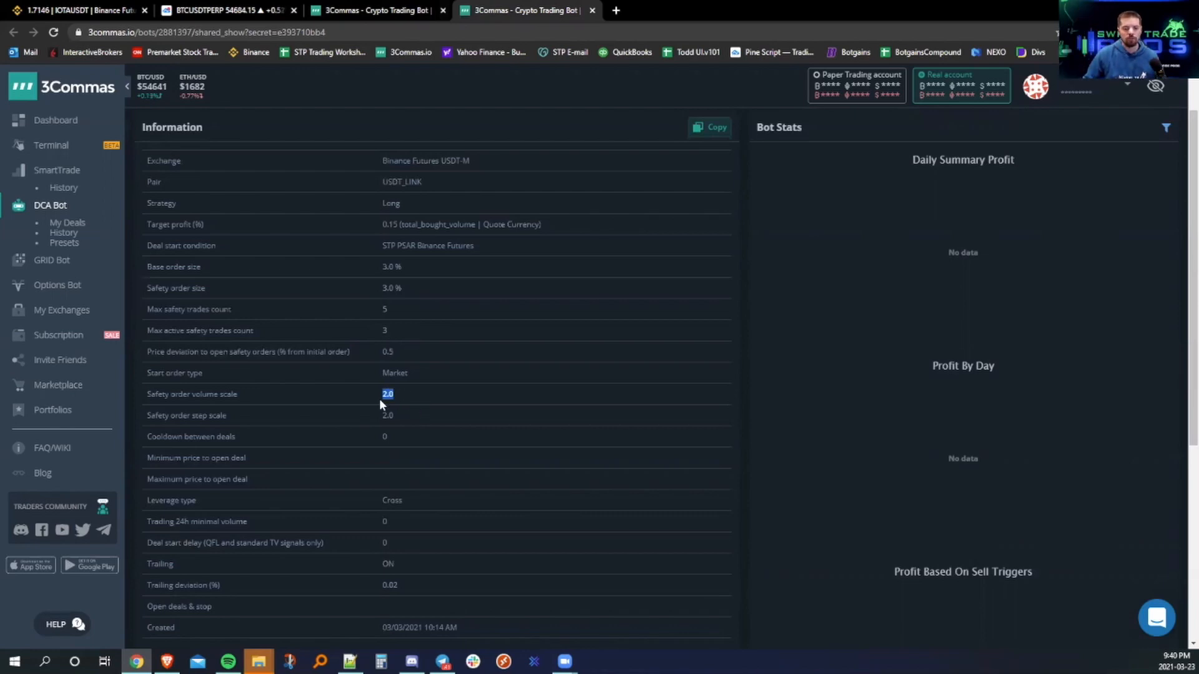
mouse_move(365, 401)
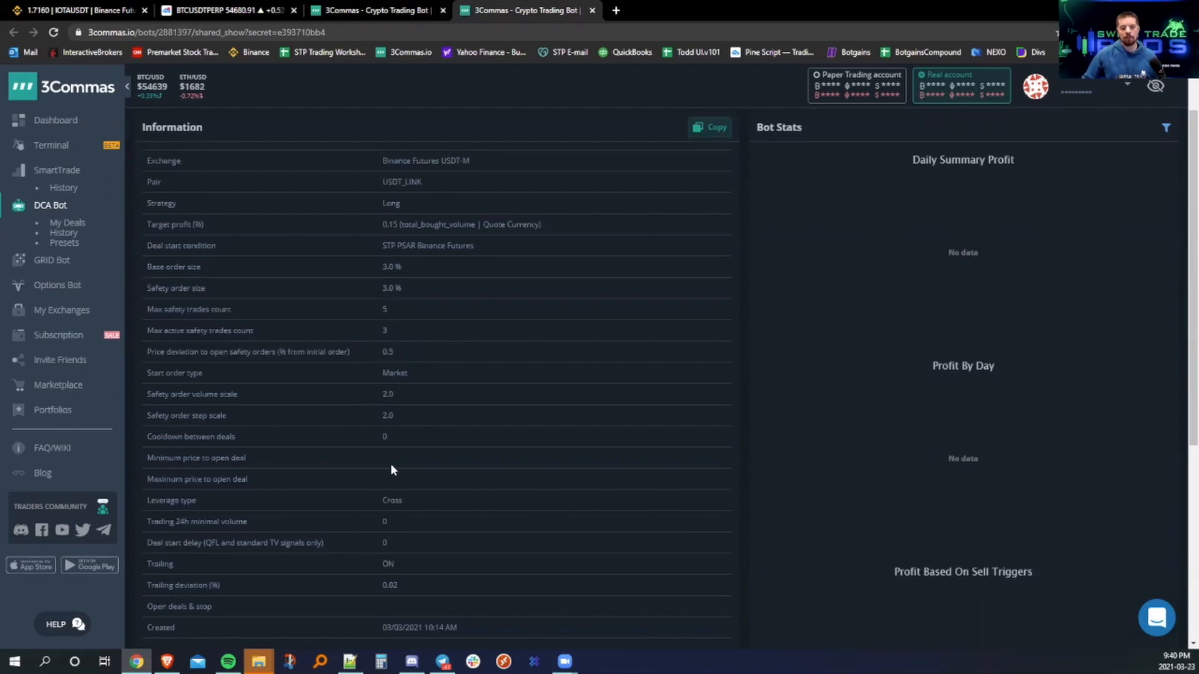
mouse_move(439, 398)
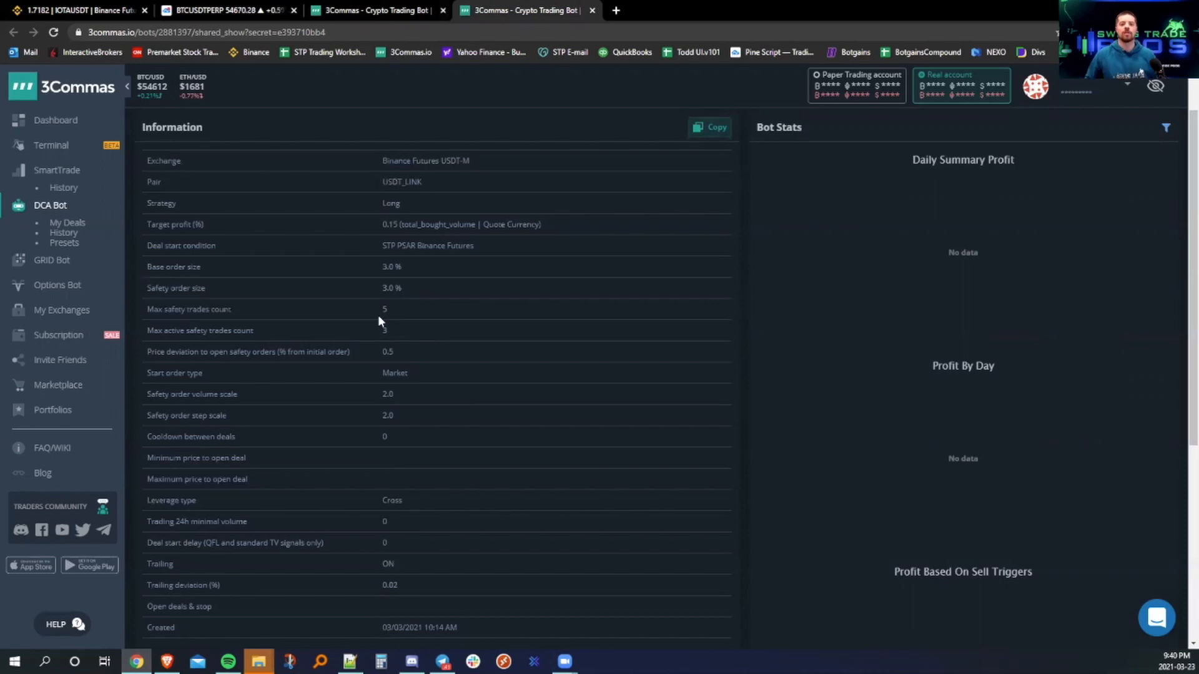
mouse_move(401, 315)
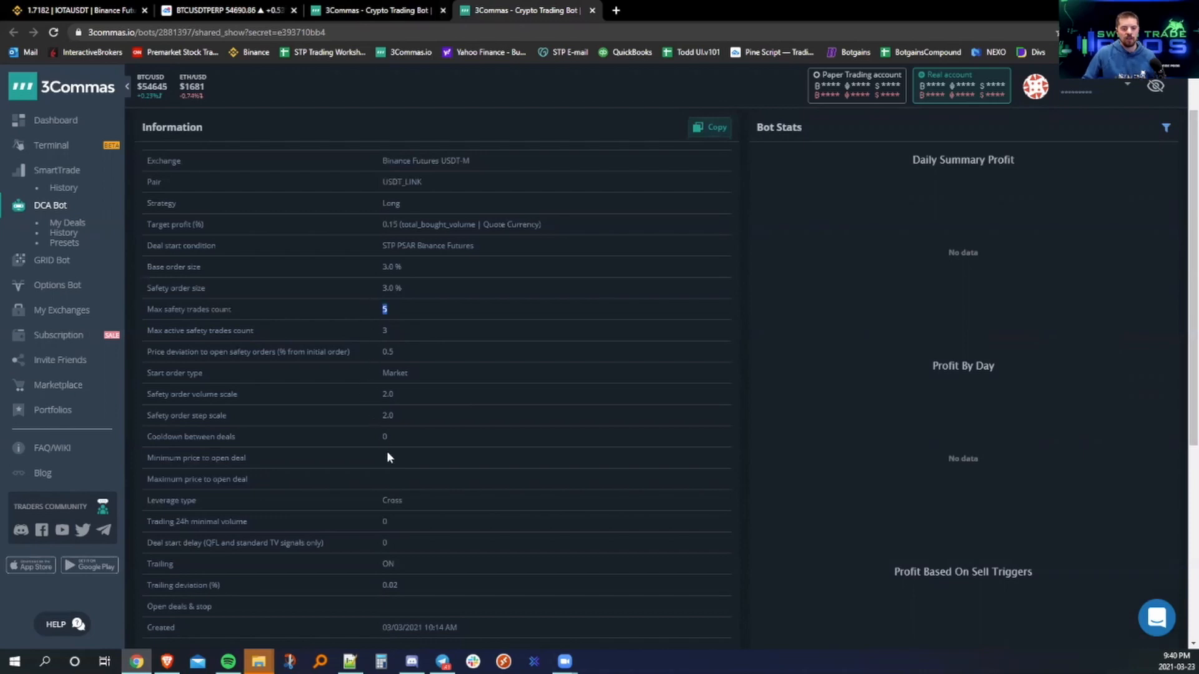
mouse_move(441, 353)
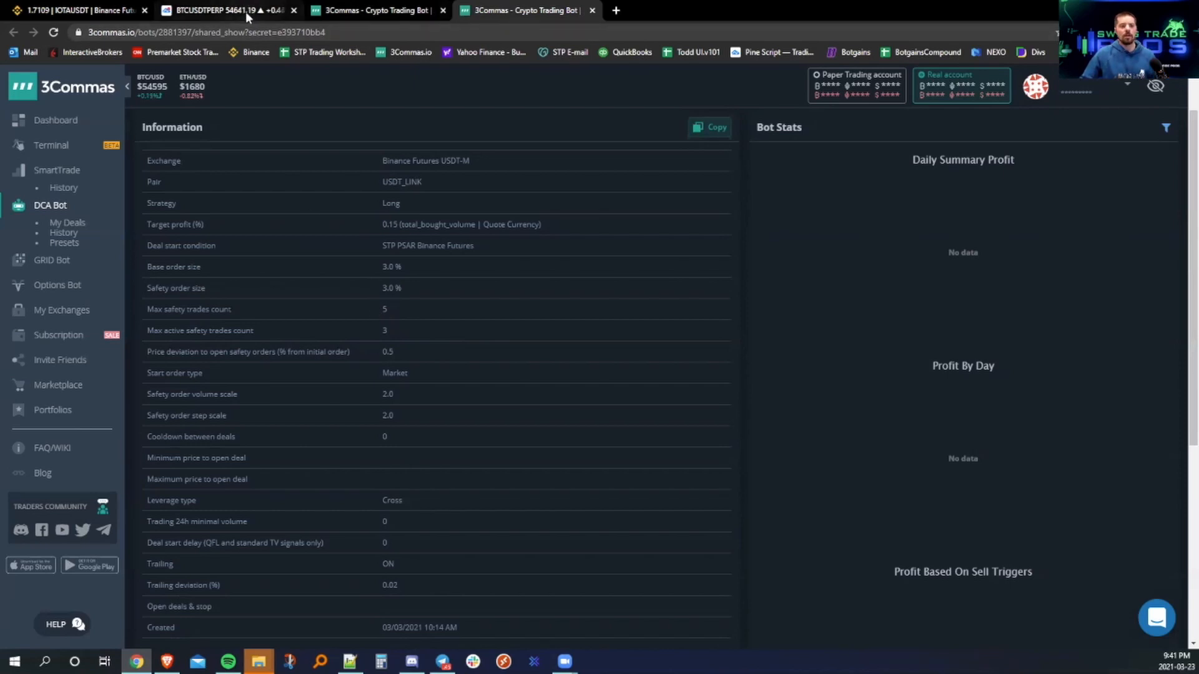
Set the STP HTF PSAR V3 indicator's PSAR HTF Time Frame to 5 on the Bitcoin futures chart.
click(232, 11)
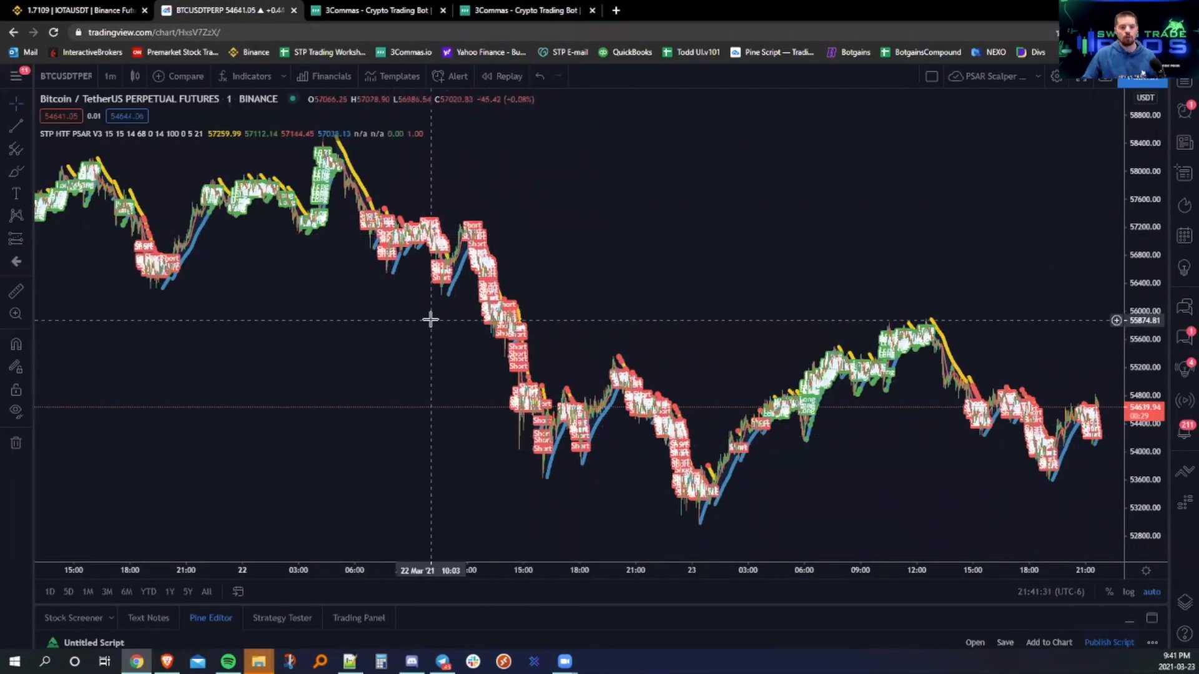
click(109, 76)
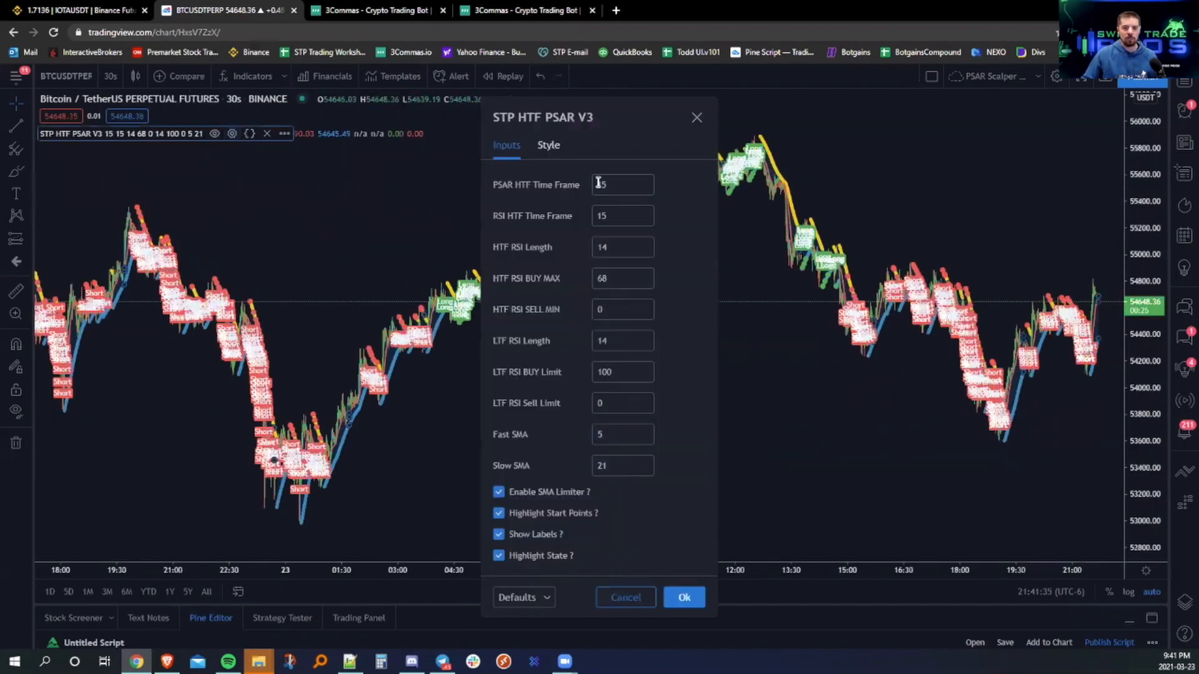
text(30)
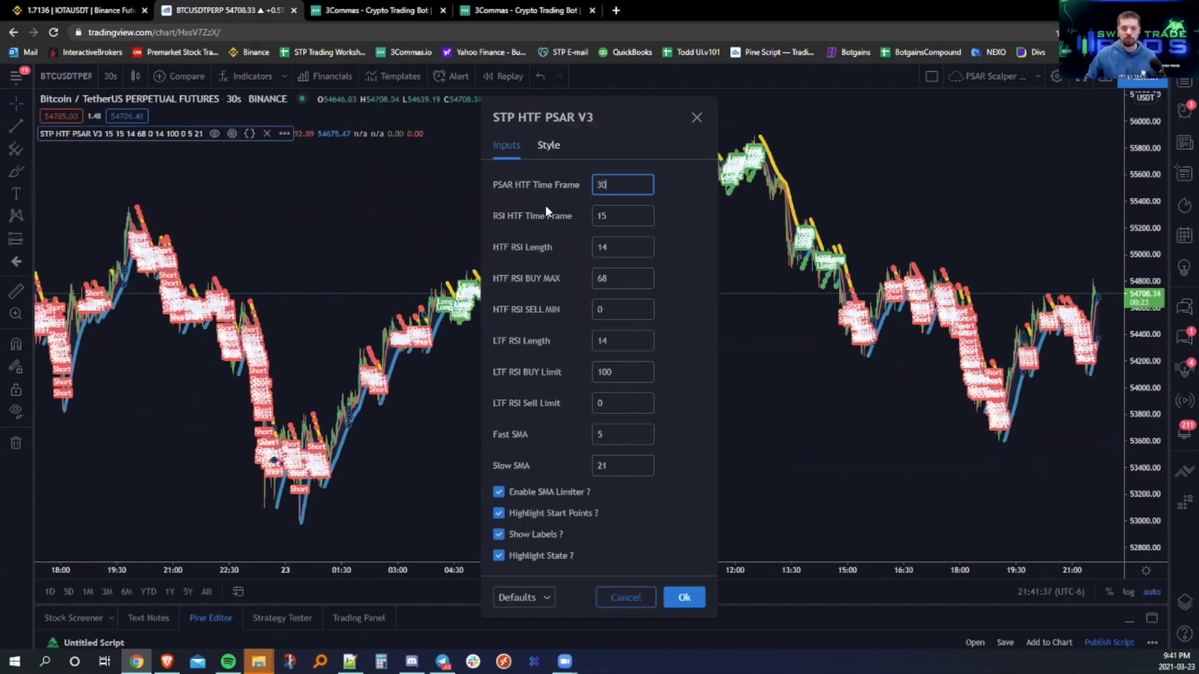
click(684, 597)
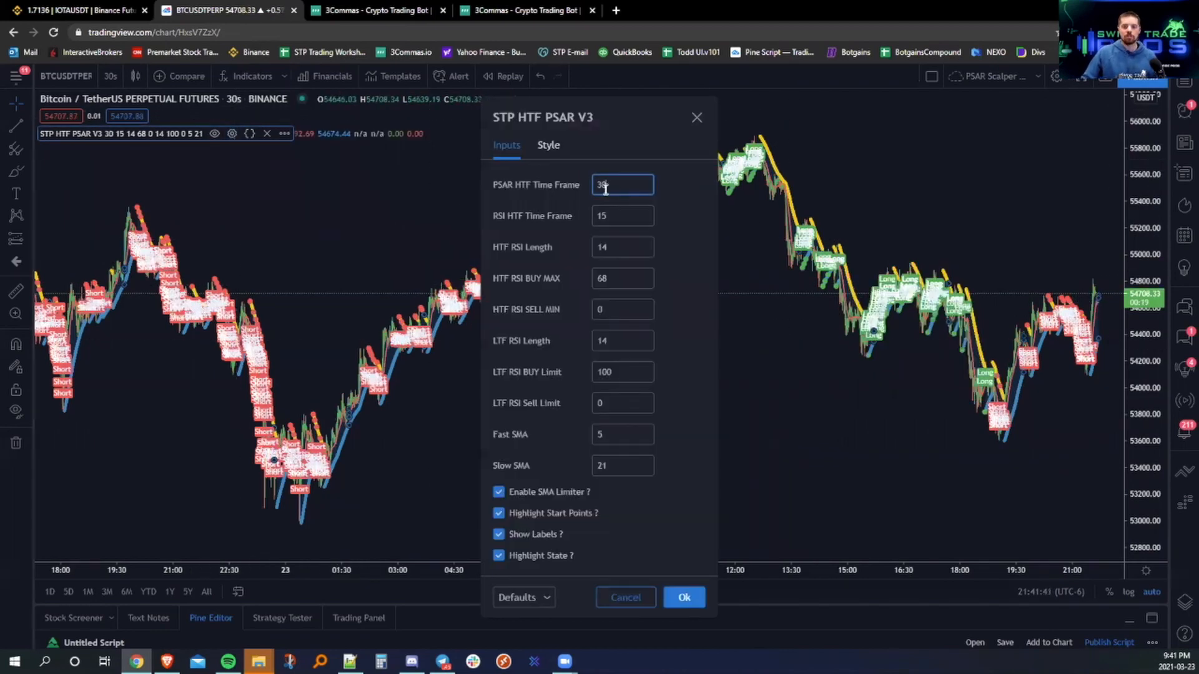
text(5)
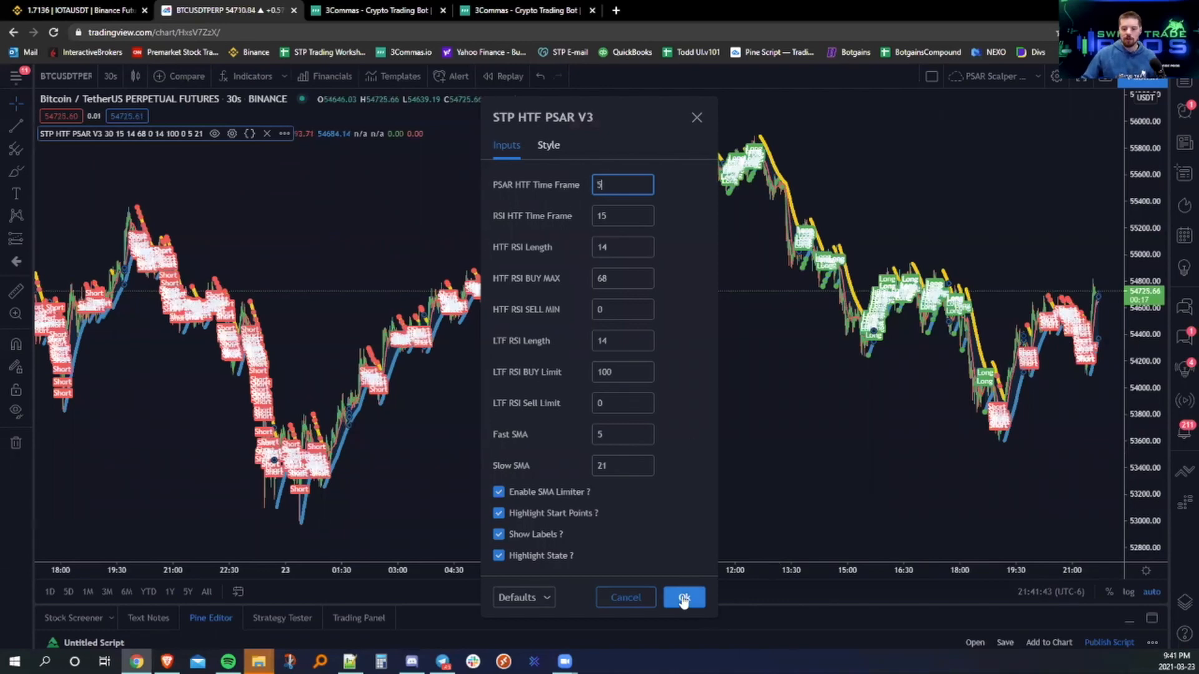
click(684, 598)
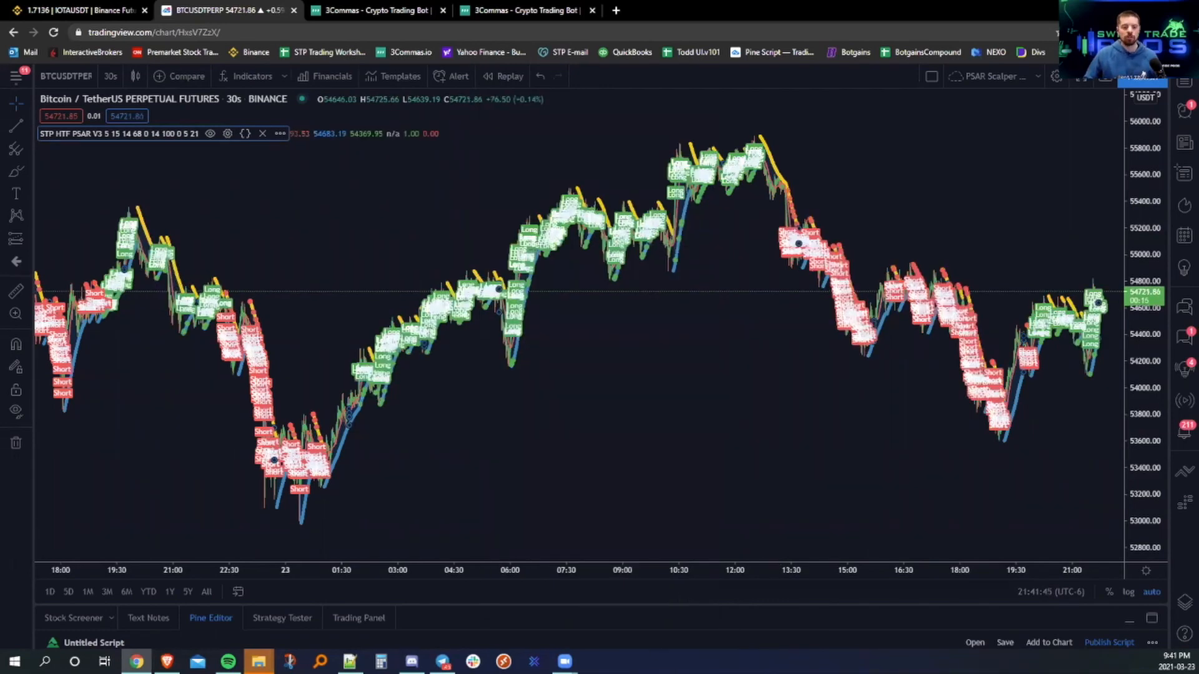
mouse_move(459, 212)
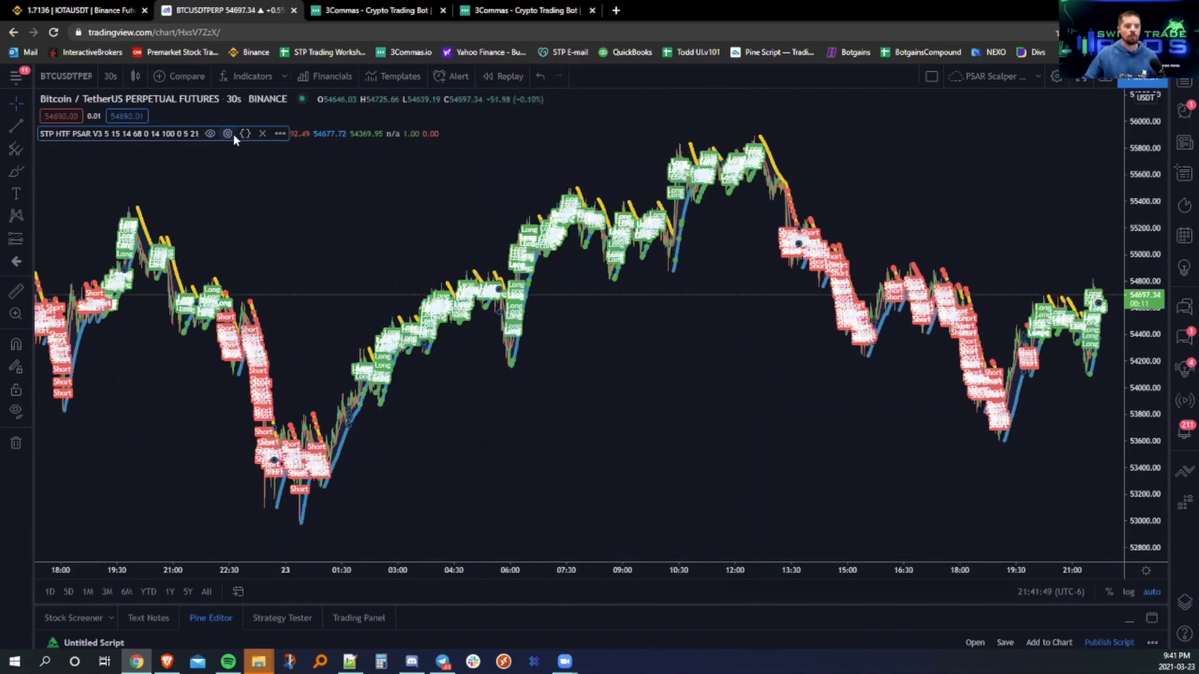
mouse_move(227, 134)
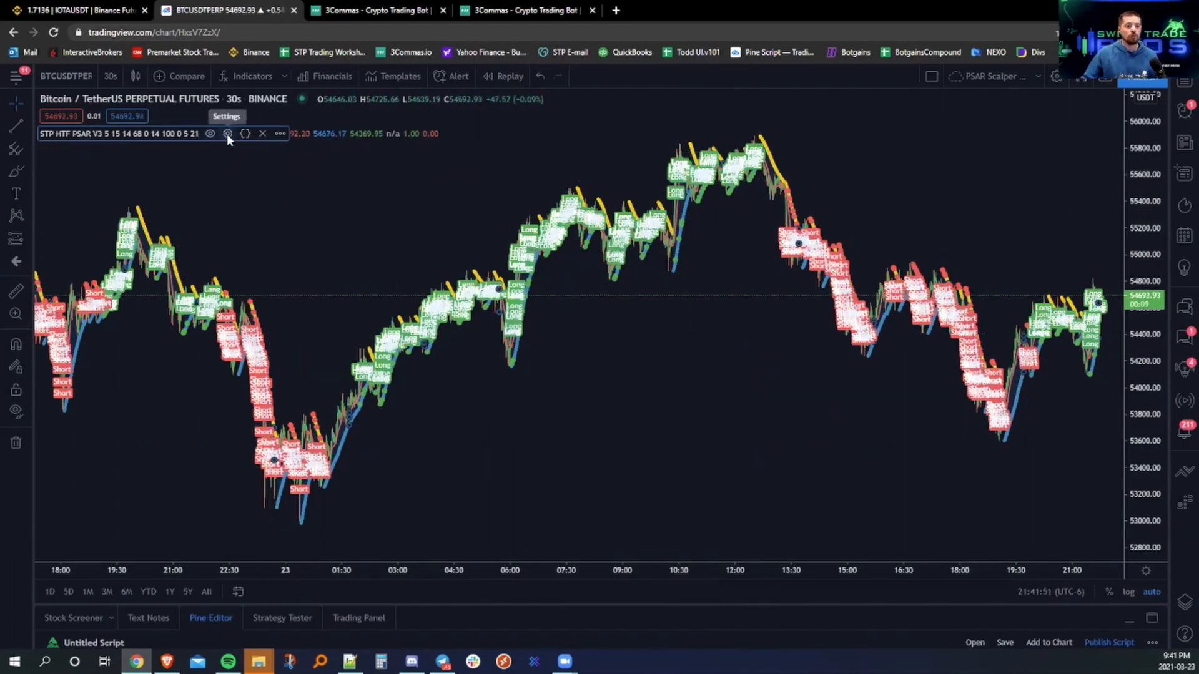
Set the indicator's LTF RSI BUY Limit to 68 and apply it.
click(227, 134)
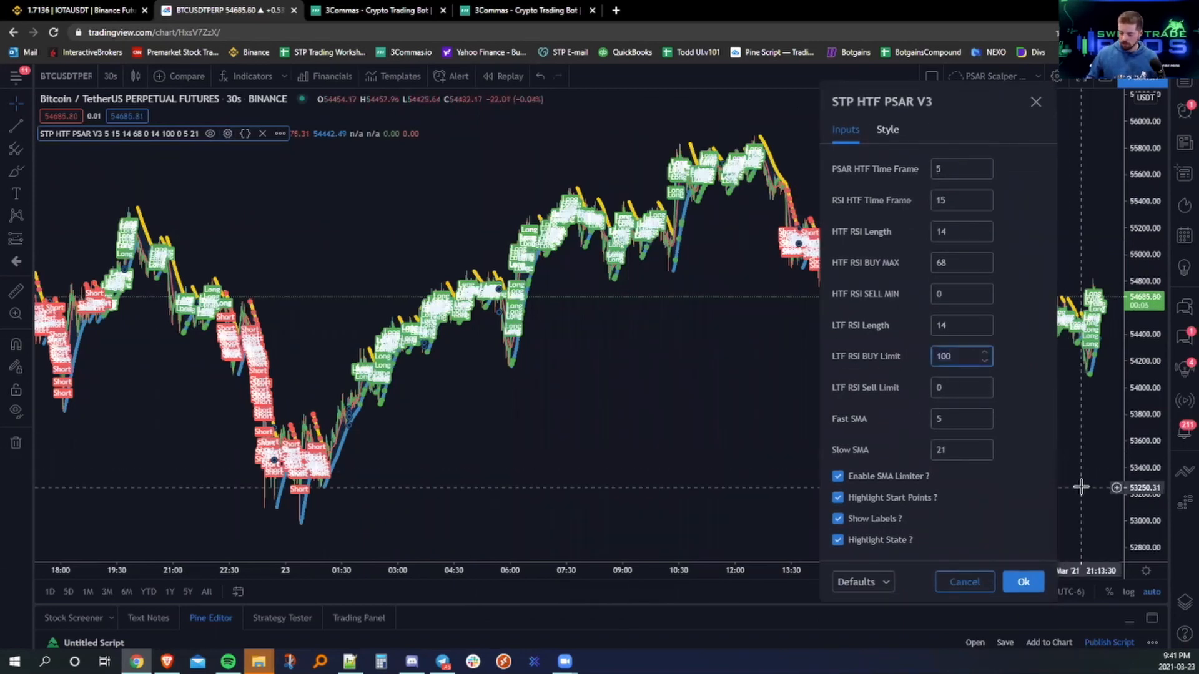
text(68)
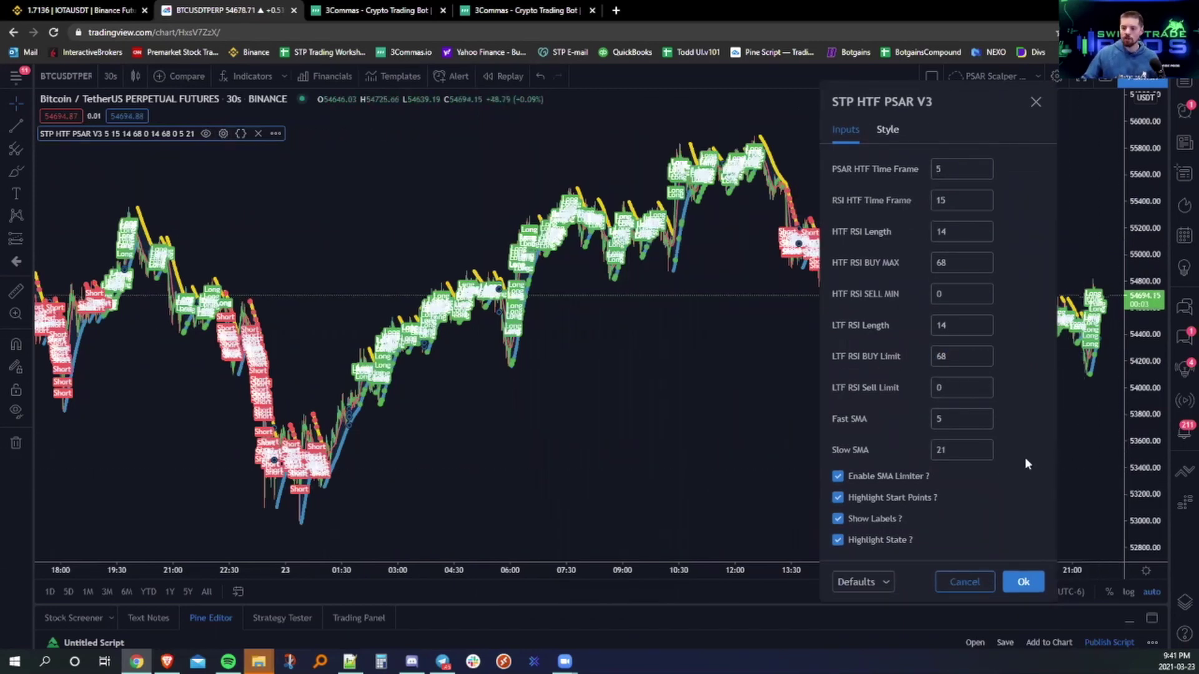
click(1023, 582)
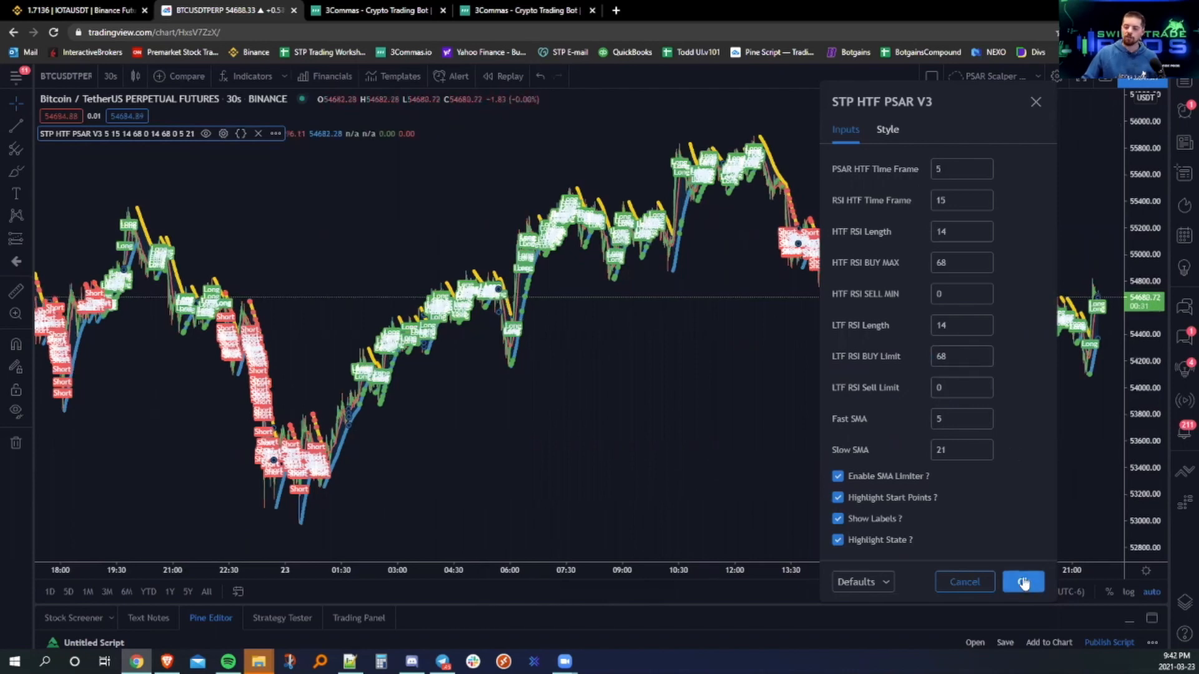
click(1023, 582)
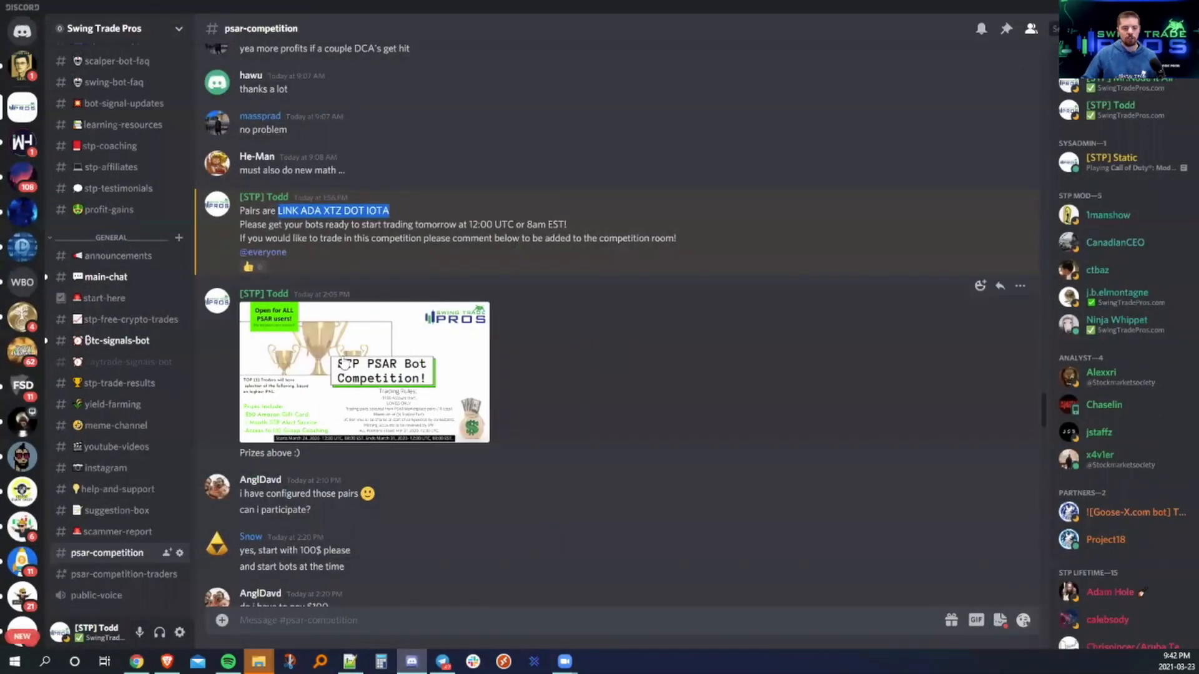
View the PSAR Bot Competition flyer full size, then scroll to the participant Q&A about $100 accounts.
click(363, 372)
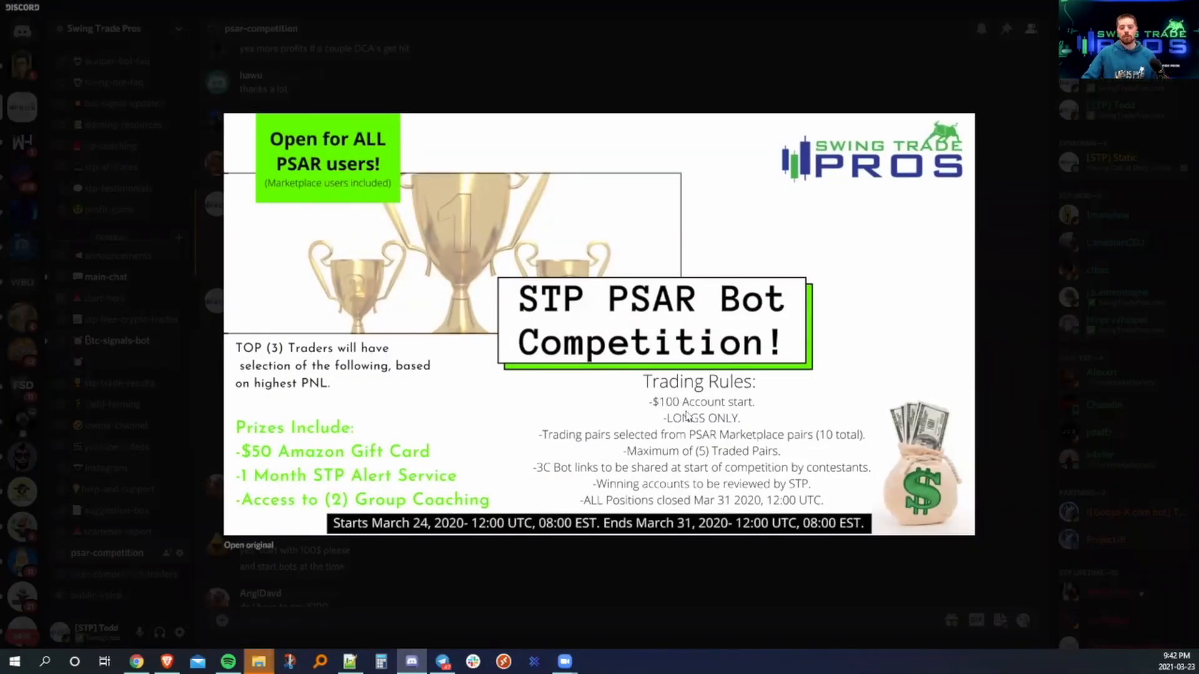
mouse_move(530, 439)
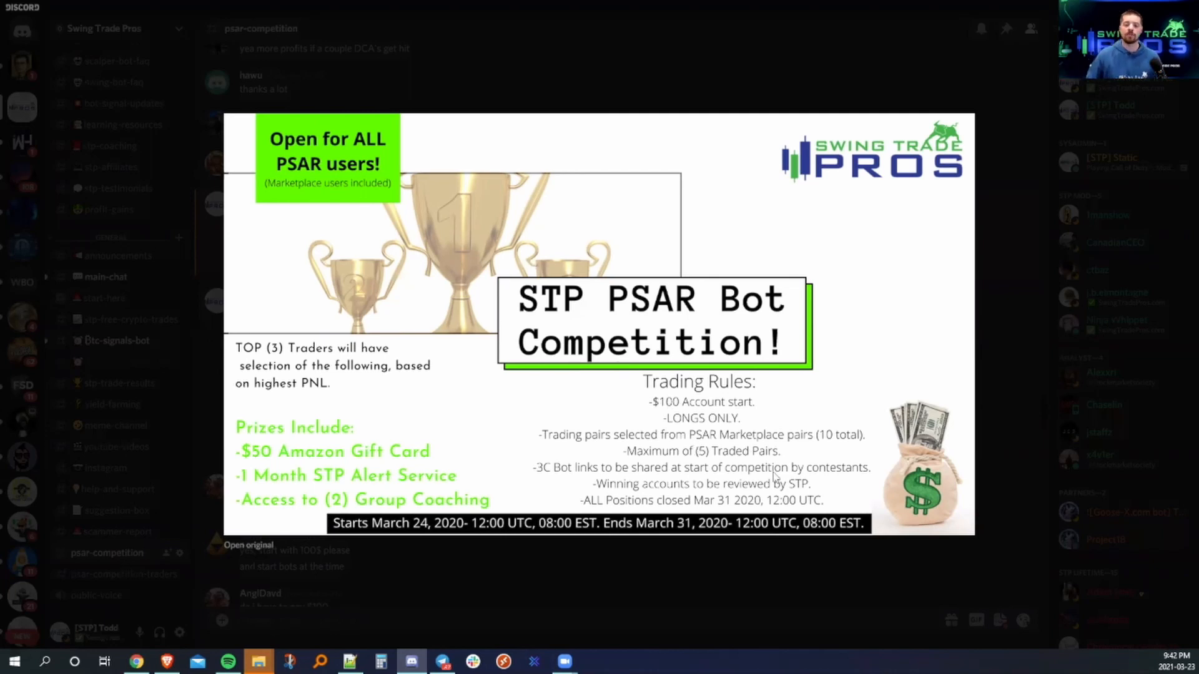
mouse_move(654, 588)
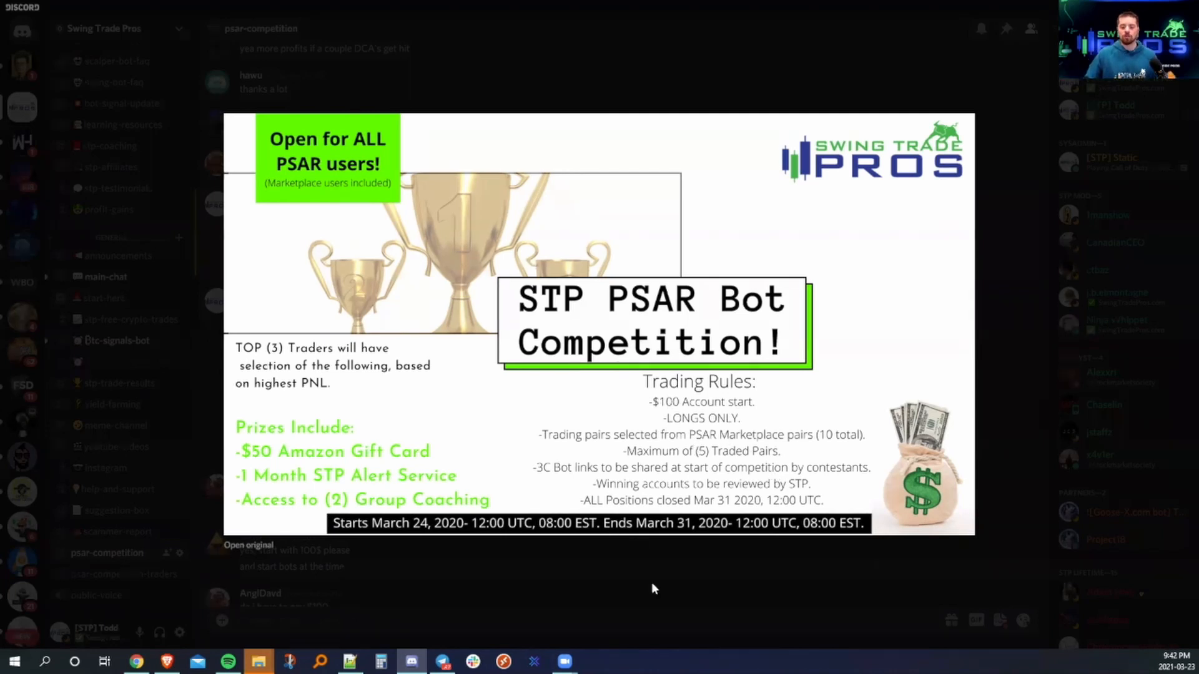
click(654, 590)
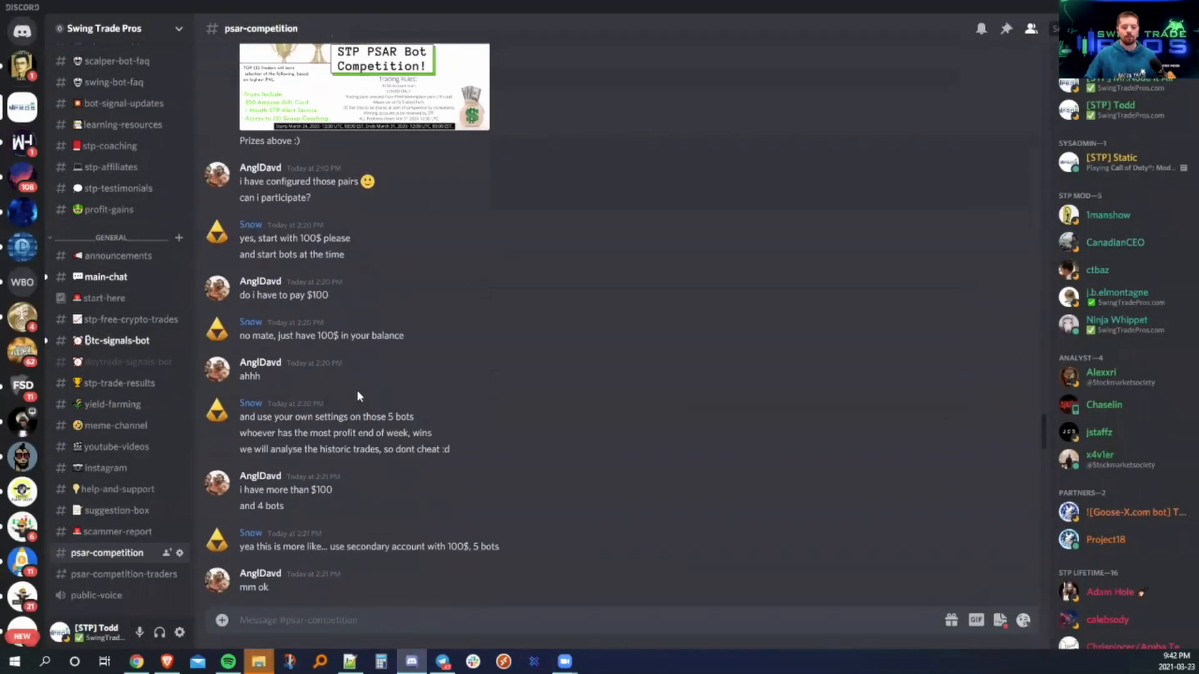
scroll(down, 3)
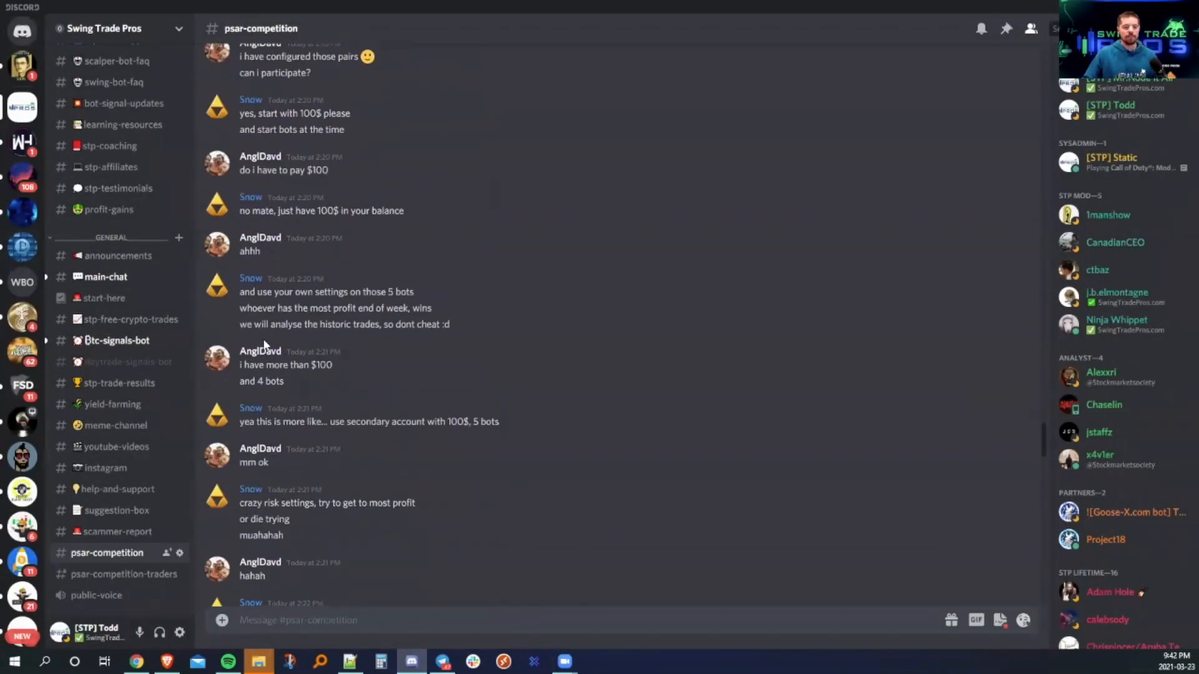
mouse_move(330, 361)
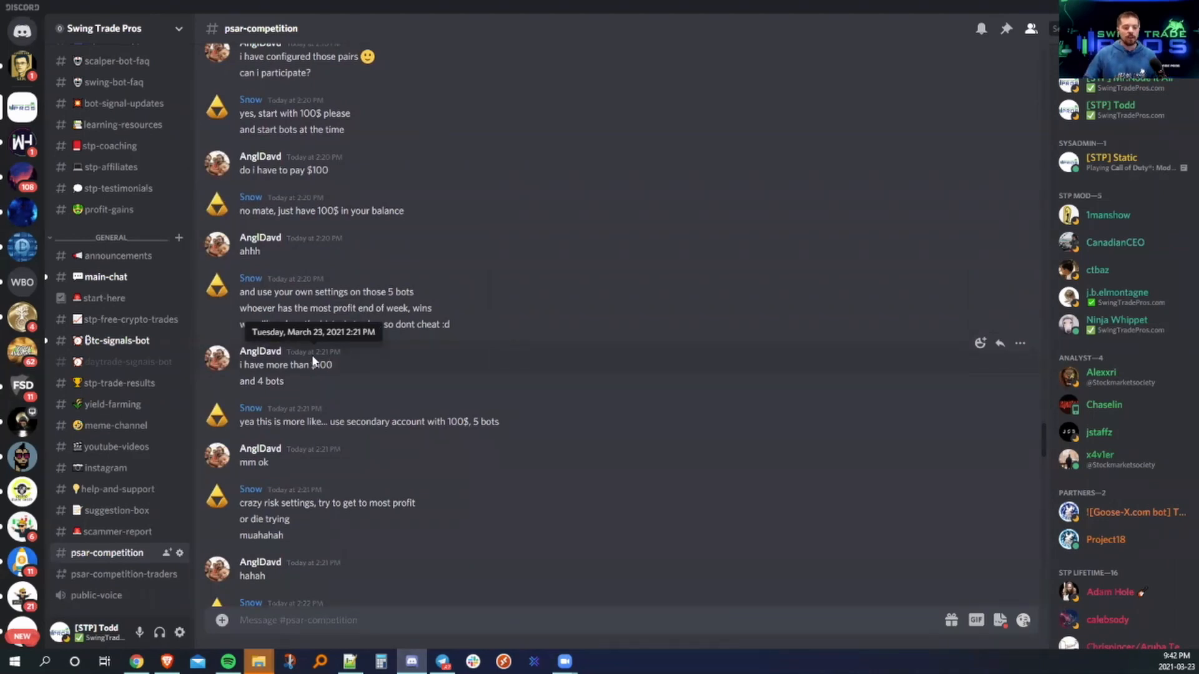
mouse_move(461, 358)
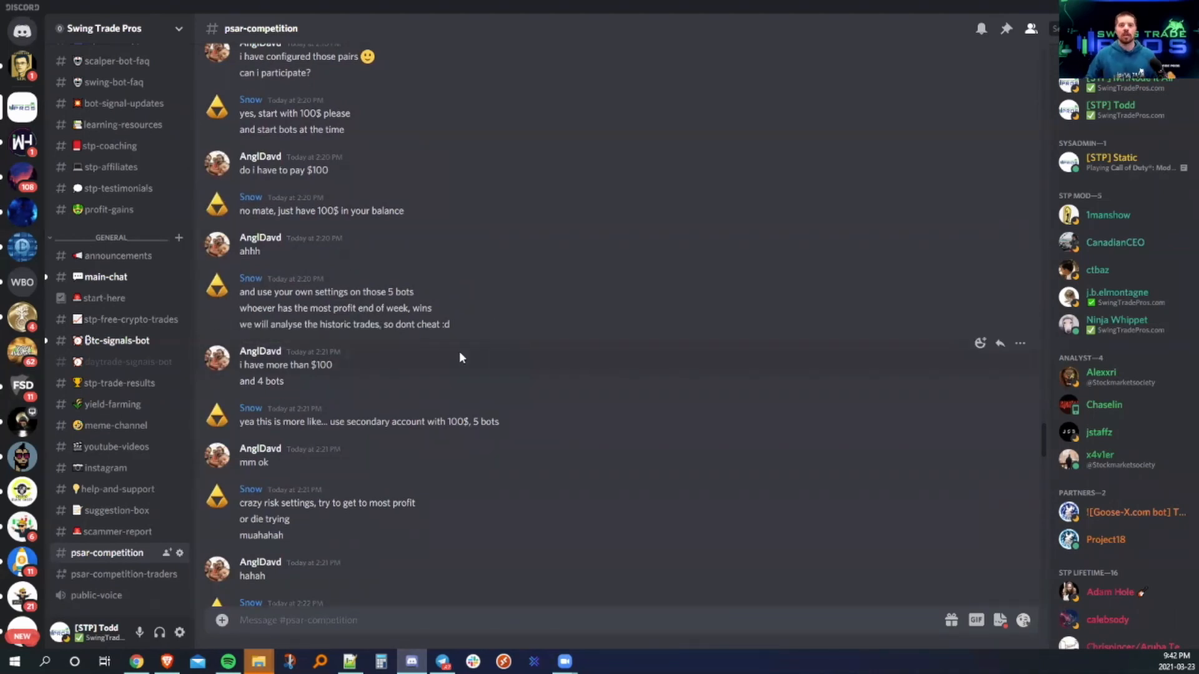
mouse_move(317, 451)
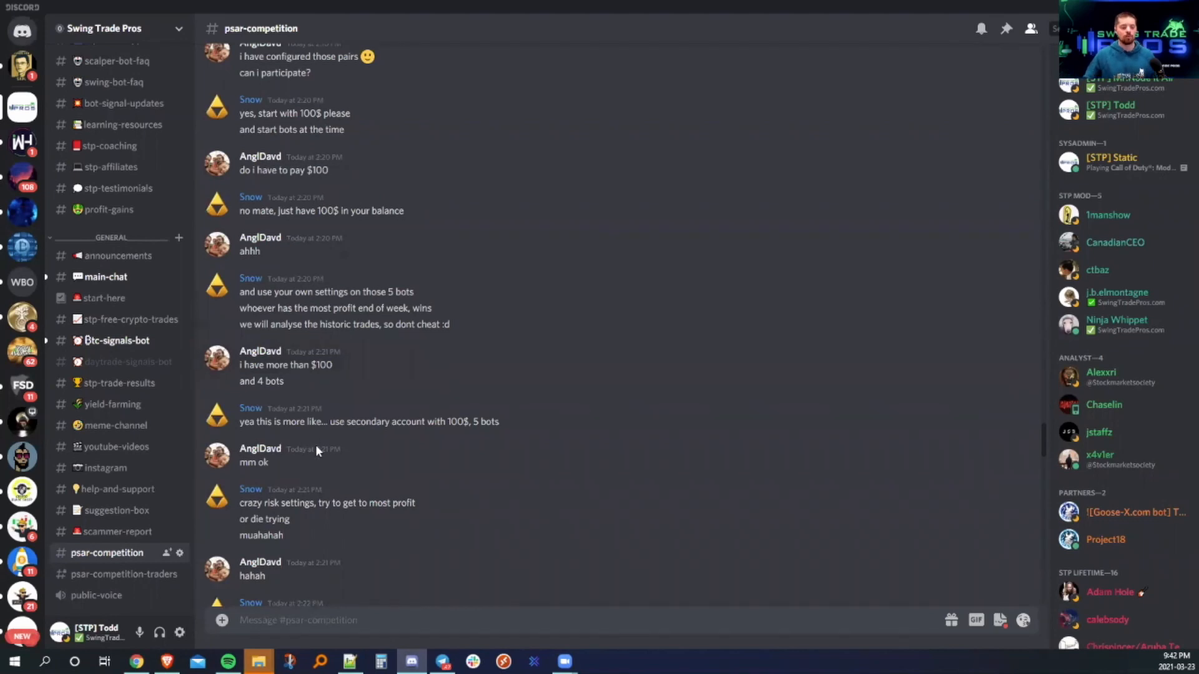